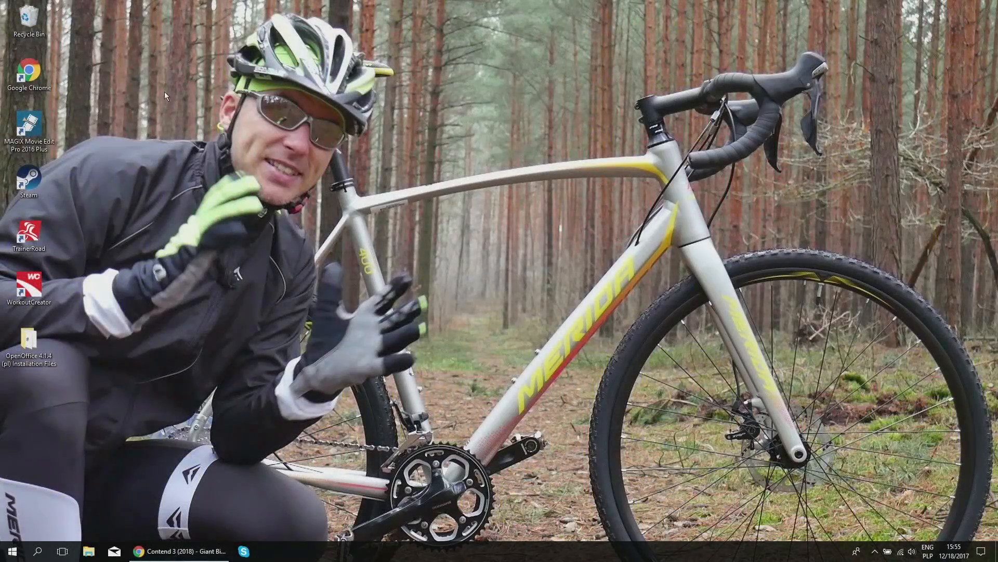
pyautogui.moveTo(465, 371)
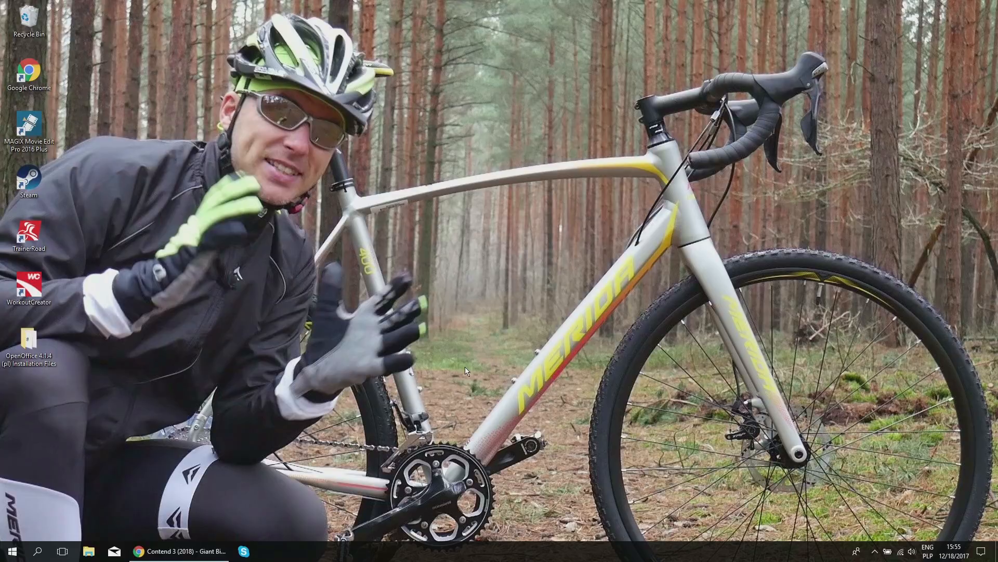
pyautogui.moveTo(400, 318)
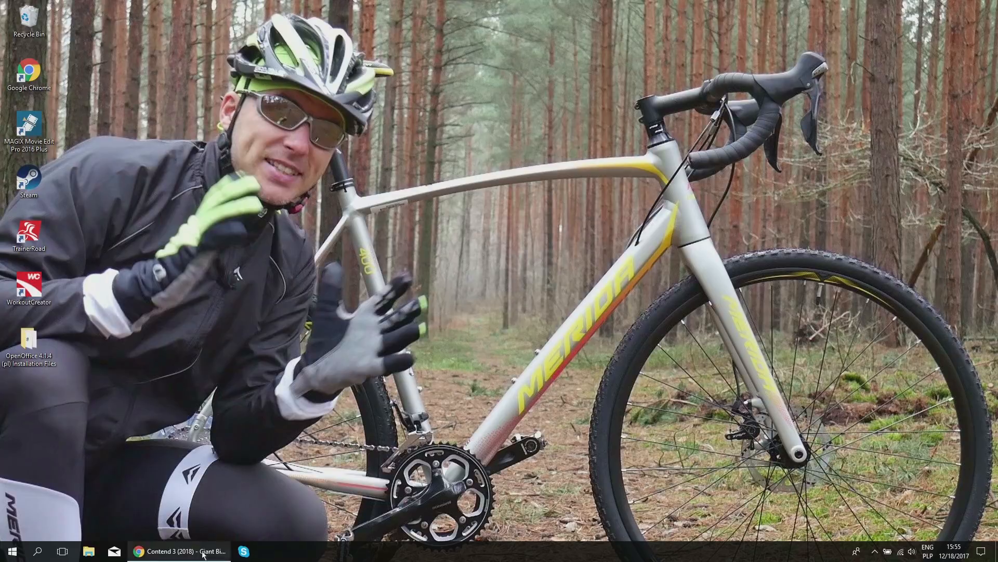
# Step: Restore the Chrome window showing Giant's Contend 3 (2018) page at $620
pyautogui.click(183, 551)
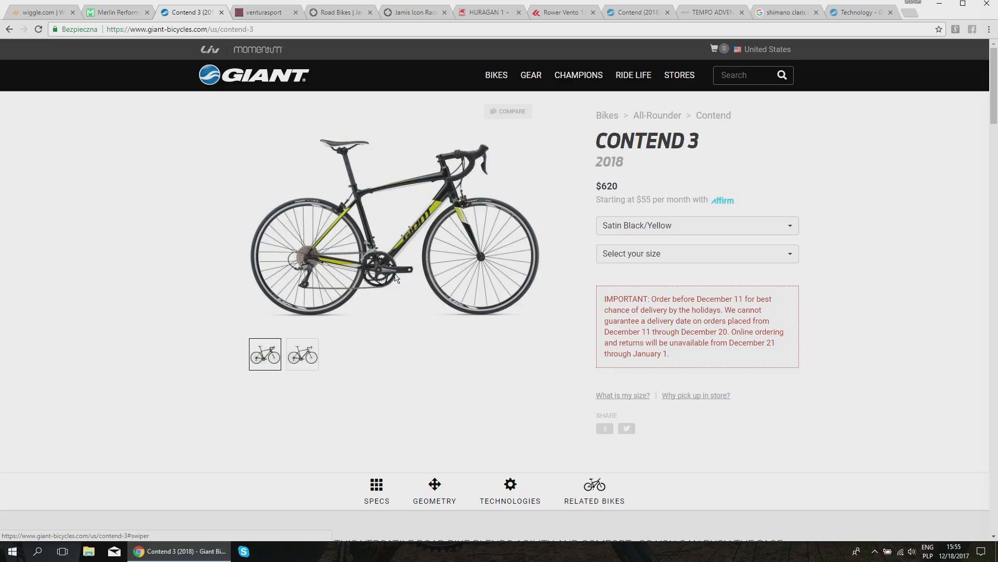
pyautogui.moveTo(307, 213)
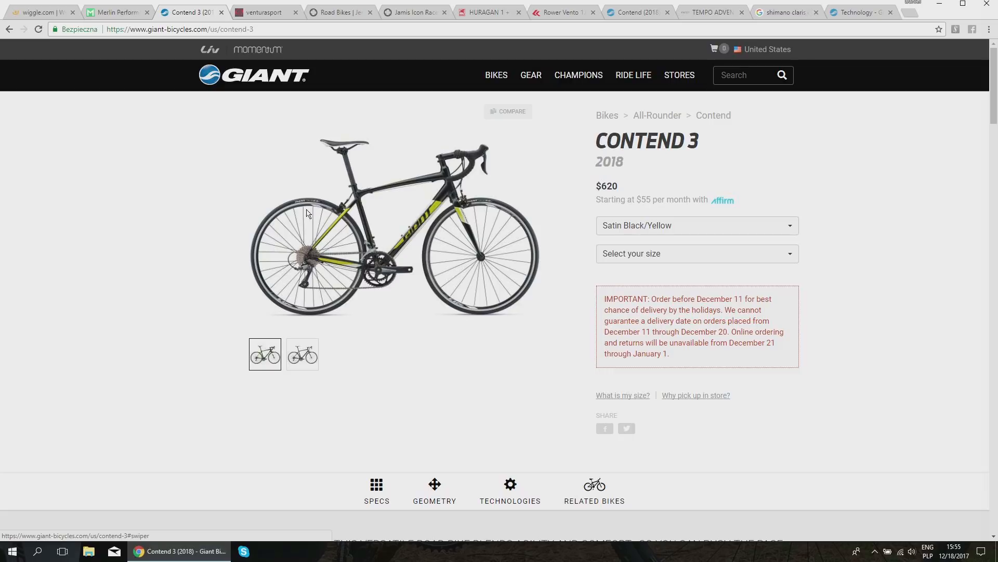
pyautogui.moveTo(223, 202)
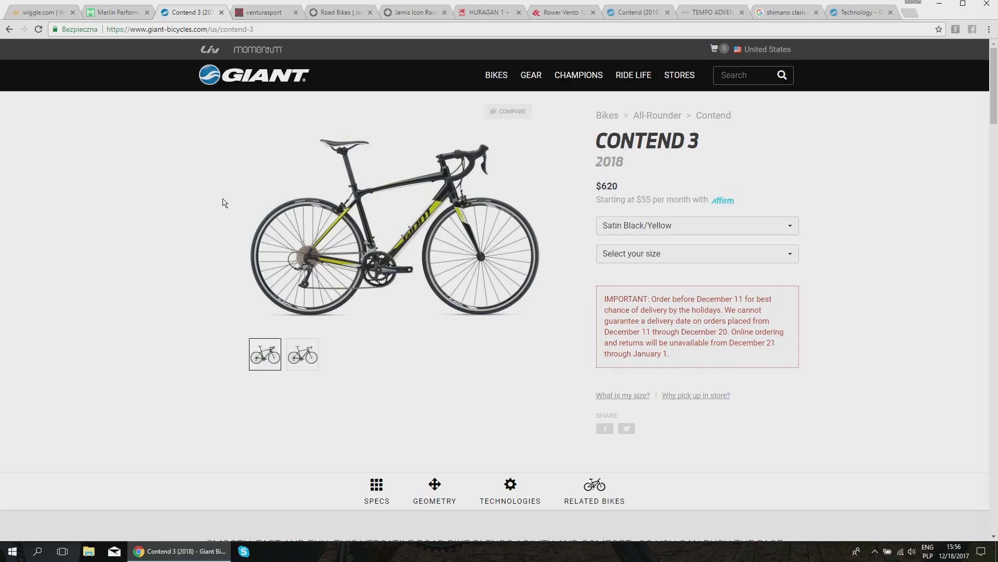
pyautogui.moveTo(522, 274)
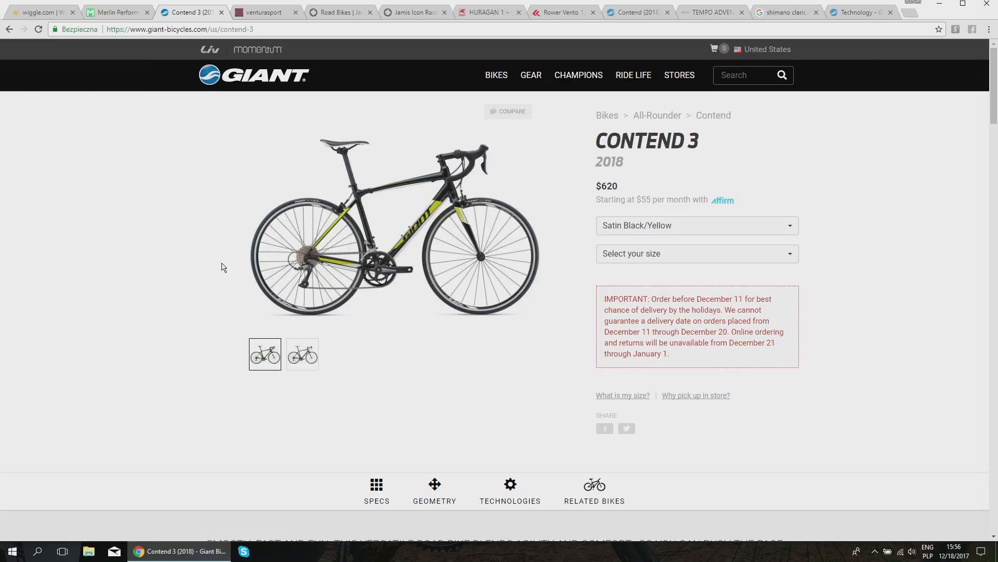
pyautogui.moveTo(215, 213)
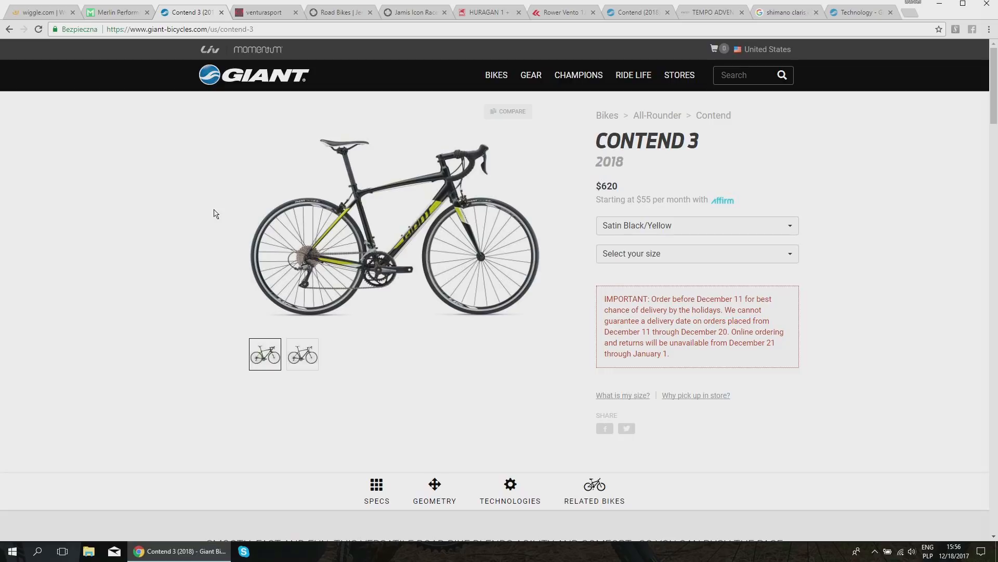
pyautogui.moveTo(70, 88)
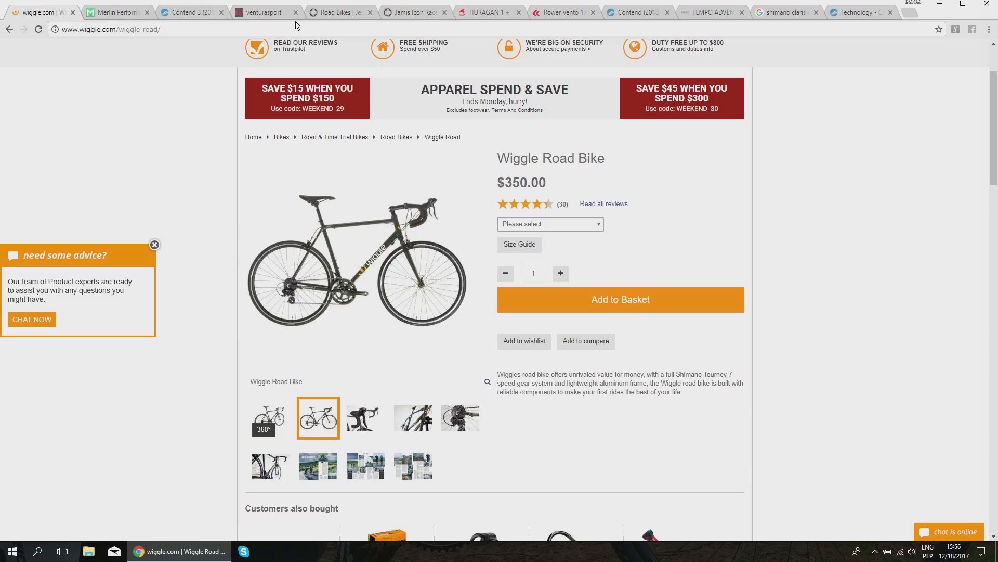
pyautogui.moveTo(196, 212)
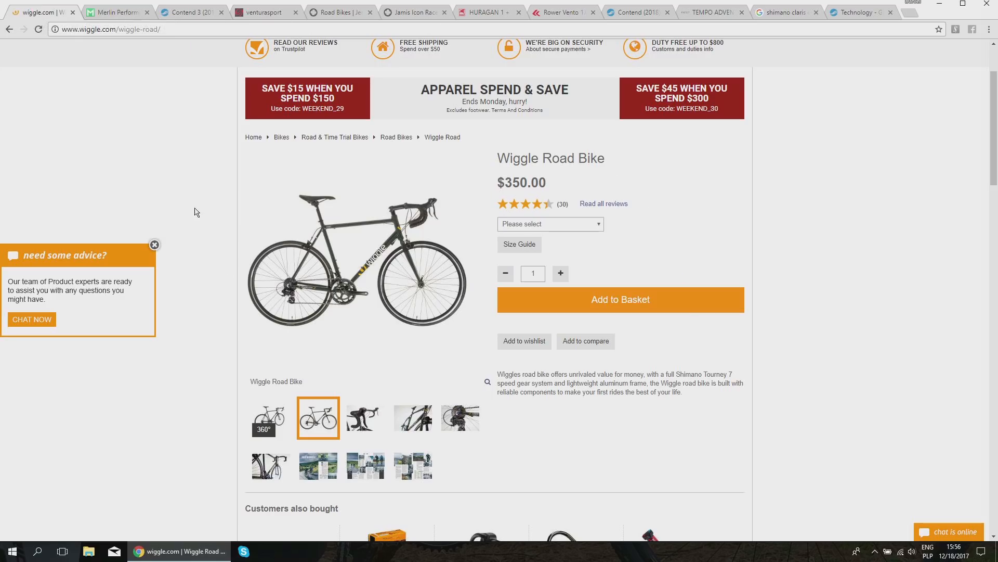
pyautogui.moveTo(197, 243)
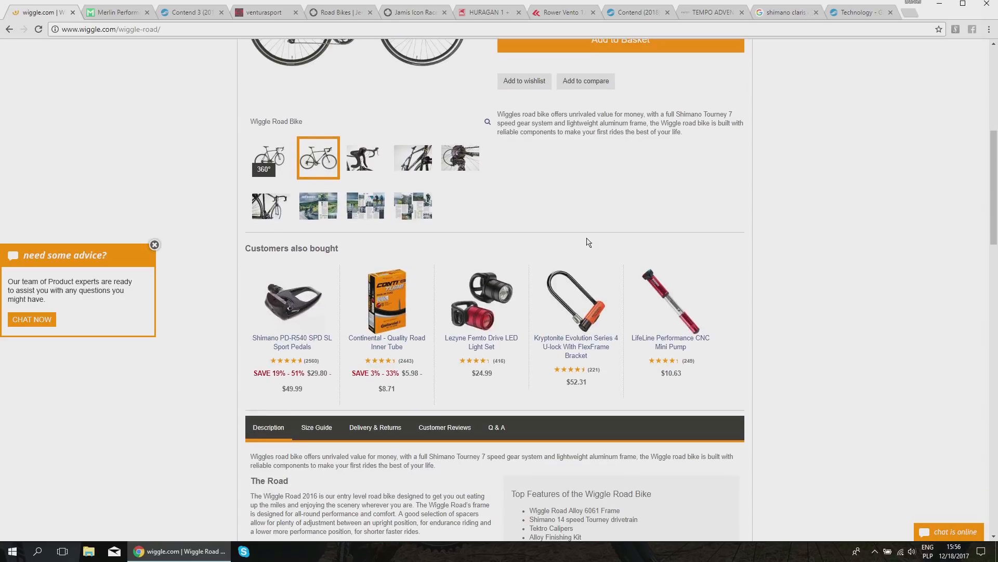
pyautogui.scroll(-3)
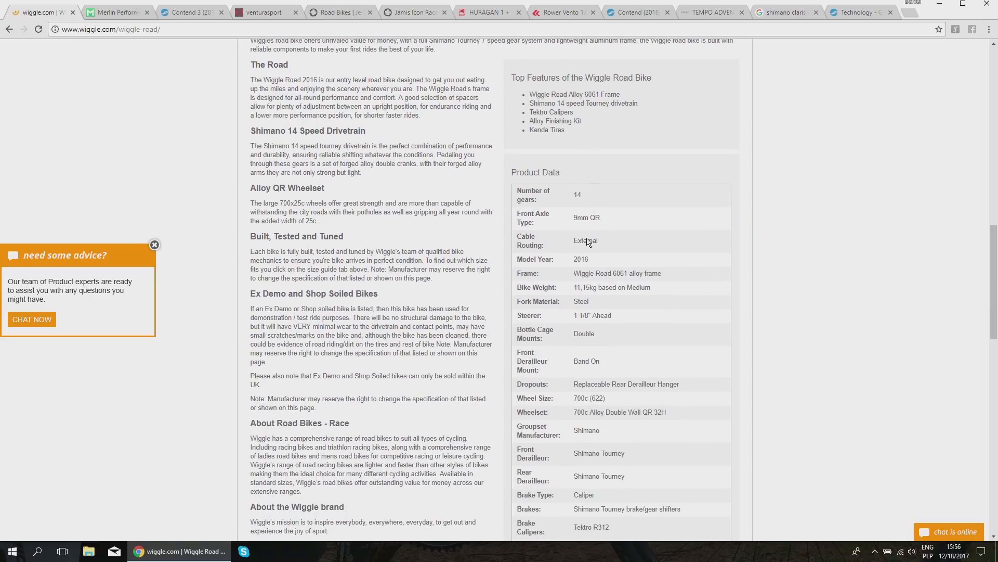
pyautogui.scroll(-3)
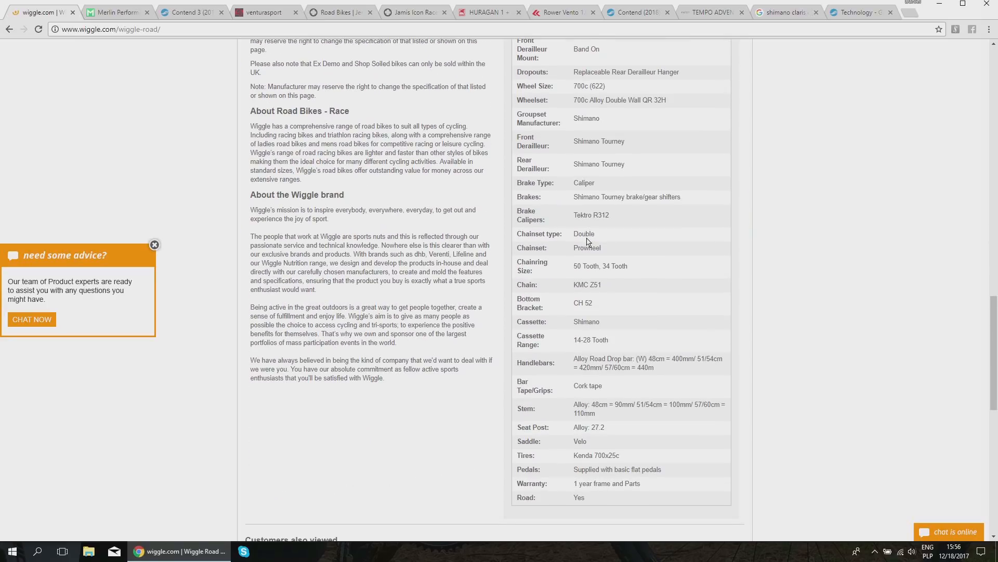
pyautogui.scroll(3)
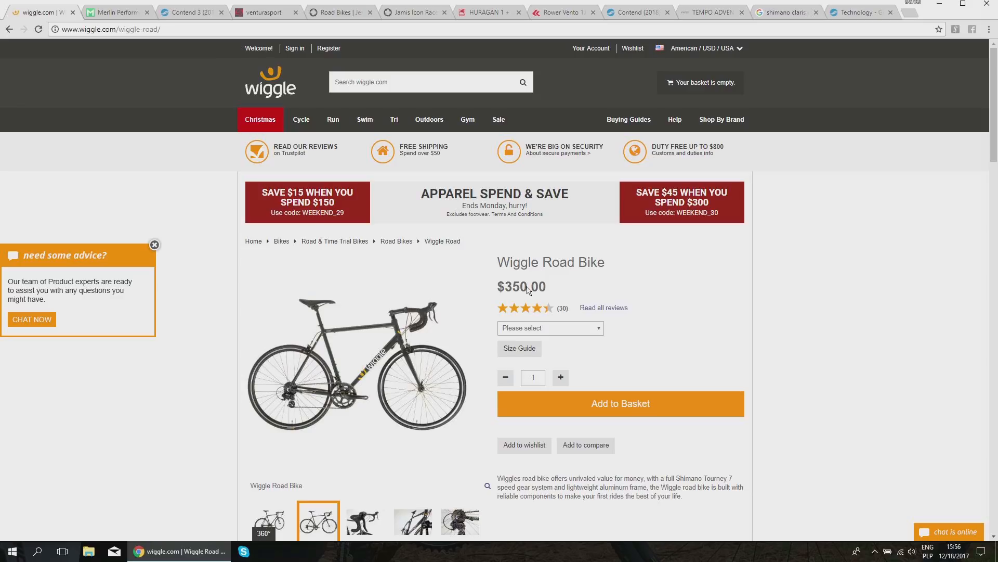
pyautogui.moveTo(500, 286)
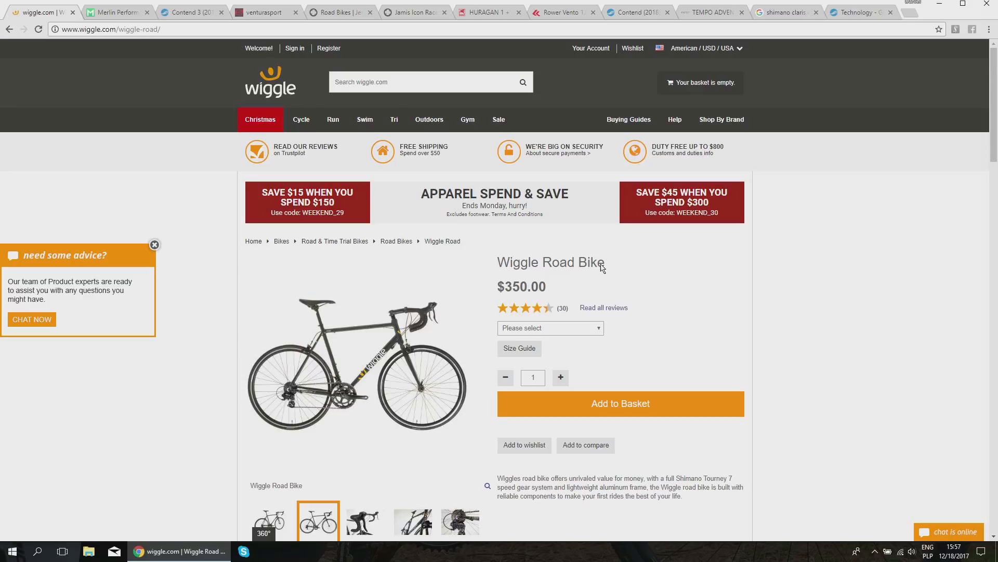
pyautogui.scroll(-3)
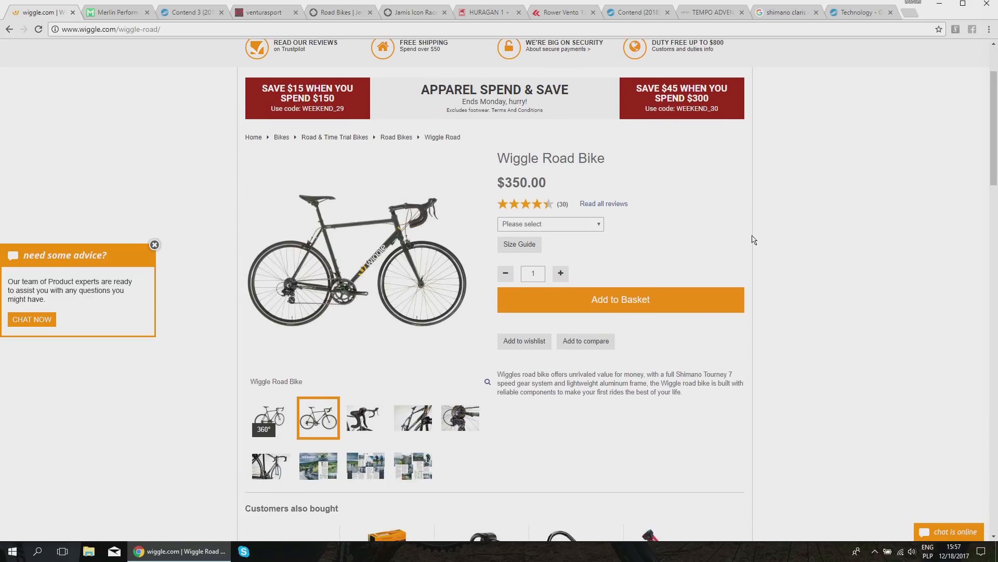
pyautogui.scroll(-3)
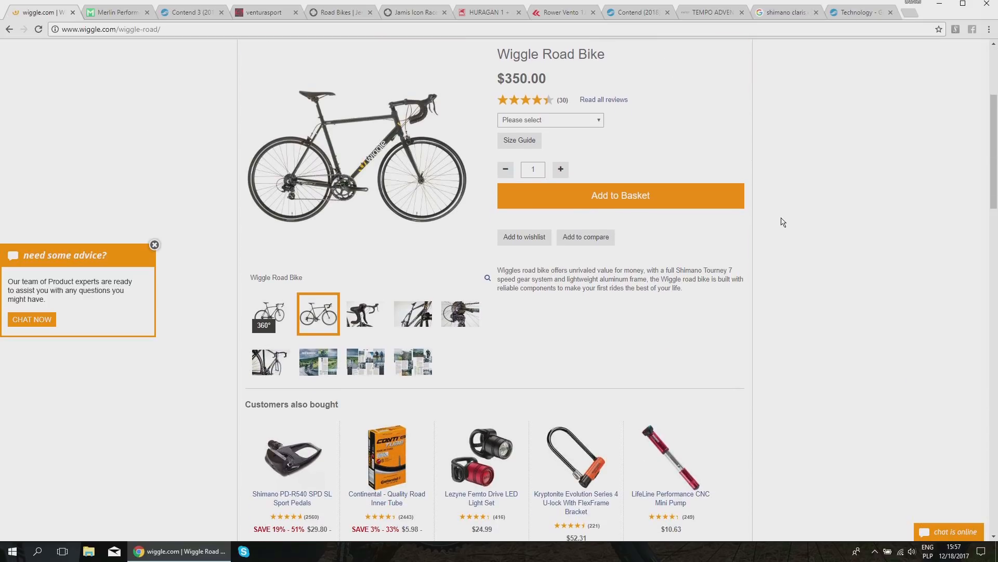
pyautogui.moveTo(389, 153)
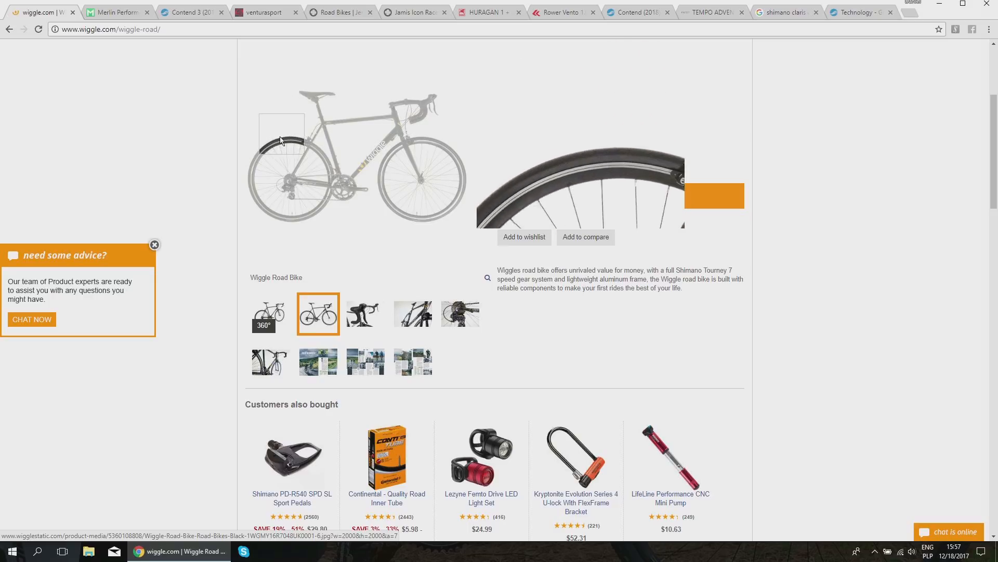
pyautogui.moveTo(287, 198)
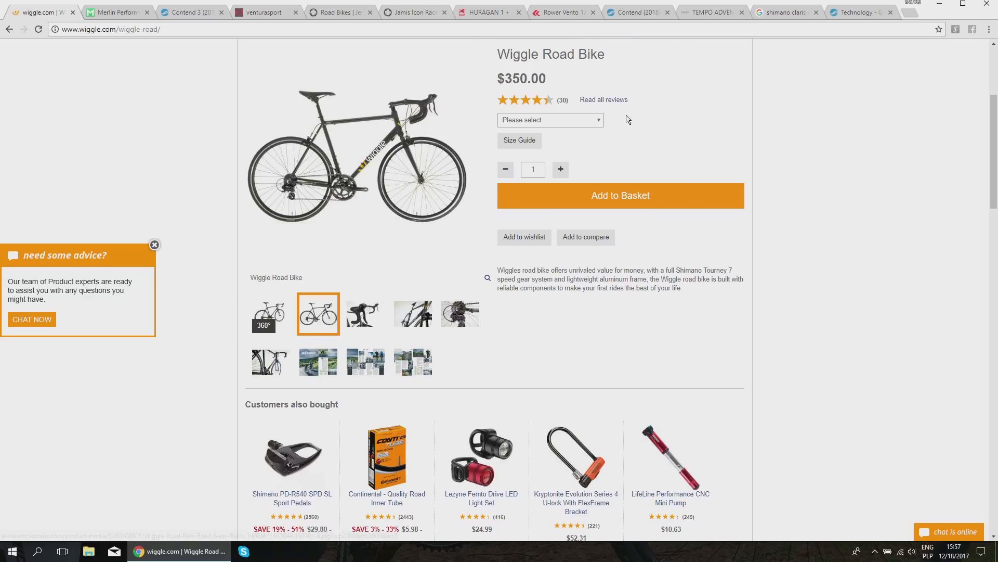
pyautogui.moveTo(738, 115)
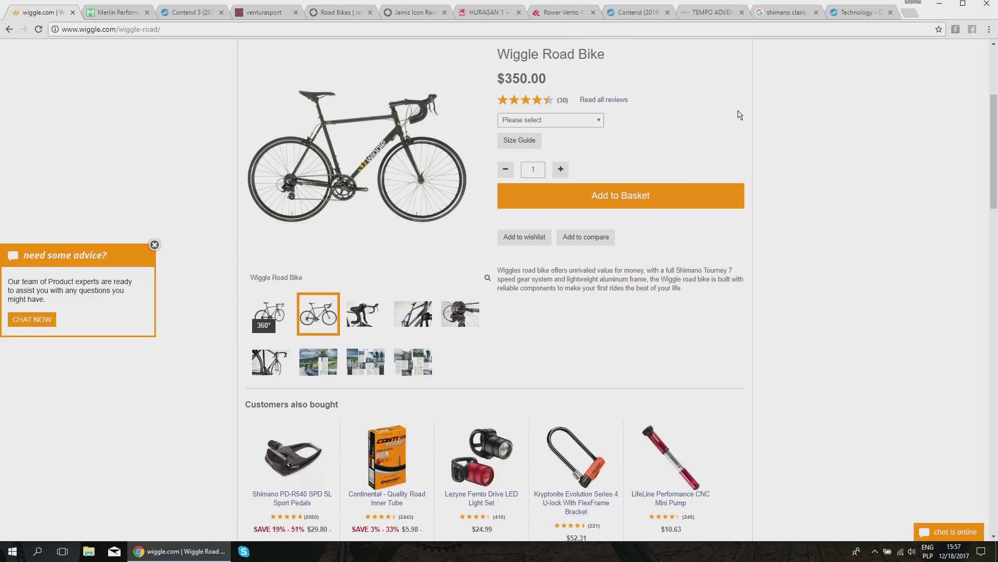
pyautogui.moveTo(391, 140)
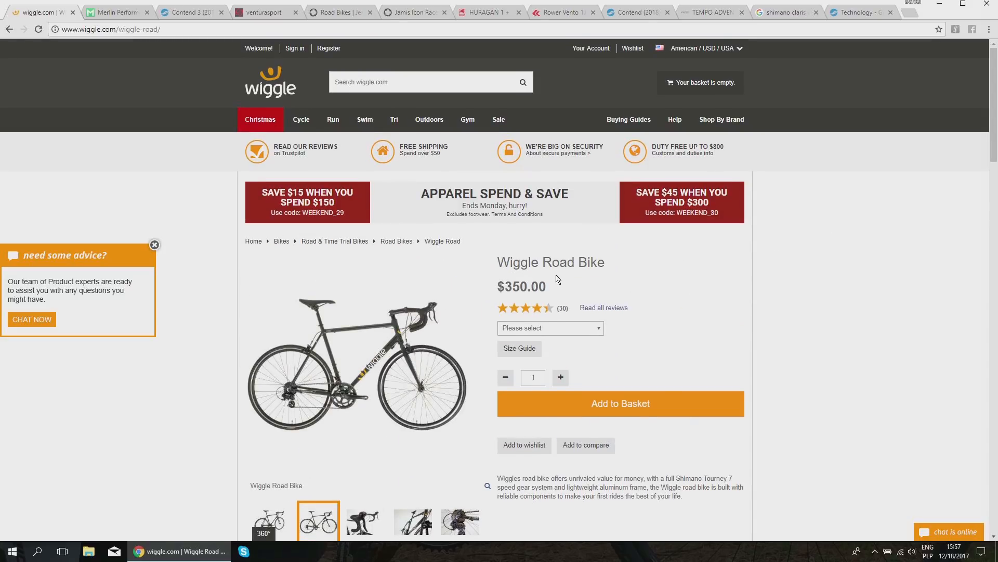
pyautogui.scroll(-3)
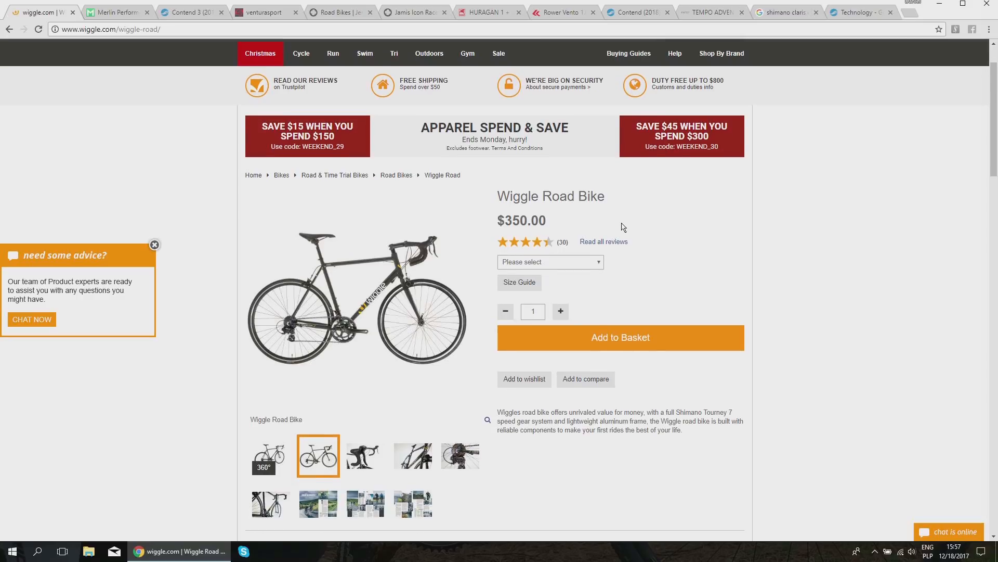
pyautogui.scroll(-3)
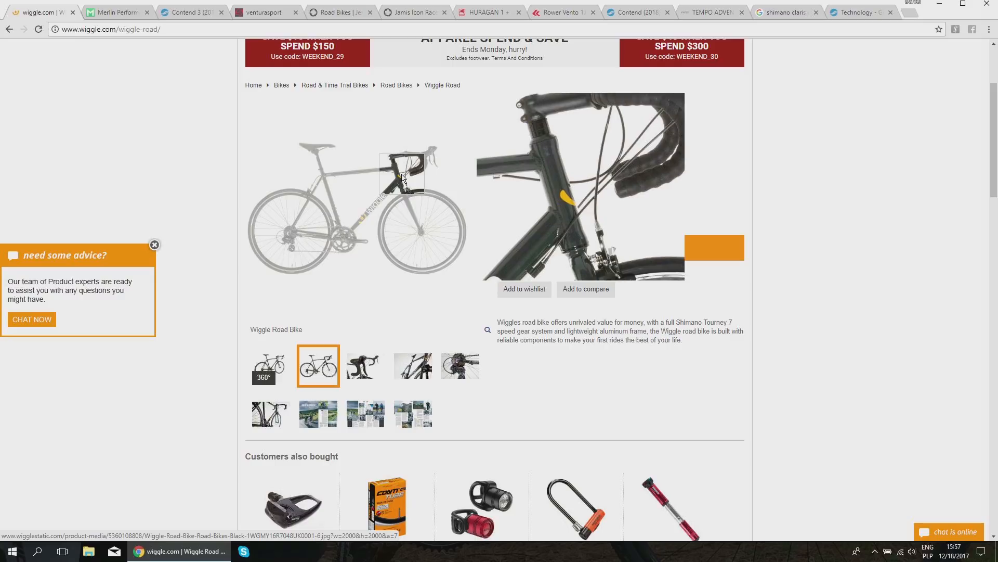
# Step: Review the Product Data table's front derailleur model and the 14-28 cassette range
pyautogui.scroll(-3)
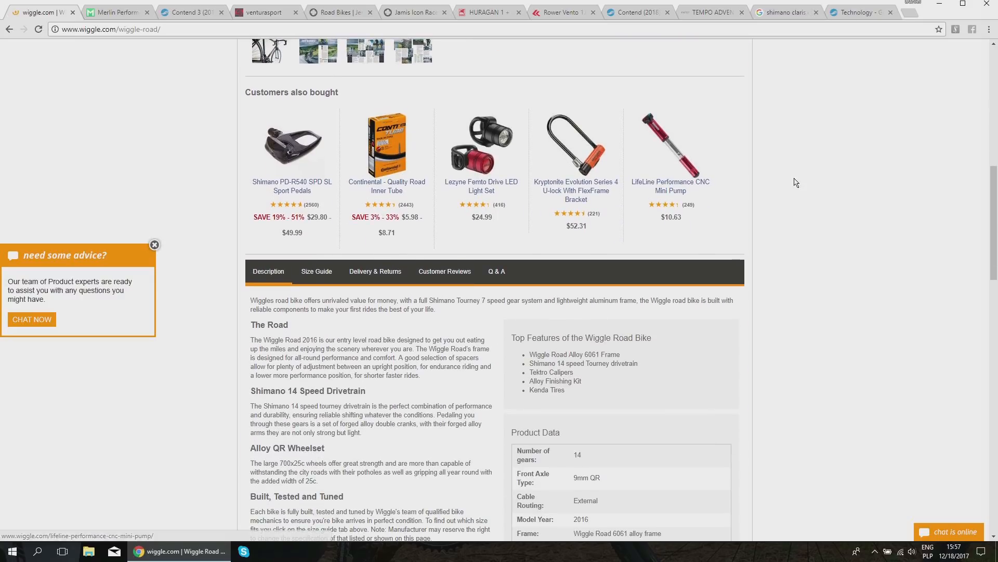
pyautogui.scroll(-3)
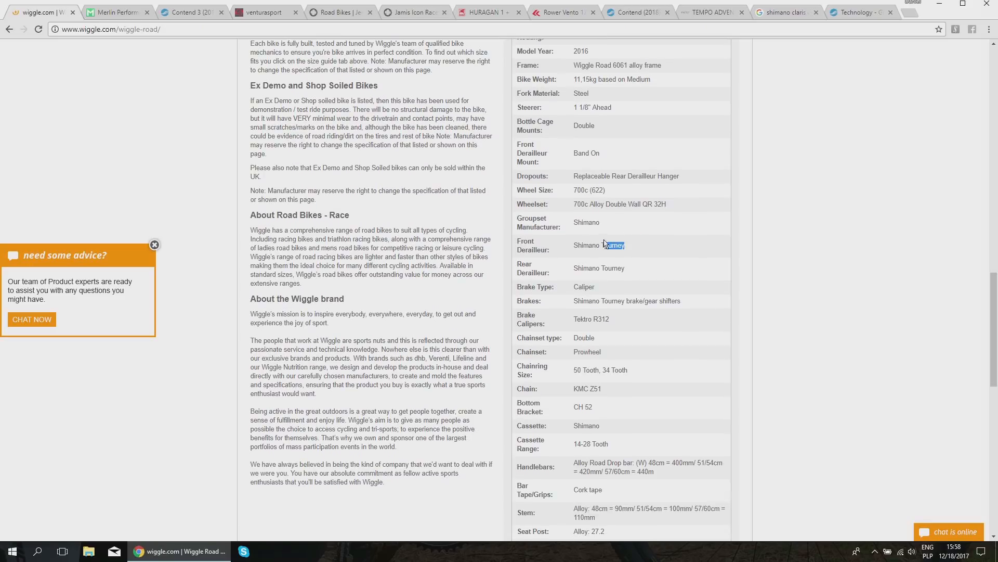
pyautogui.doubleClick(598, 245)
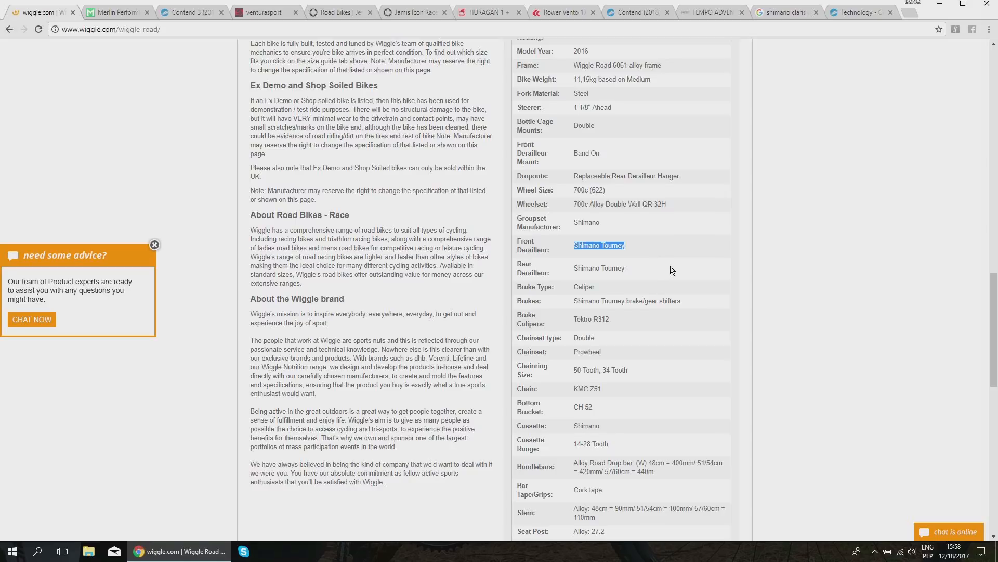
pyautogui.scroll(-3)
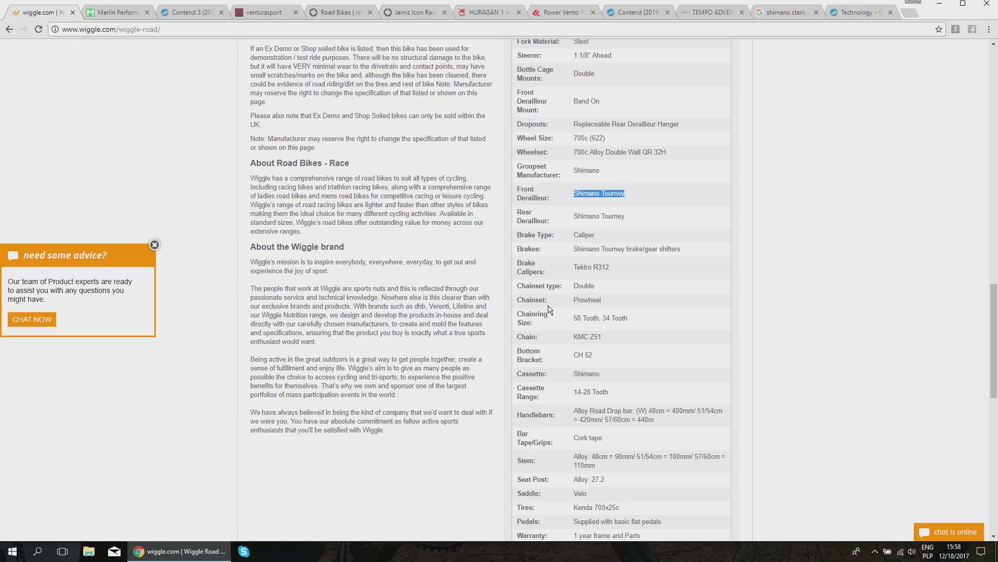
pyautogui.doubleClick(586, 373)
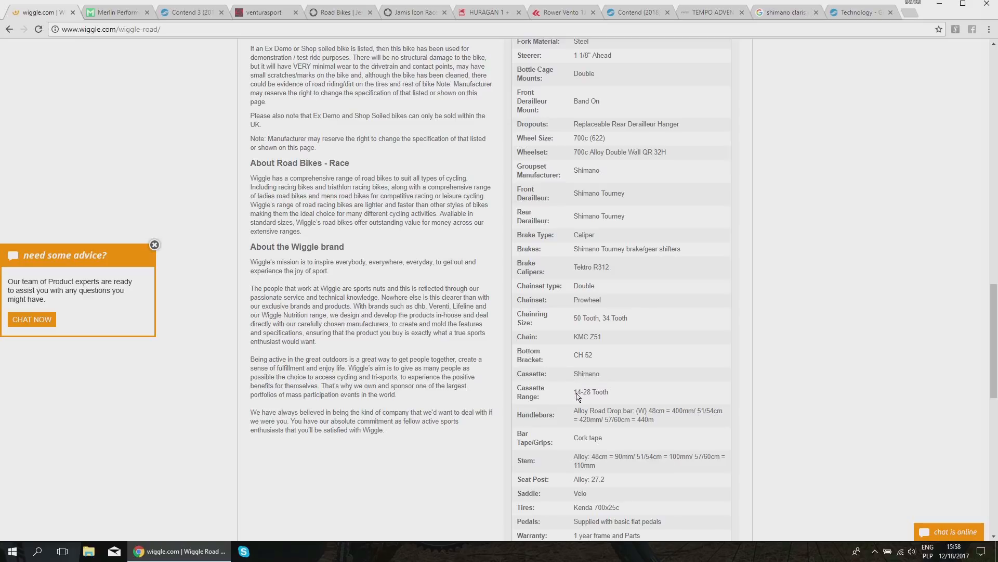
pyautogui.doubleClick(581, 391)
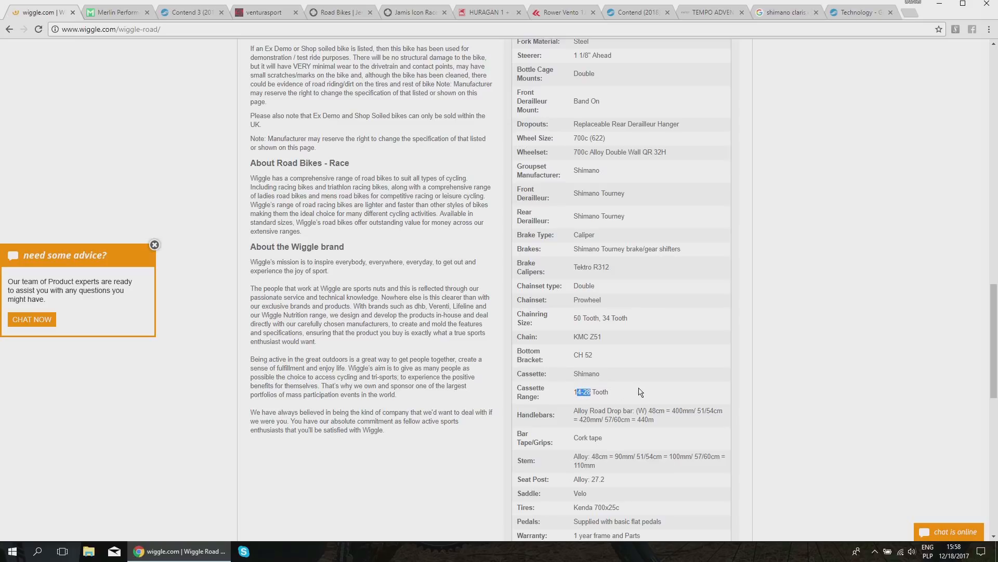
# Step: Highlight the 14-28 tooth cassette and the 50/34 tooth chainring values
pyautogui.scroll(-3)
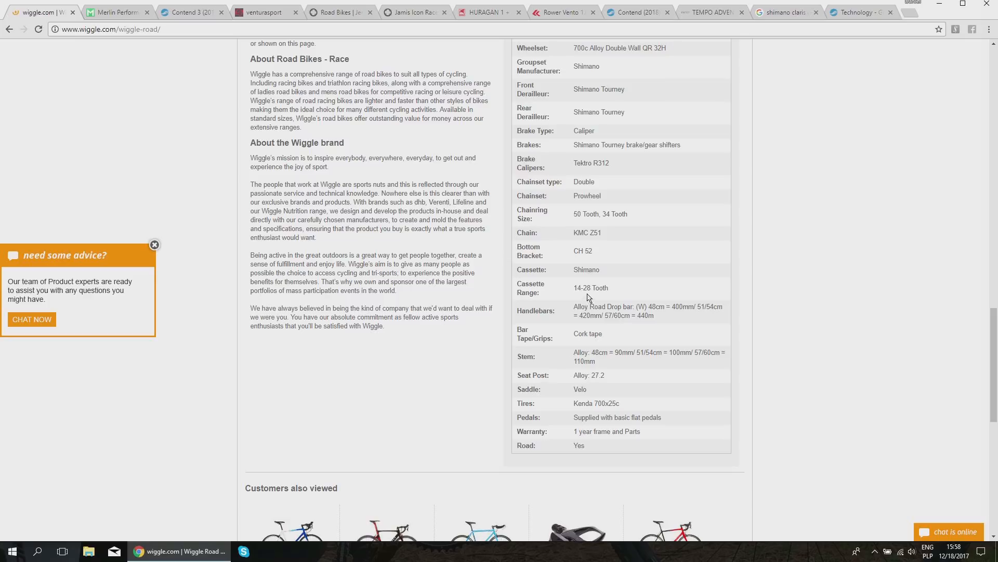
pyautogui.doubleClick(582, 287)
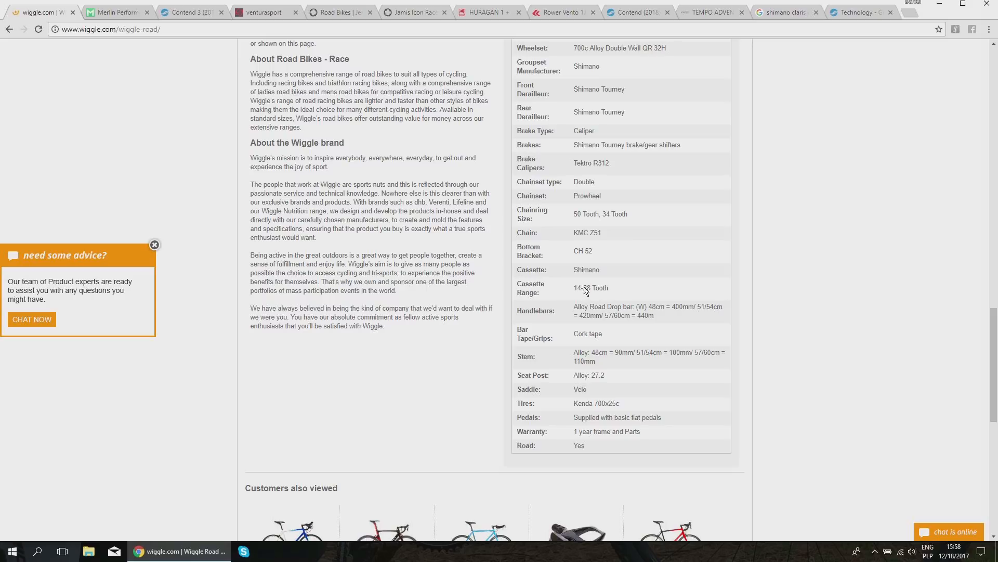
pyautogui.doubleClick(587, 287)
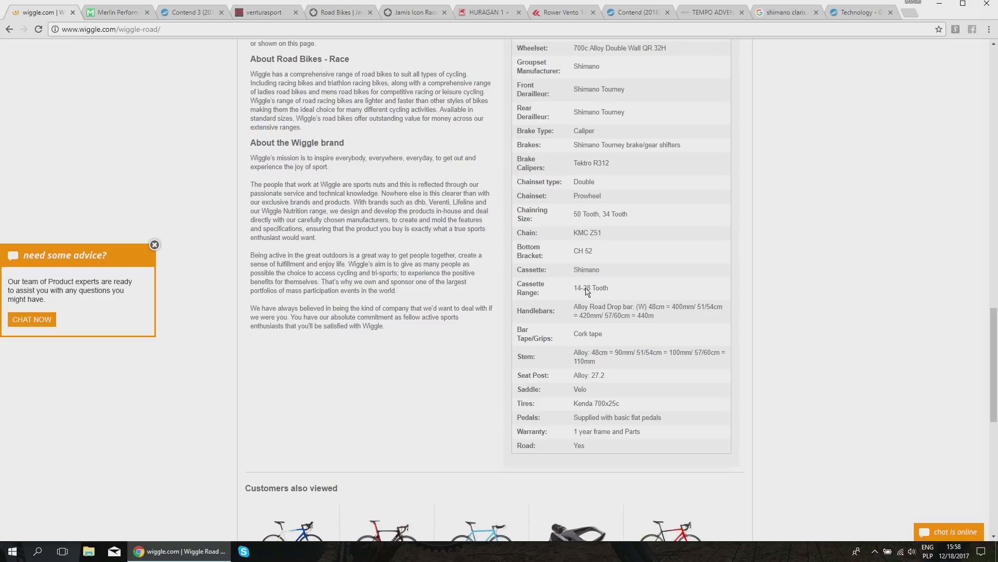
pyautogui.moveTo(607, 216)
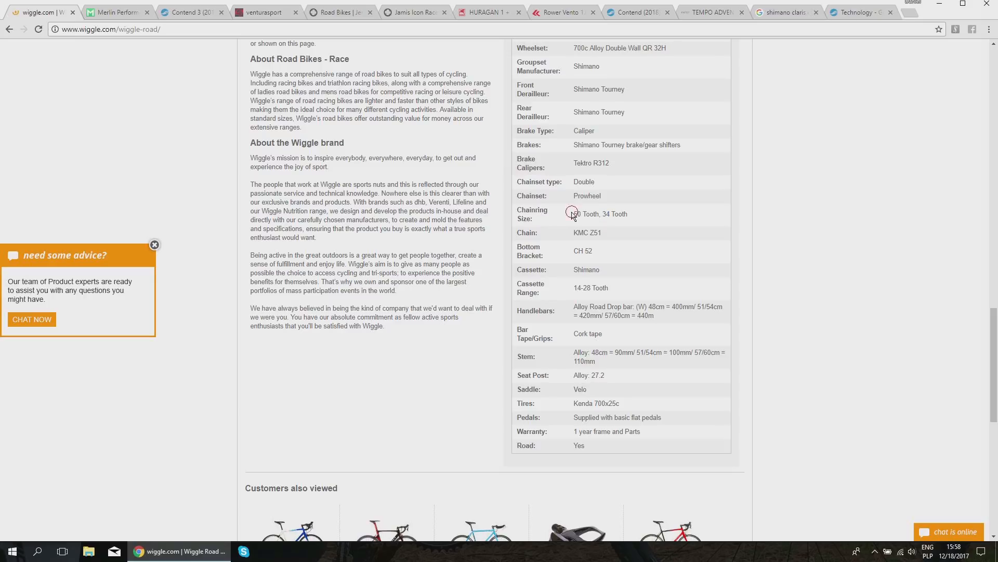
pyautogui.doubleClick(578, 213)
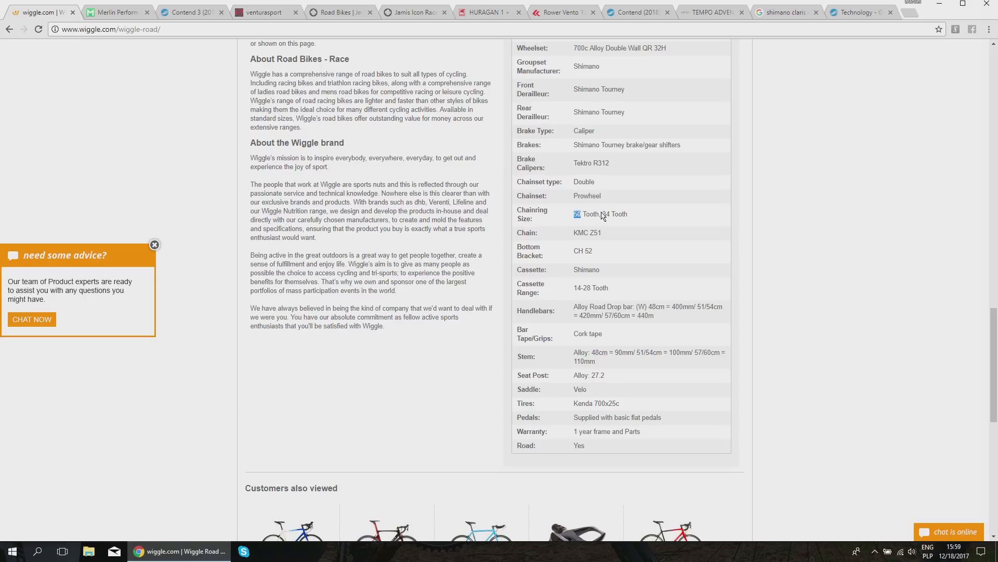
pyautogui.doubleClick(616, 213)
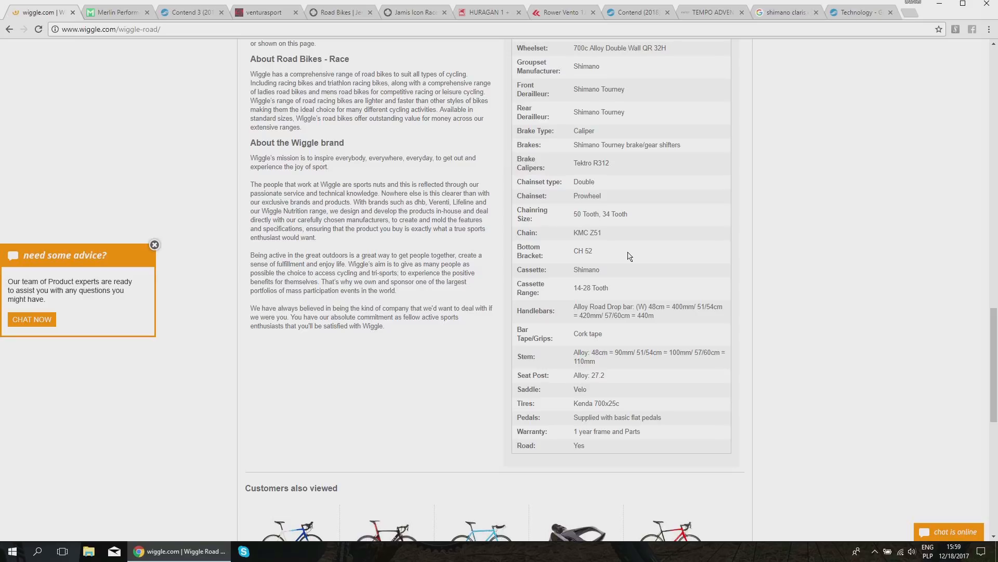
# Step: Scroll back up from the spec table toward the Wiggle Road photo gallery
pyautogui.scroll(3)
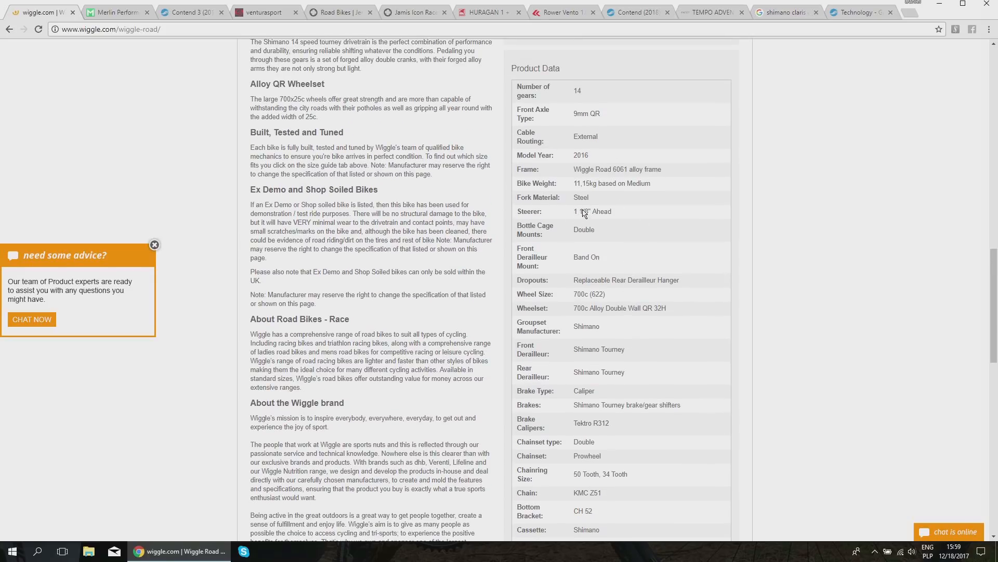
pyautogui.moveTo(602, 215)
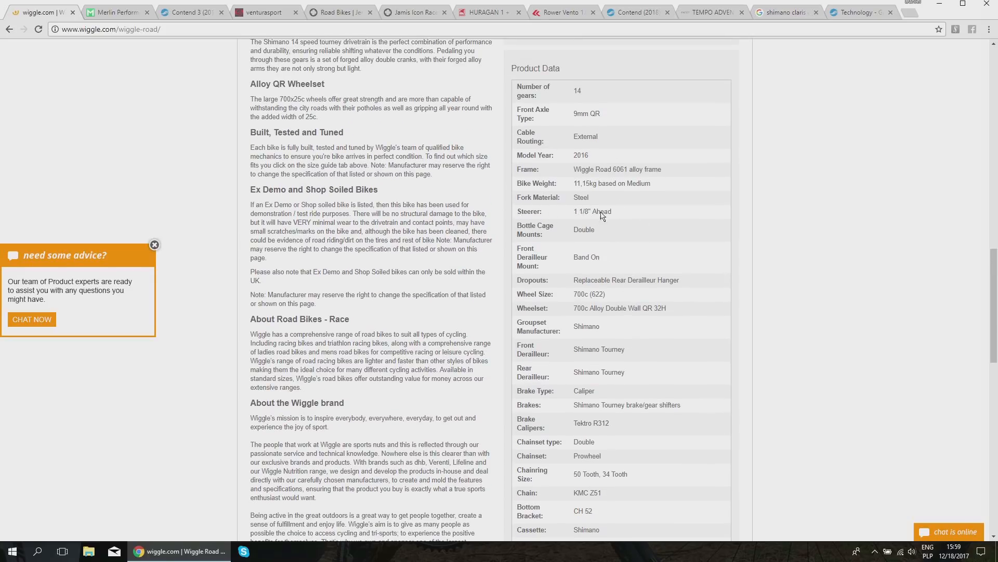
pyautogui.moveTo(586, 214)
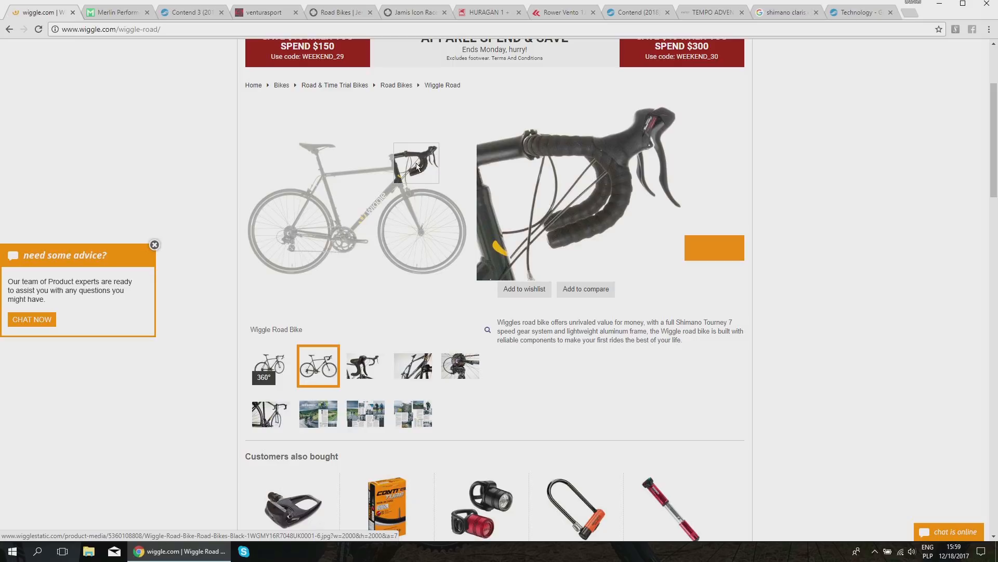
# Step: View the handlebar close-up, then the rear derailleur close-up in the gallery
pyautogui.click(365, 366)
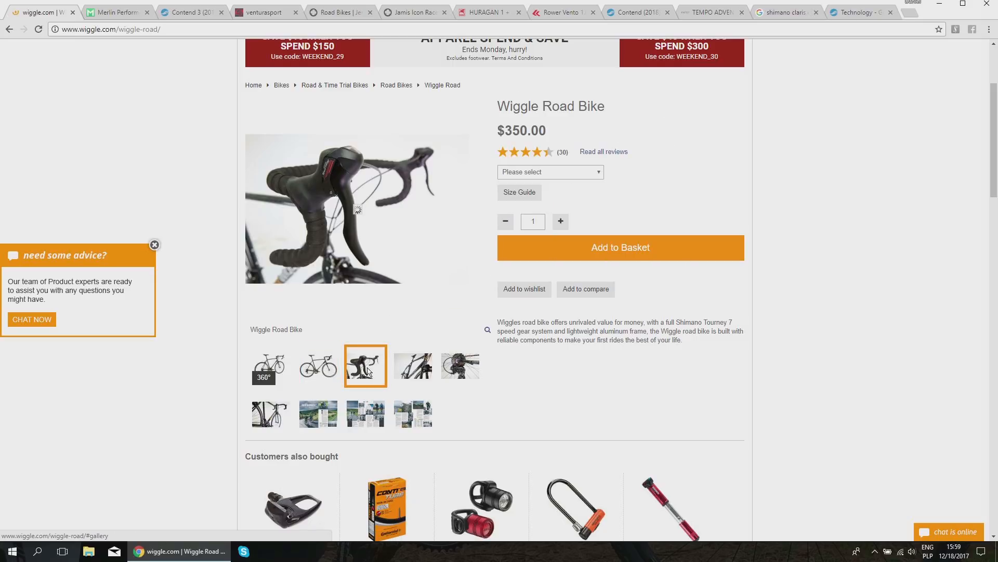
pyautogui.moveTo(318, 162)
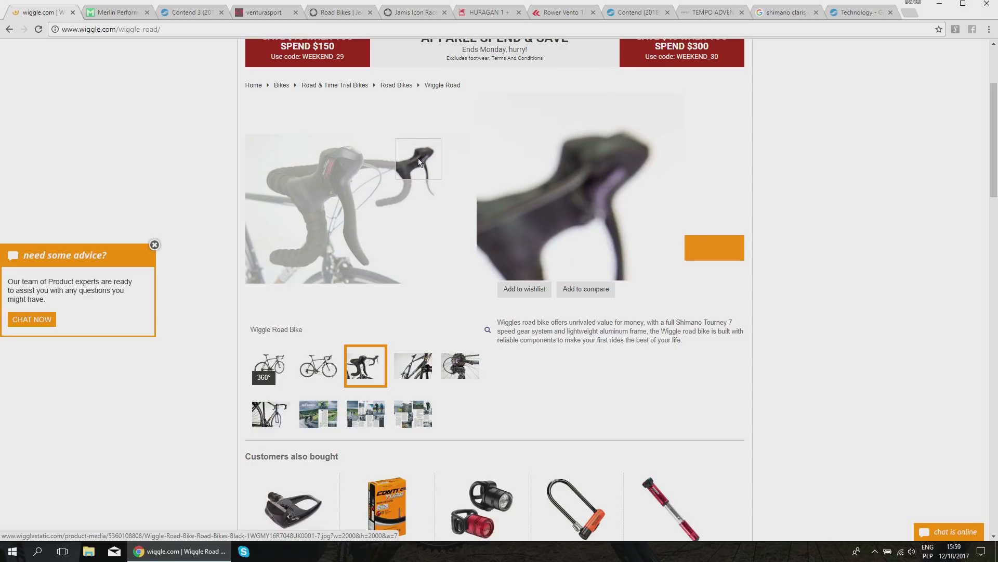
pyautogui.moveTo(373, 186)
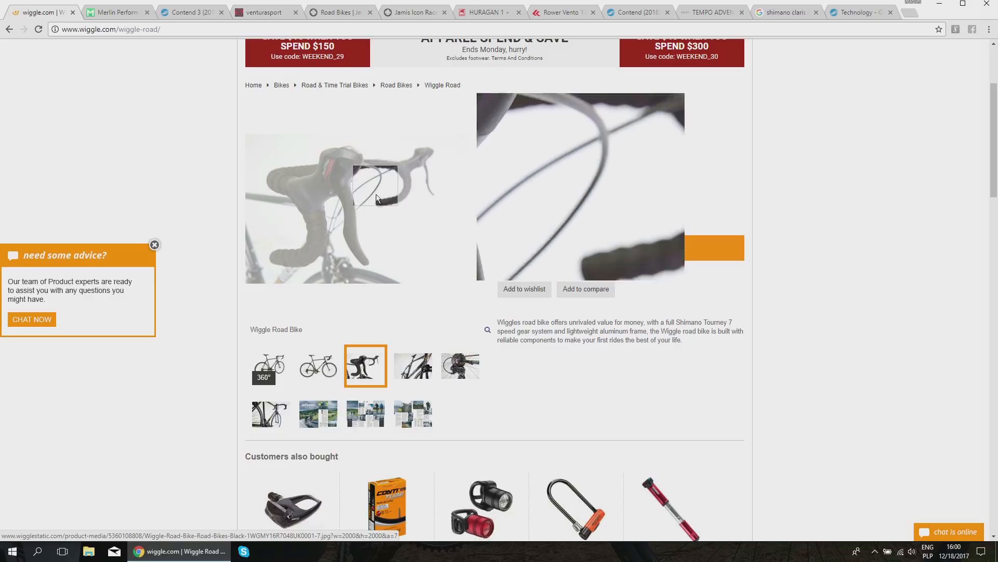
pyautogui.click(459, 365)
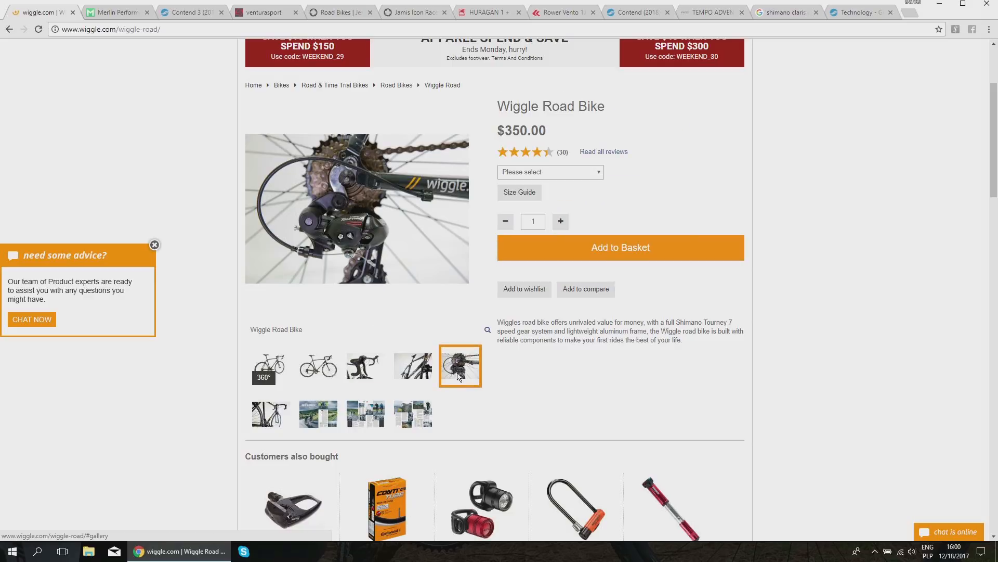
pyautogui.moveTo(363, 239)
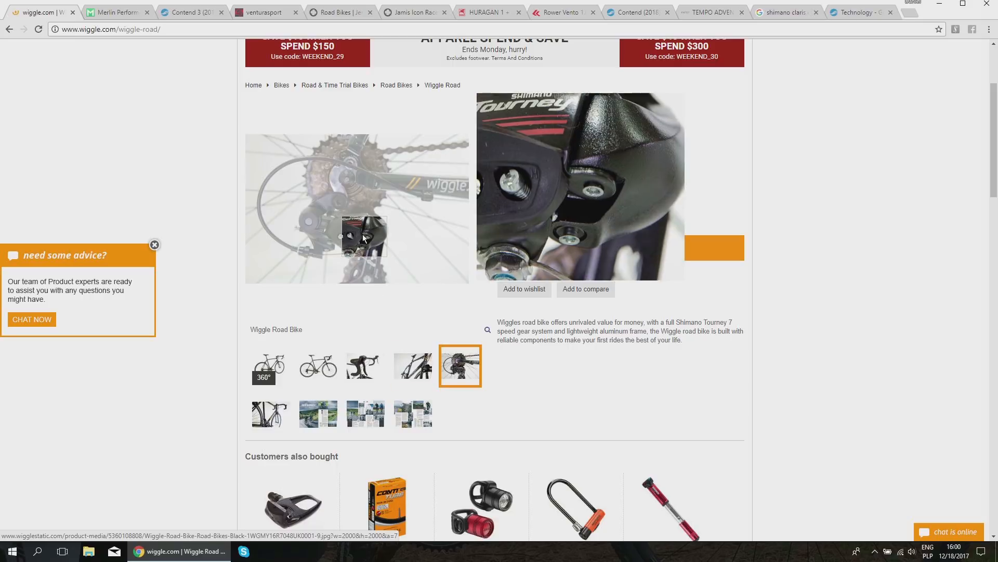
pyautogui.moveTo(335, 224)
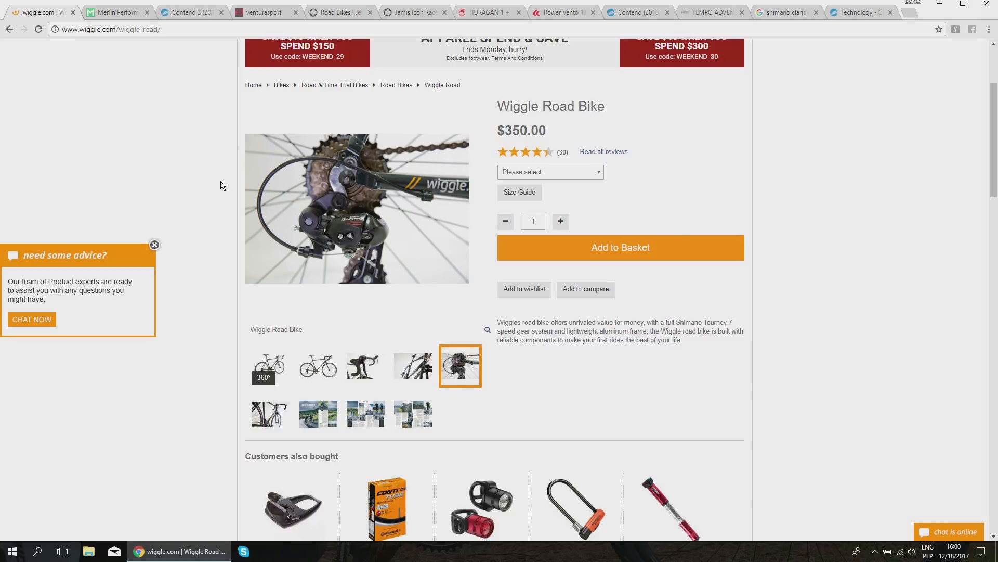
pyautogui.moveTo(355, 227)
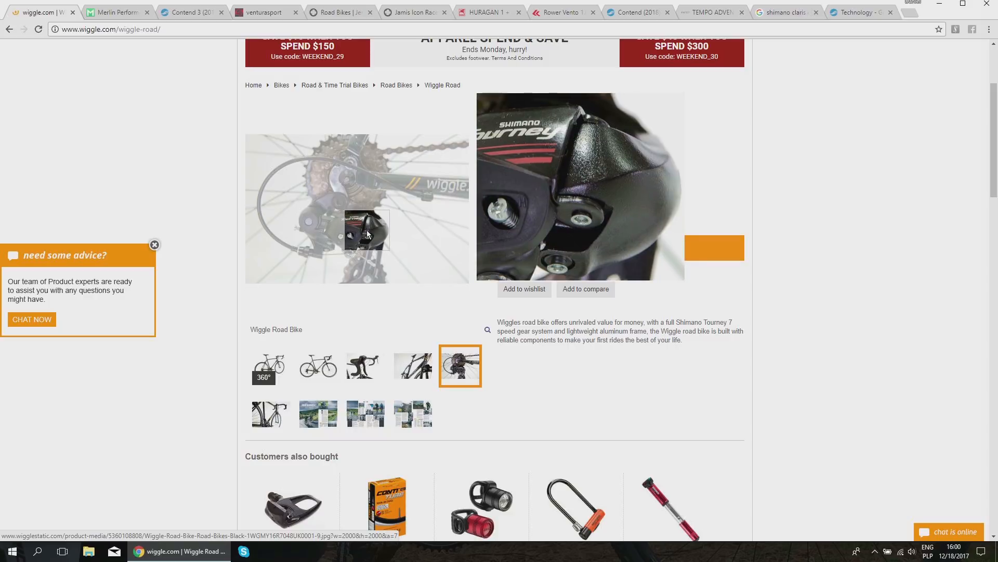
# Step: Recheck the Product Data list, then return up toward the Wiggle Road gallery
pyautogui.scroll(-3)
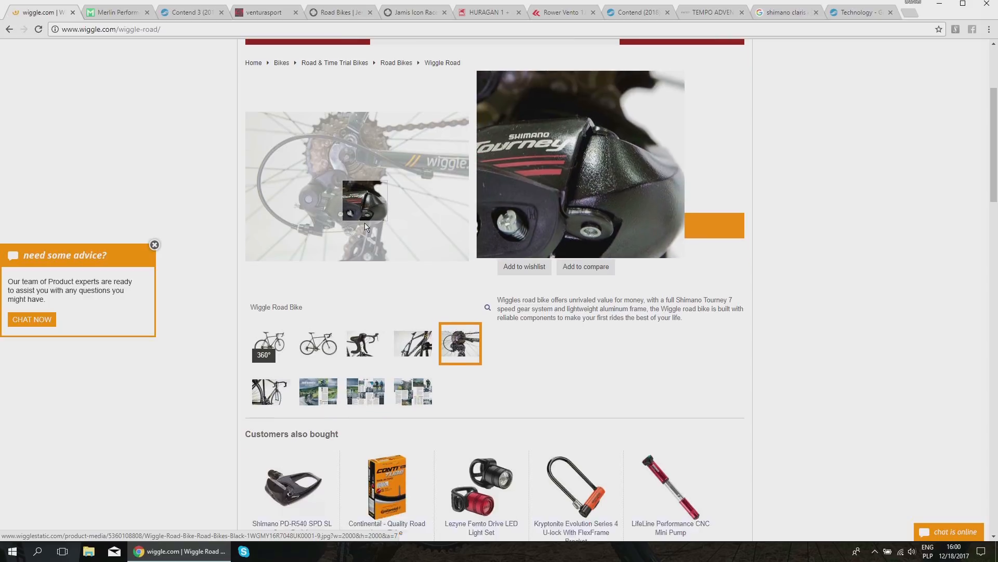
pyautogui.scroll(-3)
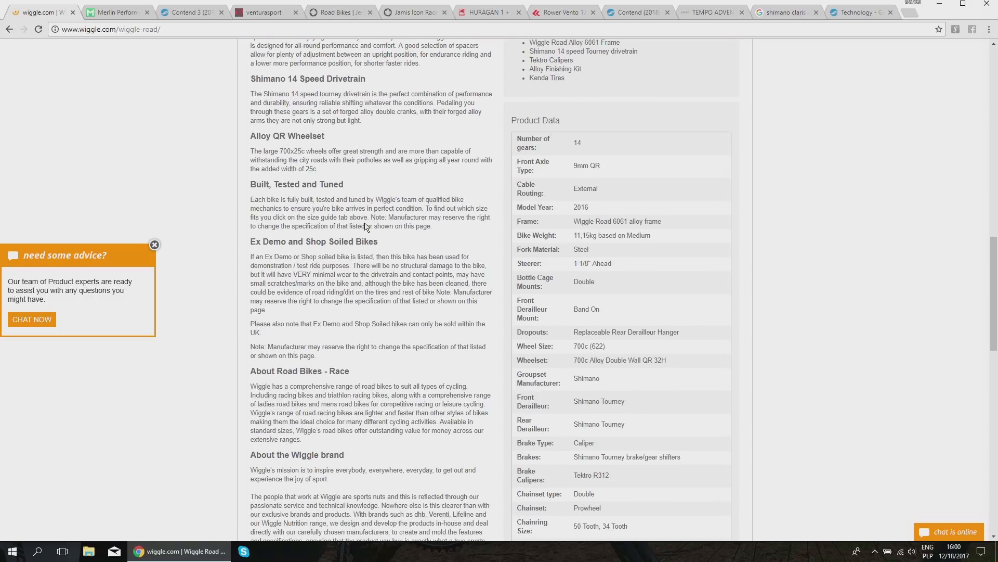
pyautogui.scroll(3)
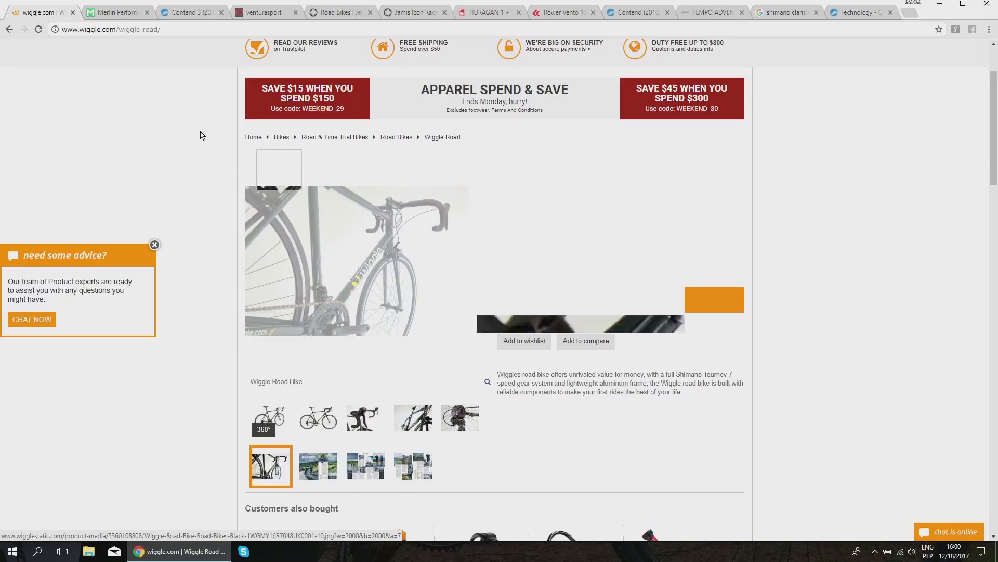
pyautogui.moveTo(119, 12)
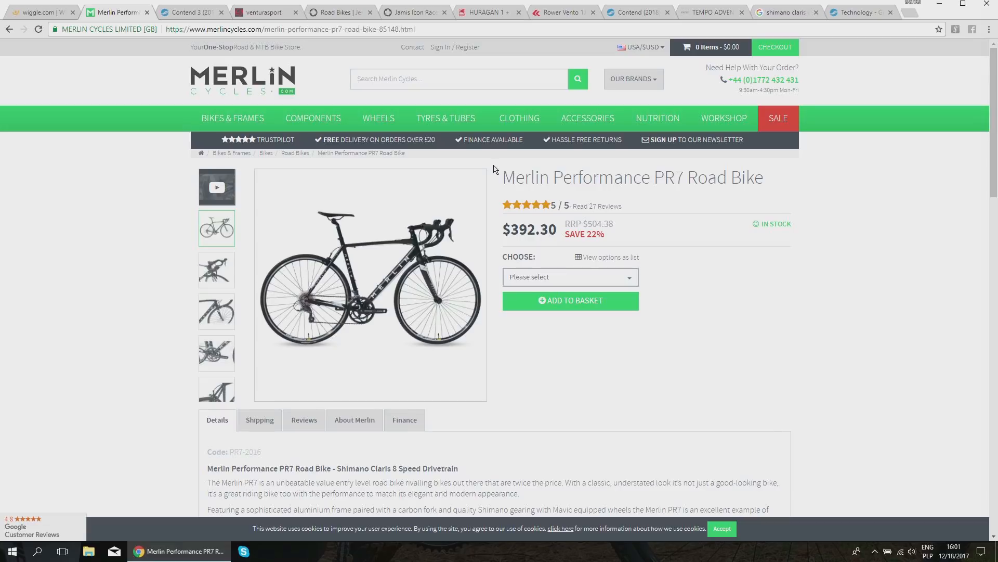
pyautogui.moveTo(654, 183)
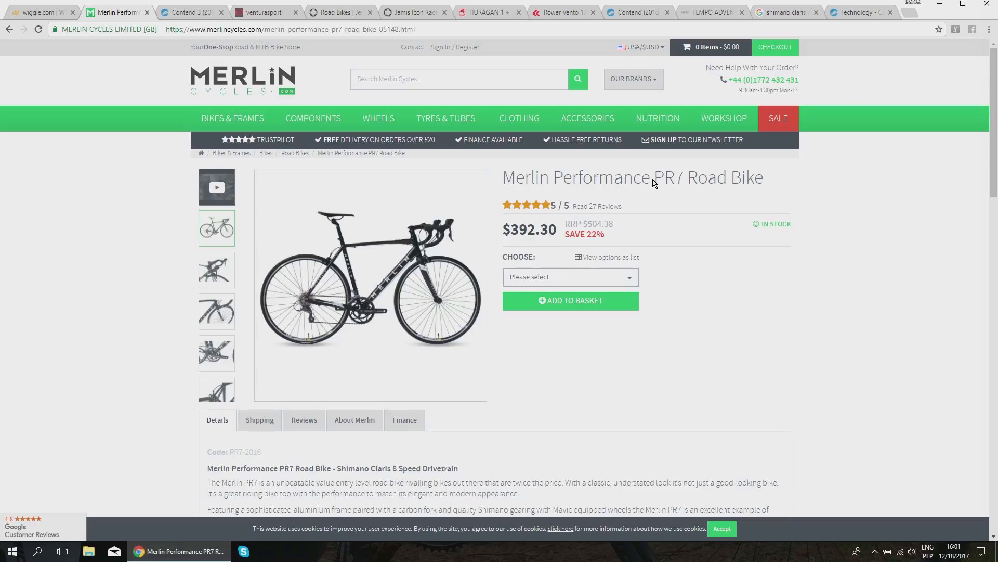
# Step: Enlarge the Merlin PR7's main bike photo and its fork close-up
pyautogui.scroll(-3)
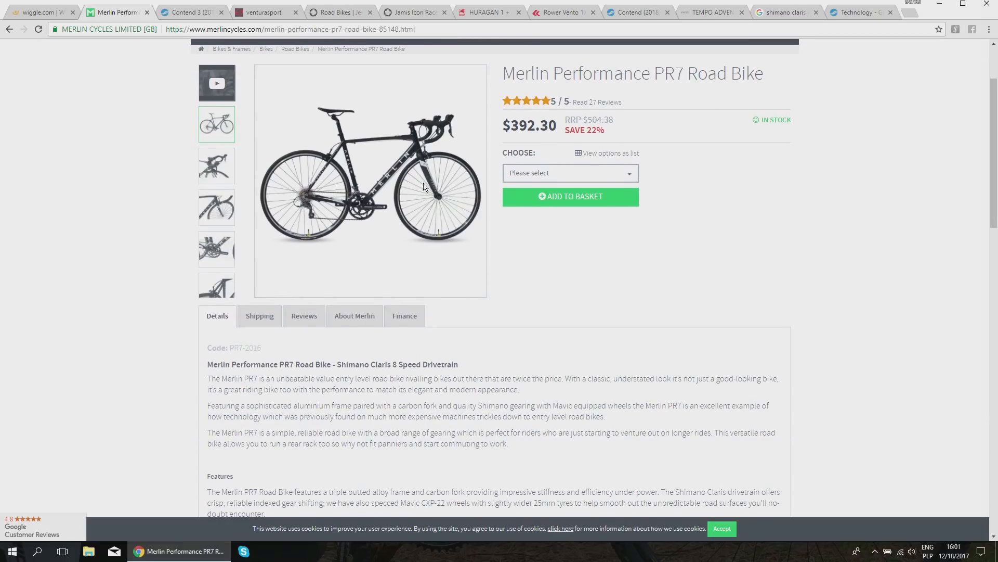
pyautogui.click(369, 181)
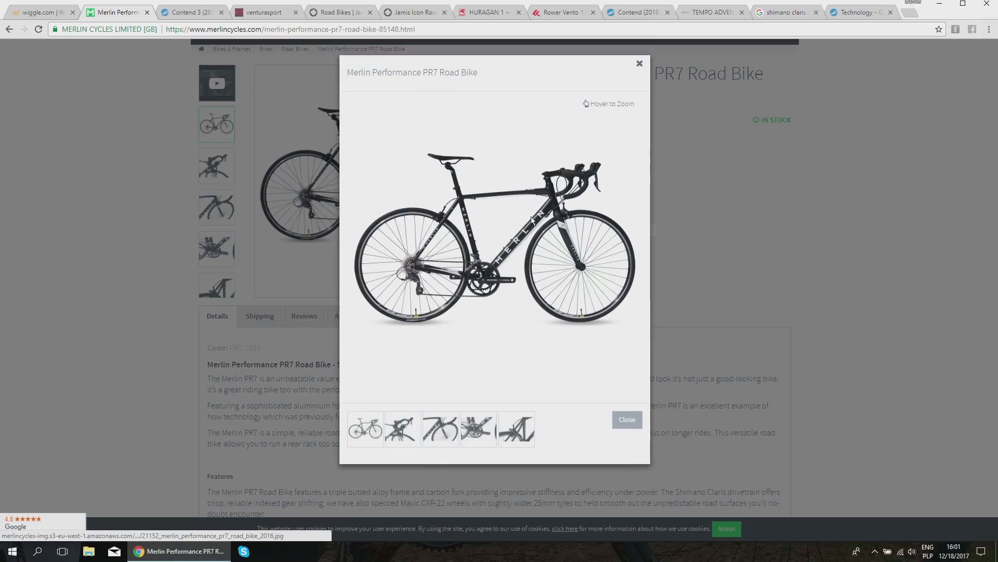
pyautogui.click(439, 428)
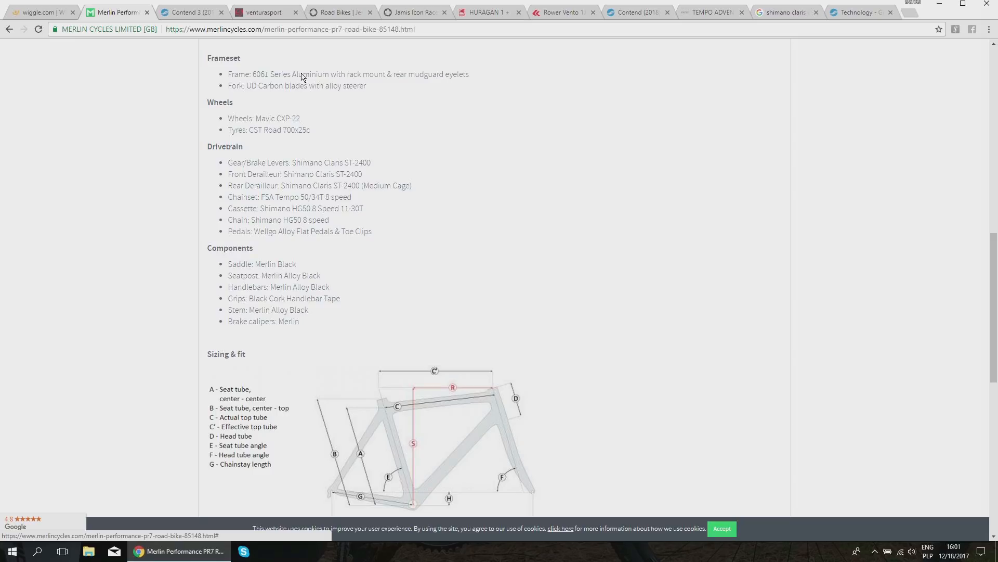
pyautogui.moveTo(258, 91)
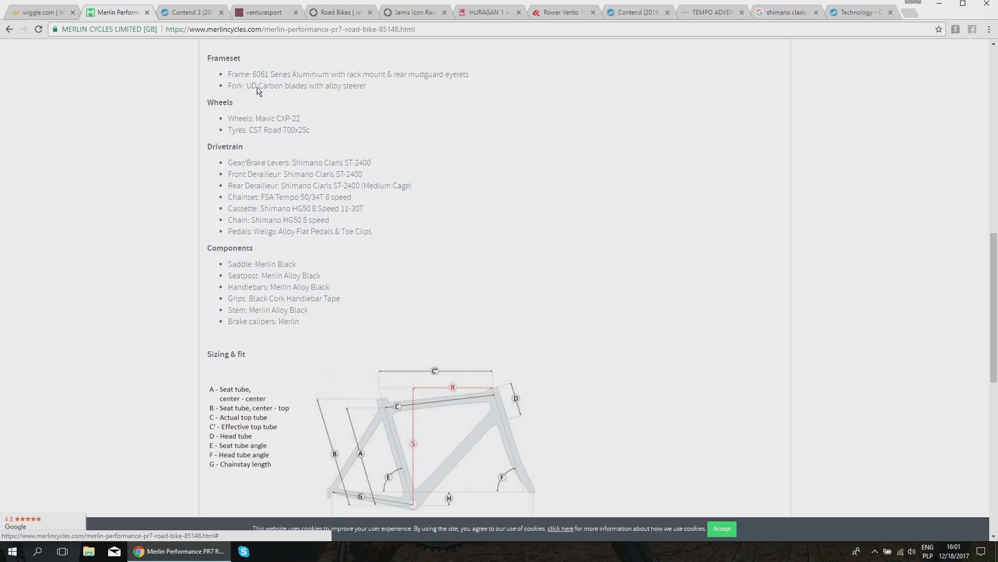
pyautogui.moveTo(473, 173)
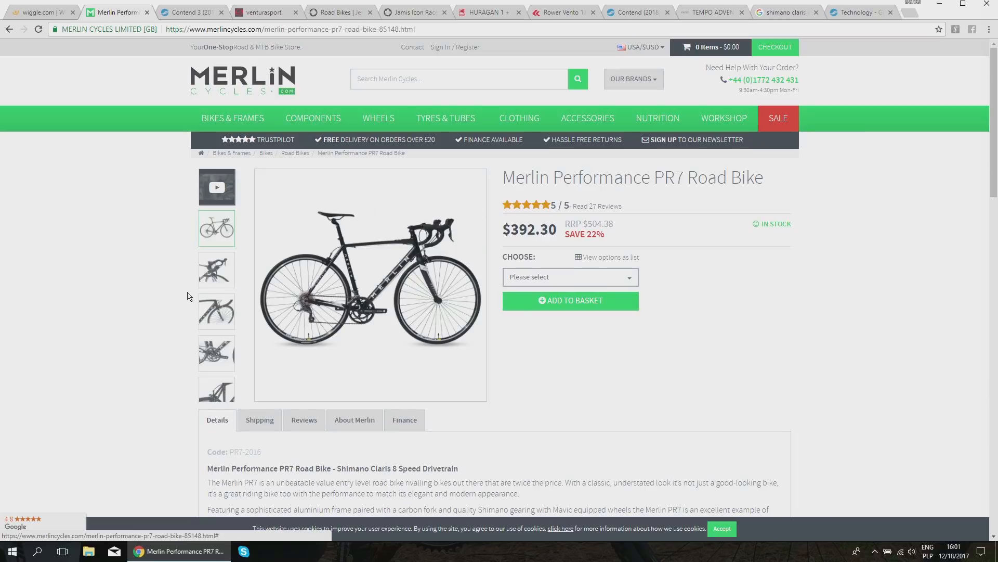
pyautogui.click(216, 311)
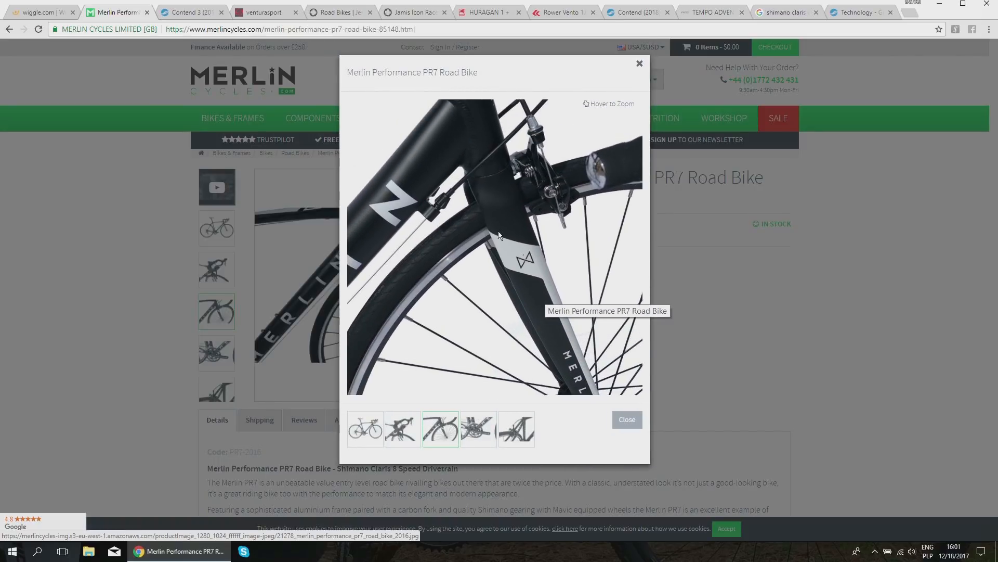
pyautogui.moveTo(498, 216)
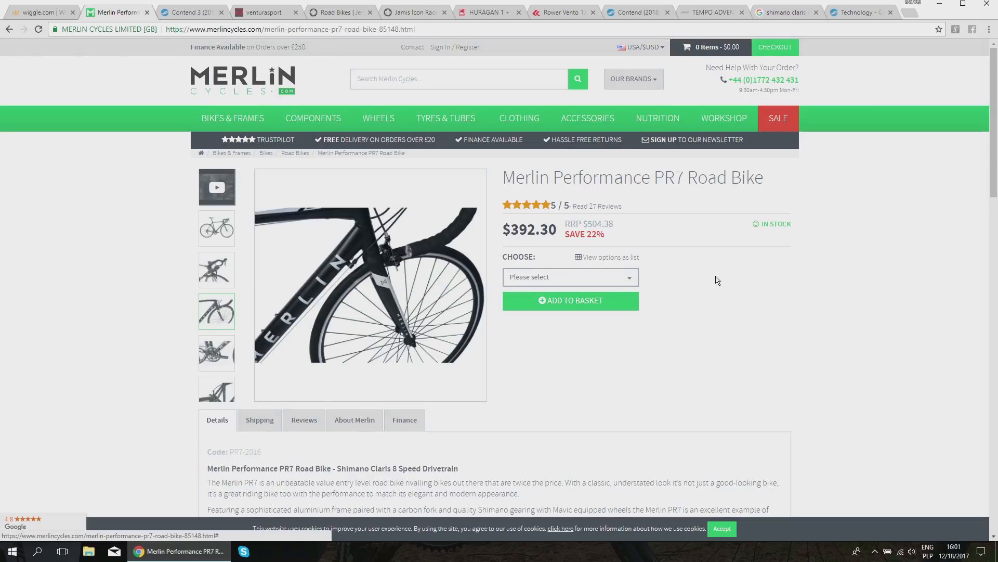
# Step: Bring the PR7 drivetrain specs on screen: Shimano Claris, 50/34T chainset, 11-30T cassette
pyautogui.scroll(-3)
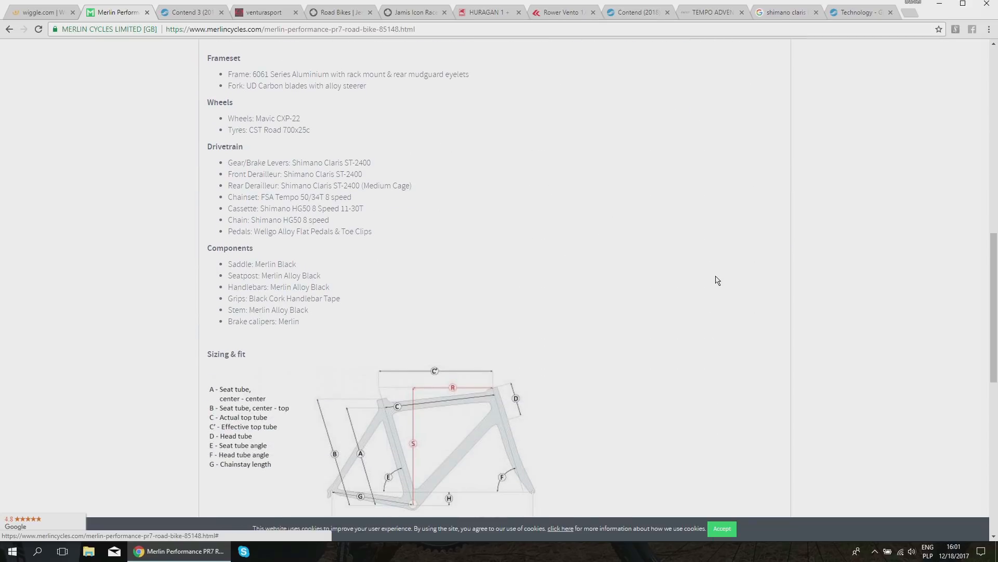
pyautogui.scroll(-3)
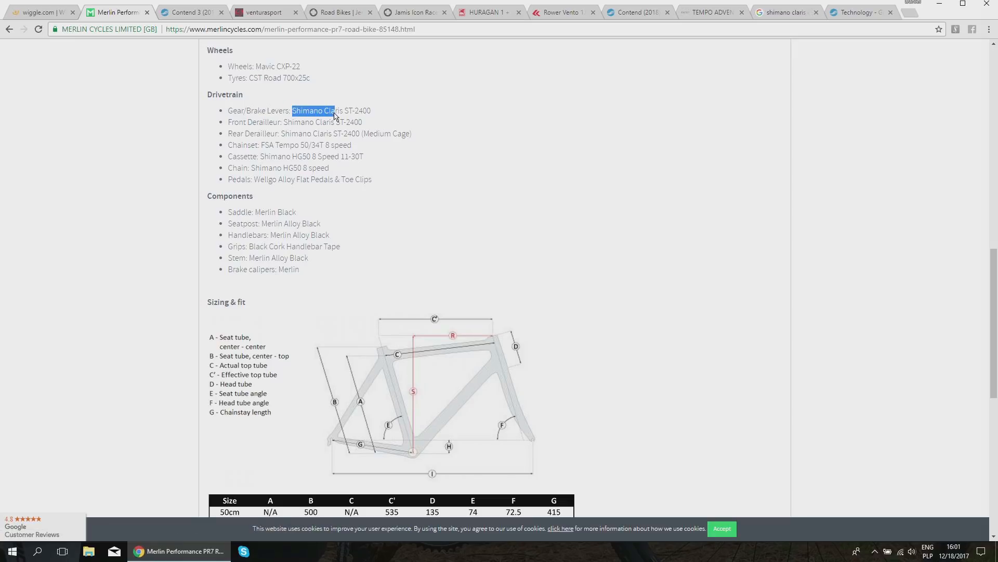
pyautogui.click(400, 111)
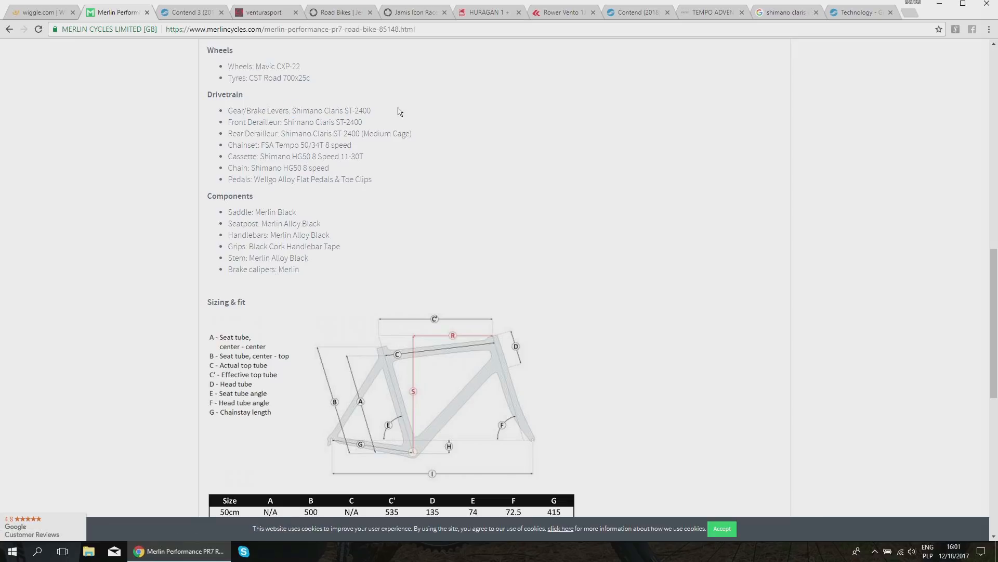
pyautogui.moveTo(349, 148)
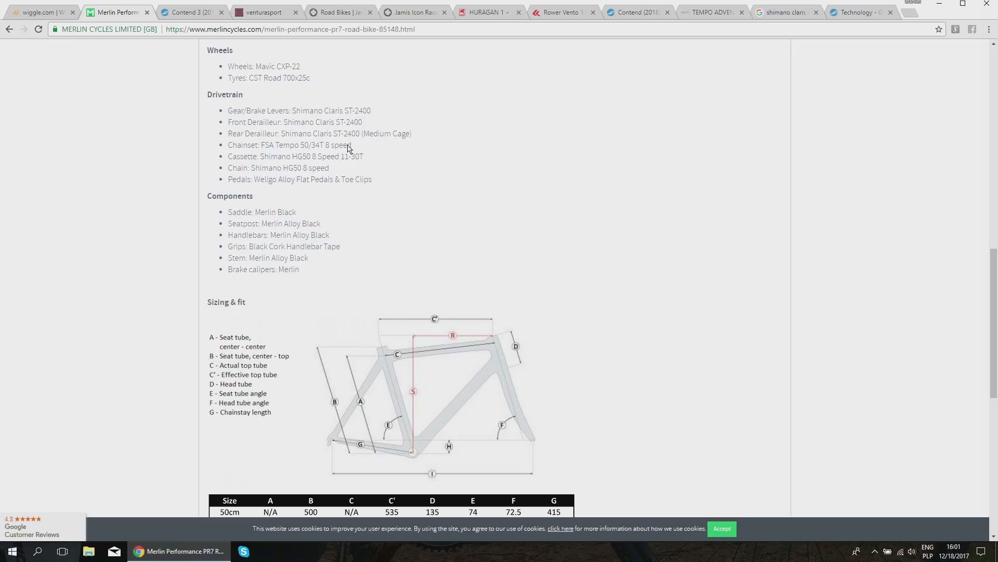
# Step: Recheck the Wiggle Road's Tourney spec table, then return to the Merlin PR7 page
pyautogui.click(38, 11)
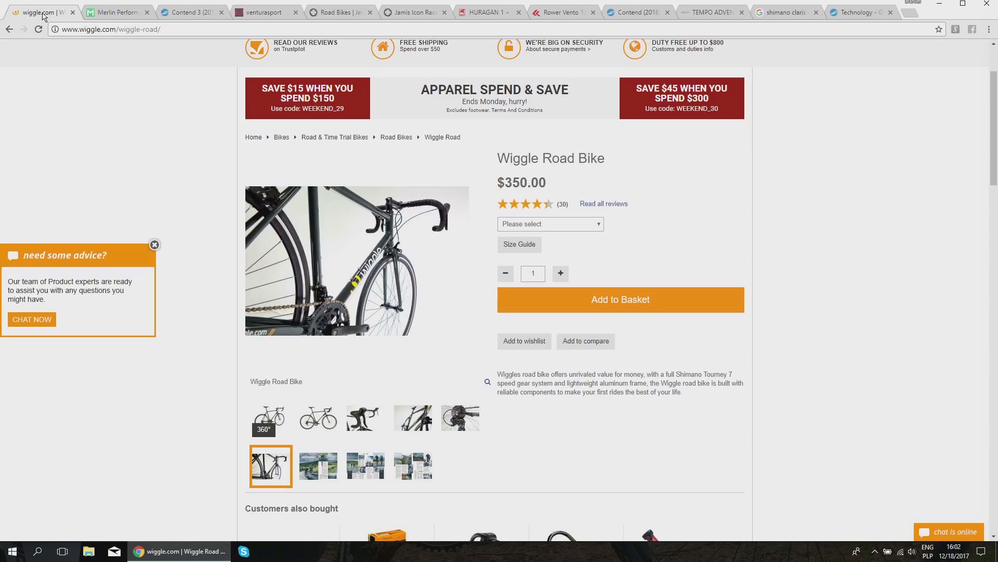
pyautogui.scroll(-3)
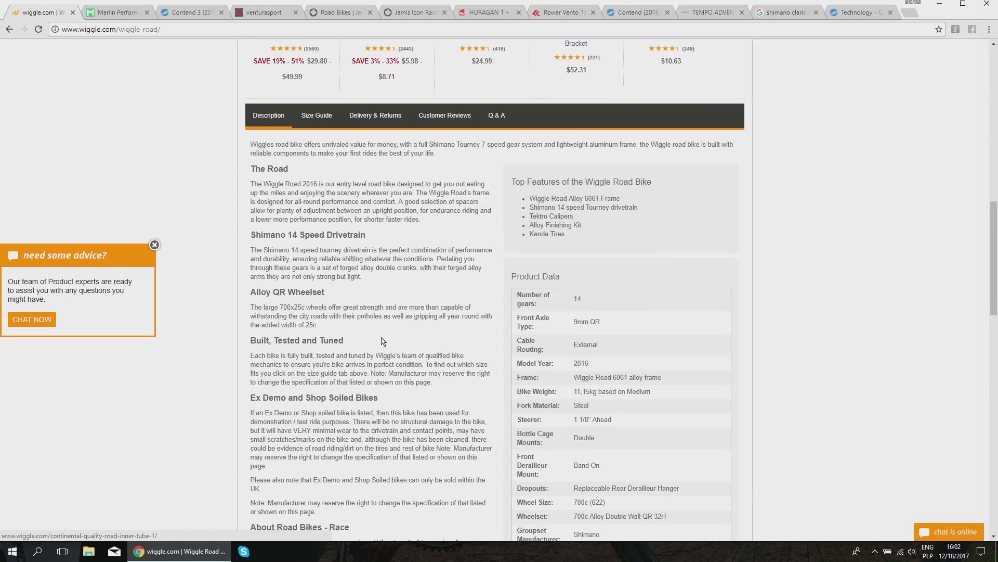
pyautogui.scroll(-3)
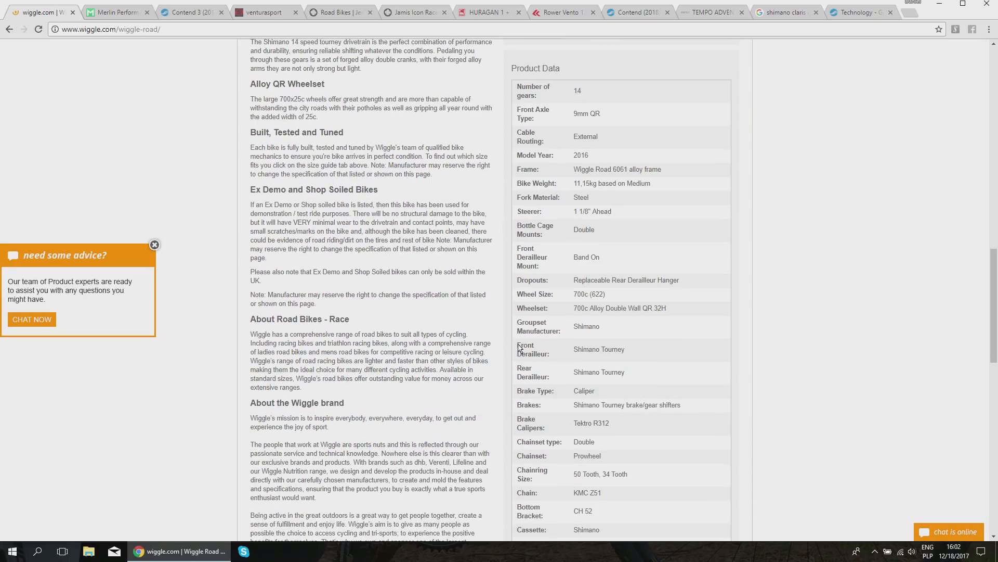
pyautogui.click(118, 12)
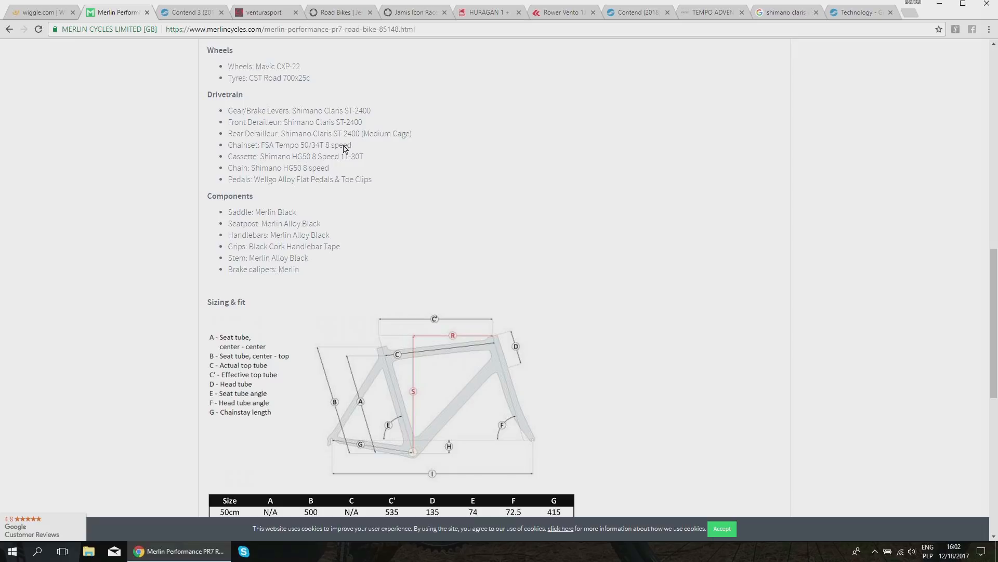
pyautogui.moveTo(343, 159)
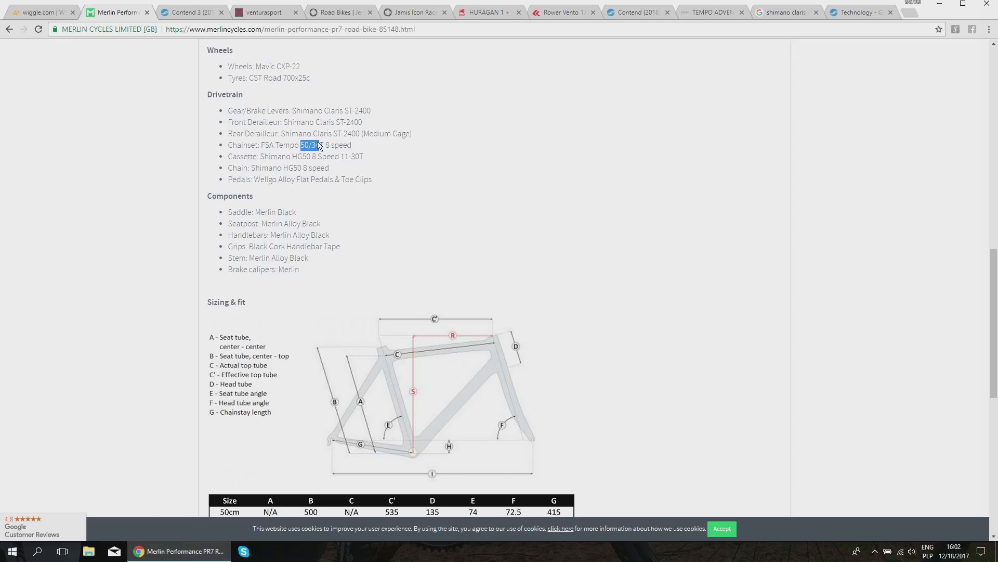
pyautogui.moveTo(420, 213)
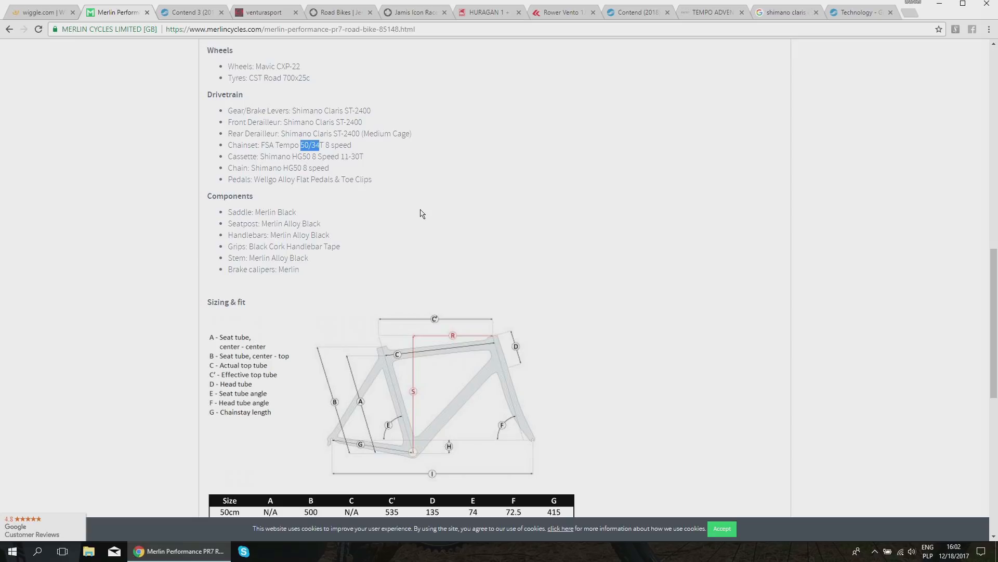
# Step: Return to the PR7 page top and switch to the FSA Tempo Adventure Crankset page
pyautogui.scroll(3)
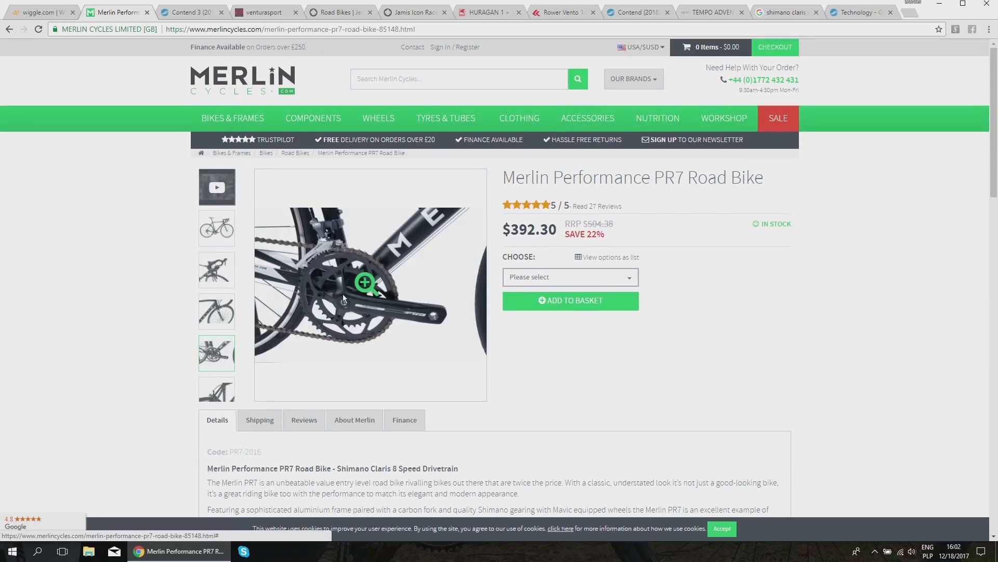
pyautogui.moveTo(349, 325)
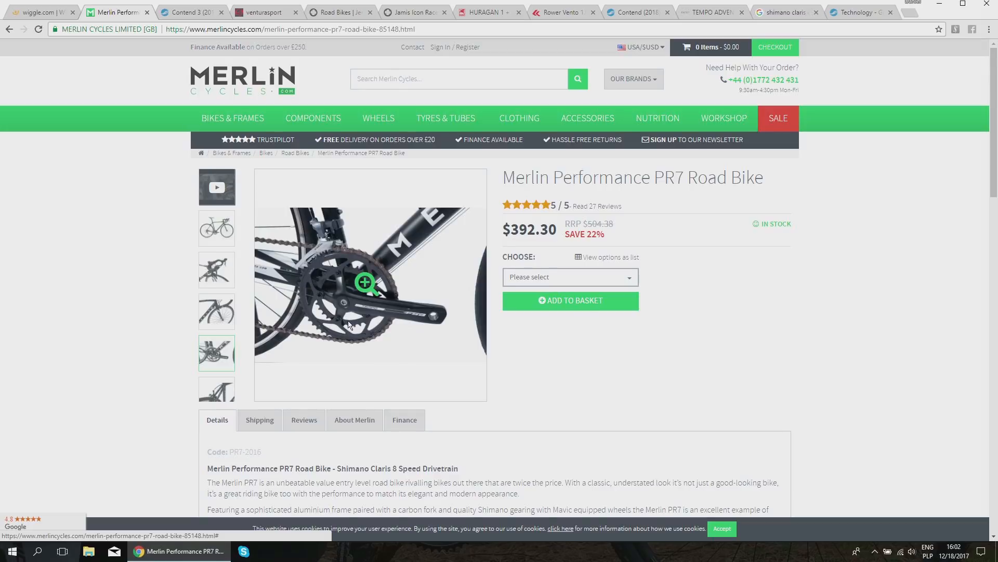
pyautogui.click(709, 11)
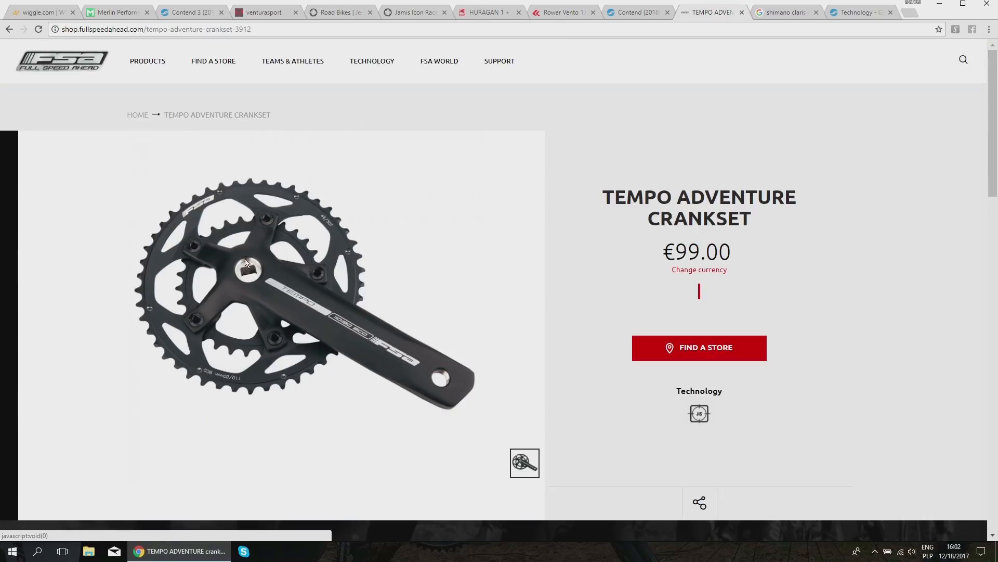
pyautogui.moveTo(236, 278)
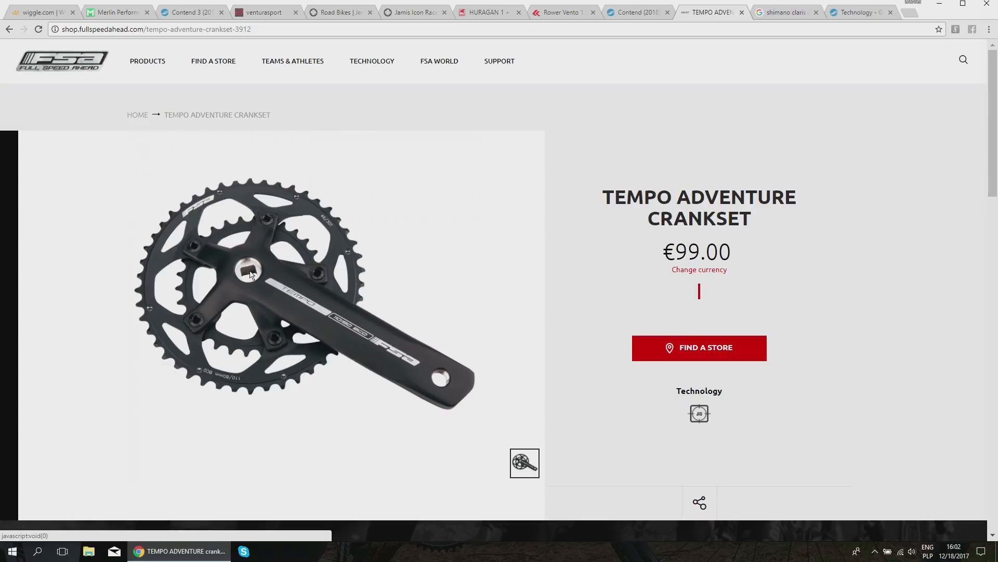
# Step: Return from the €99 FSA Tempo Adventure Crankset listing to the Merlin PR7 page
pyautogui.click(118, 12)
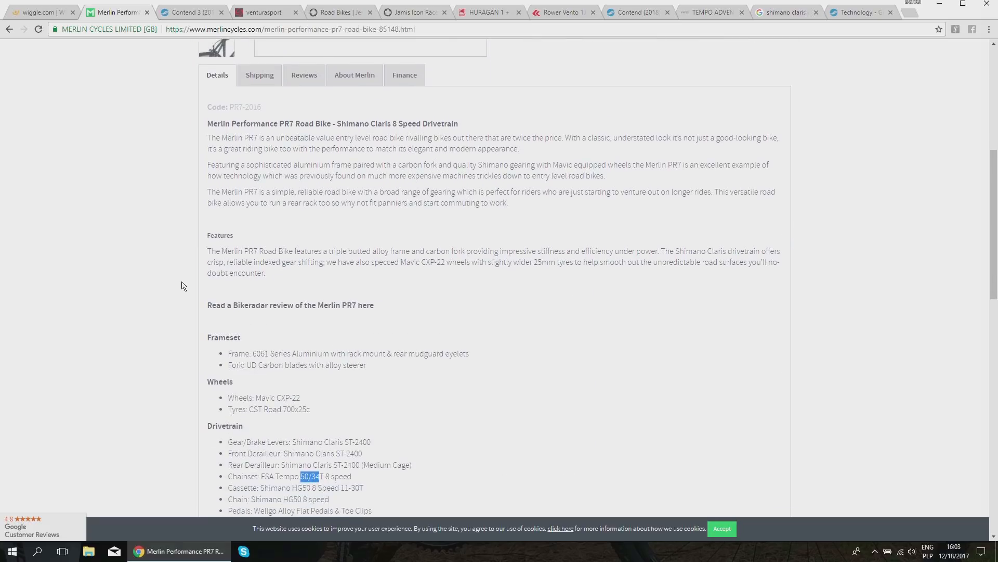
# Step: Look over the PR7 specs, then show the full side-view photo of the bike
pyautogui.scroll(-3)
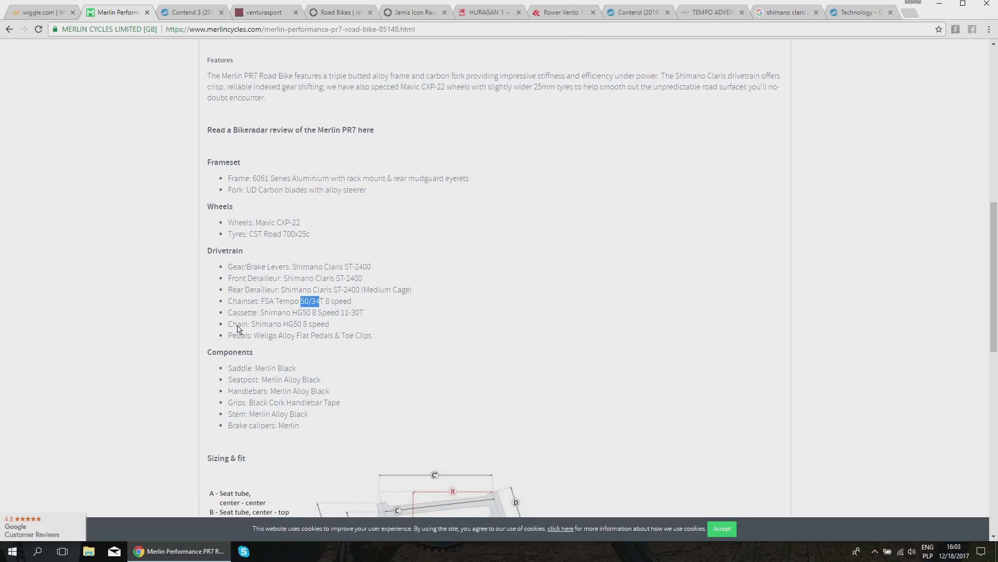
pyautogui.moveTo(389, 287)
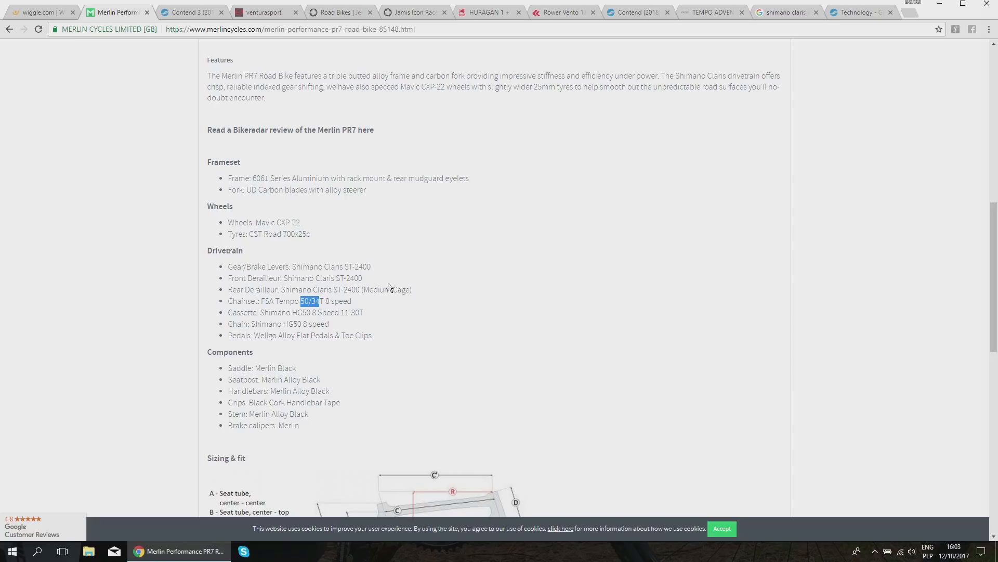
pyautogui.moveTo(303, 224)
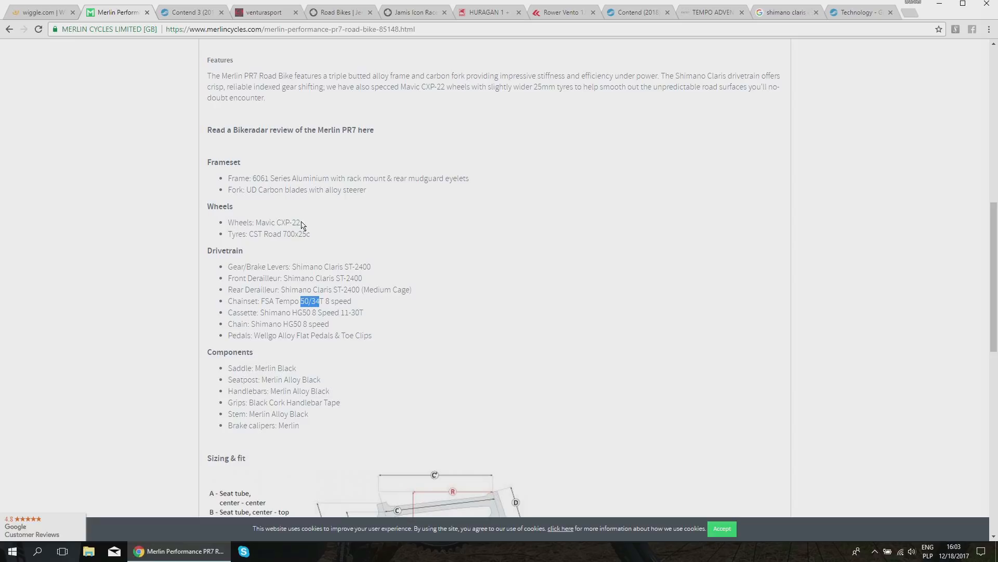
pyautogui.moveTo(330, 234)
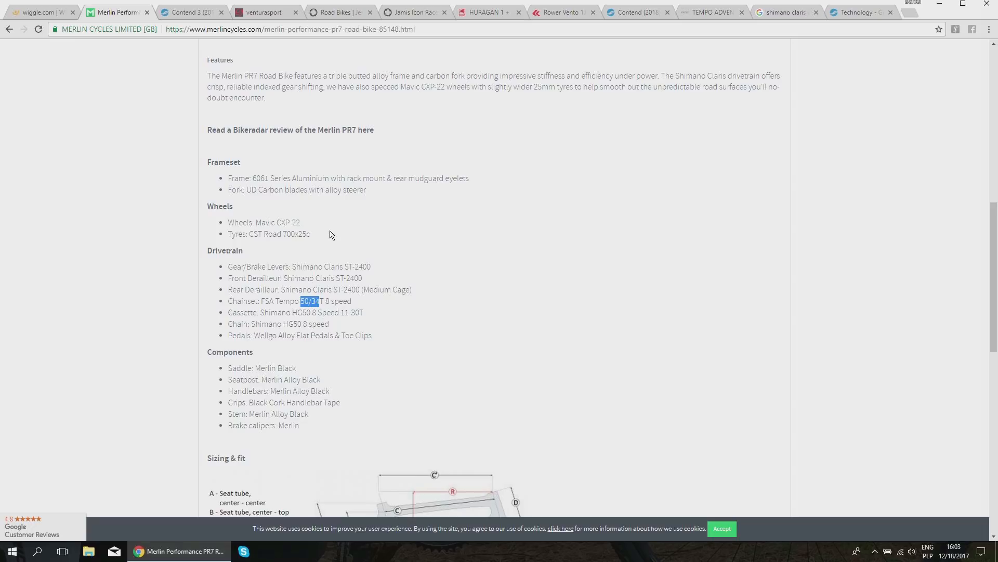
pyautogui.moveTo(350, 241)
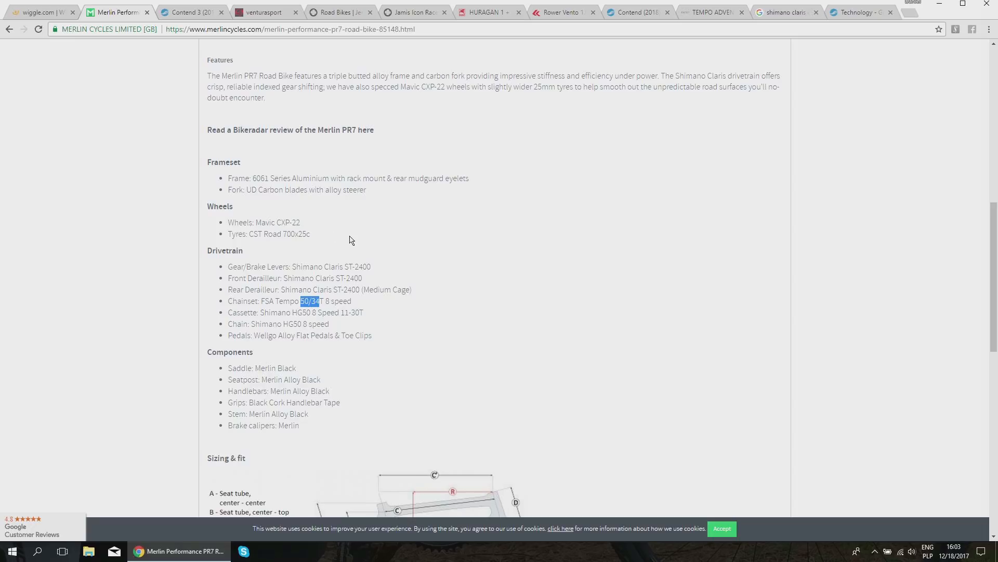
pyautogui.scroll(3)
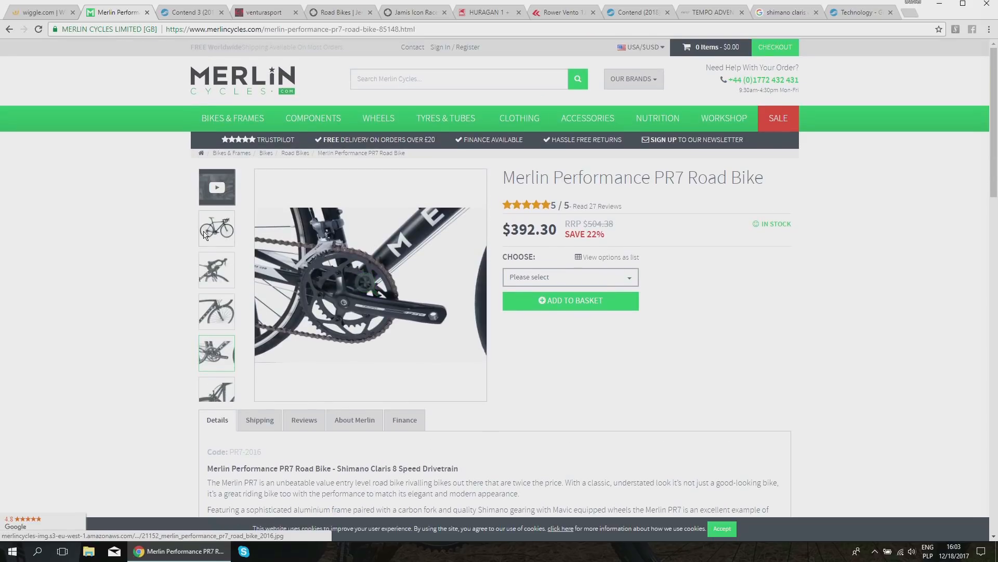
pyautogui.click(216, 227)
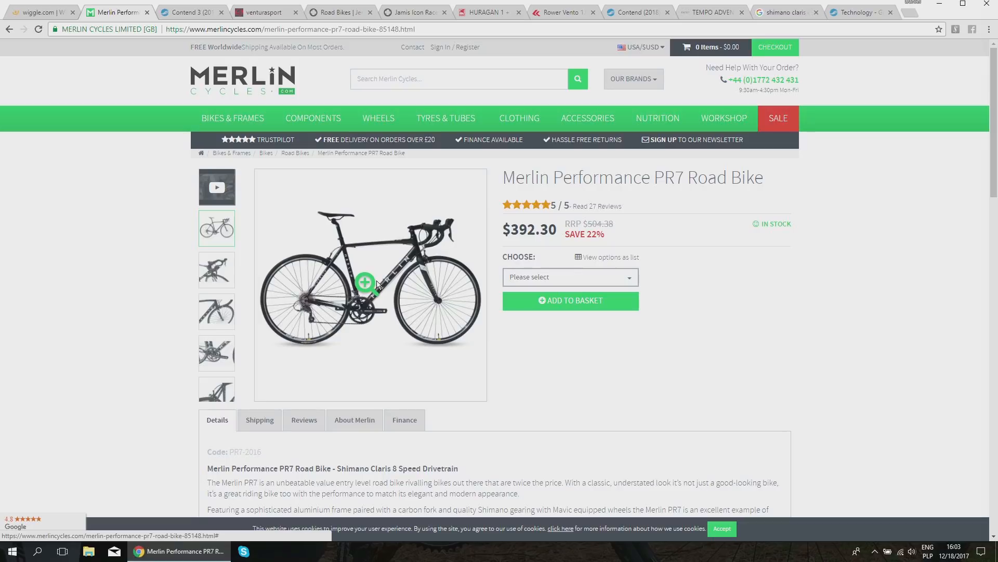
# Step: Enlarge and close the PR7 photo gallery, then switch to the Giant Contend 3 page
pyautogui.click(365, 283)
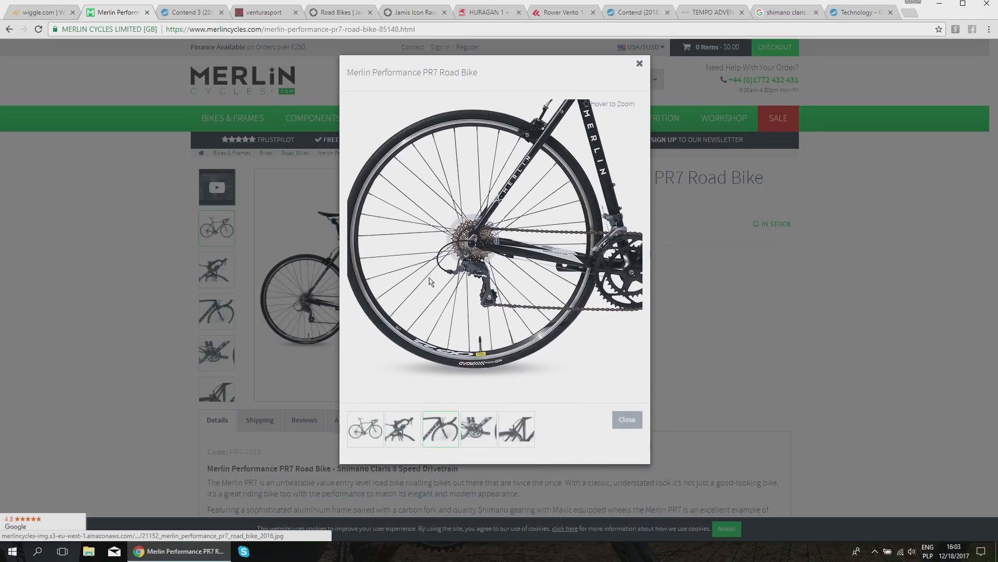
pyautogui.moveTo(541, 204)
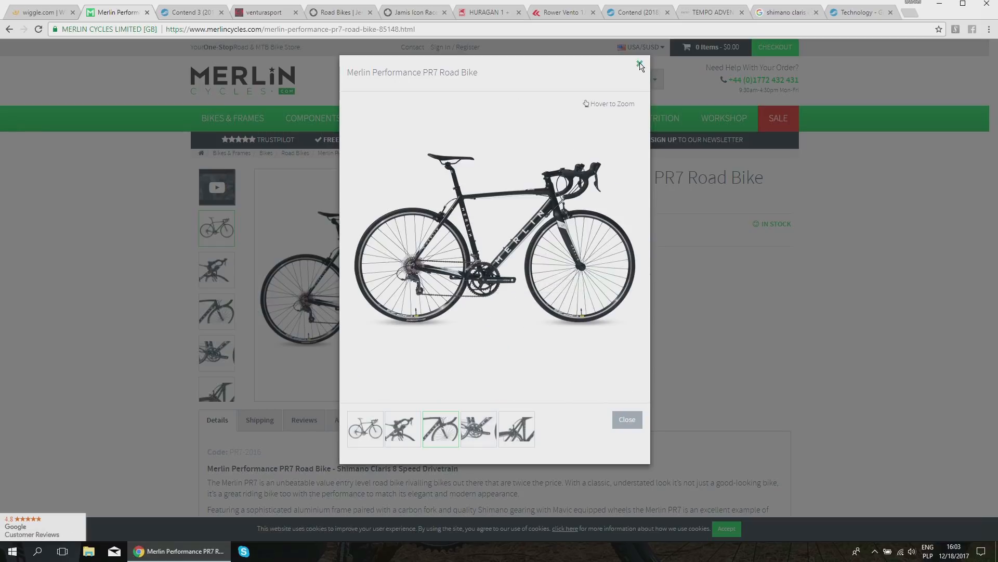
pyautogui.click(640, 66)
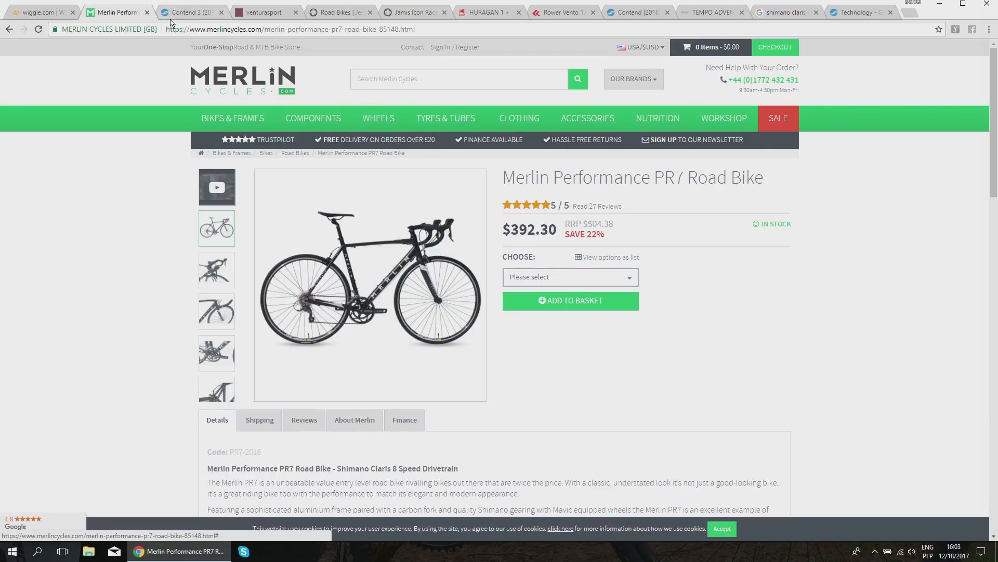
pyautogui.click(191, 12)
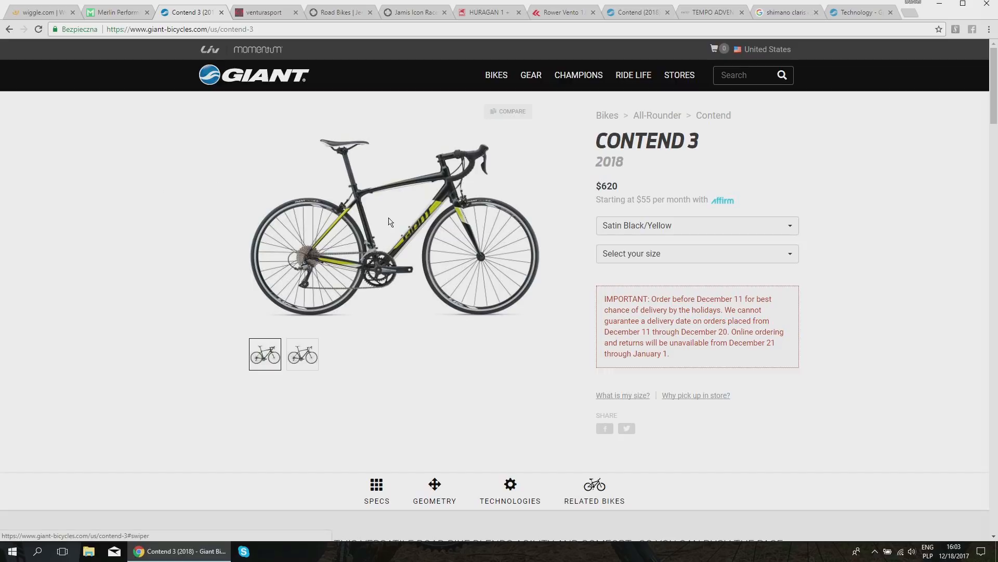
pyautogui.moveTo(635, 154)
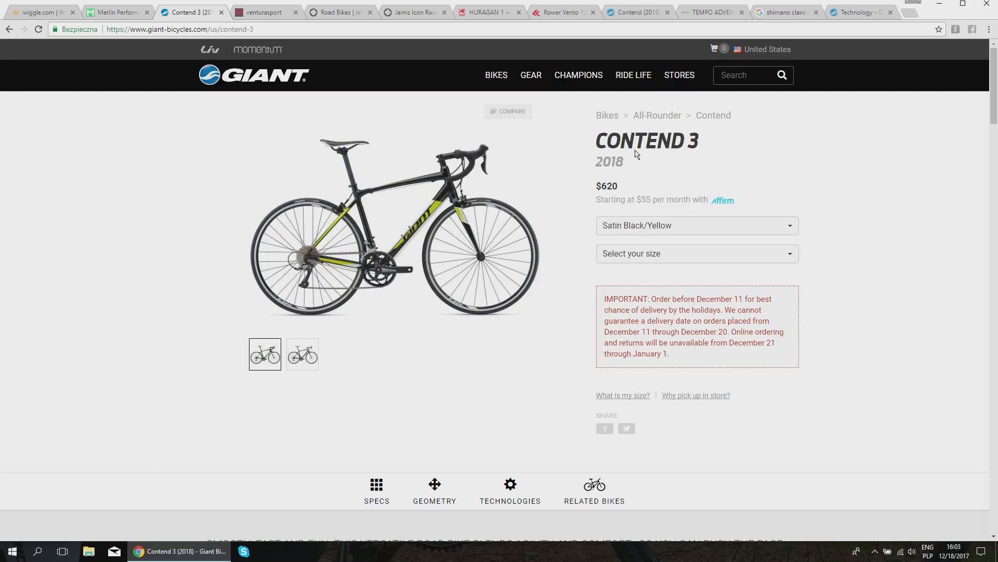
pyautogui.moveTo(604, 187)
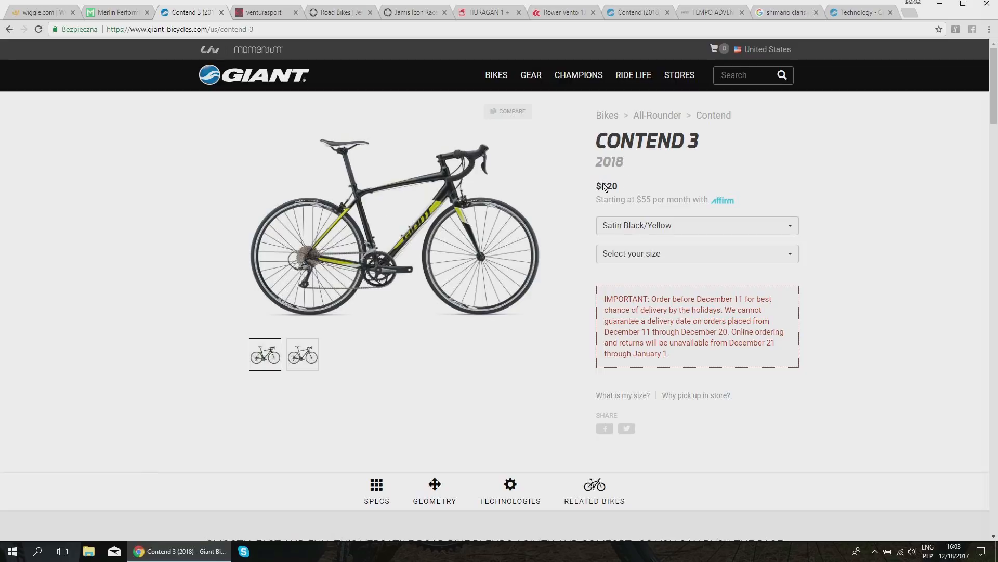
# Step: Note the Contend 3's 620 price and view its enlarged photo, briefly comparing against the Merlin PR7 tab
pyautogui.doubleClick(608, 186)
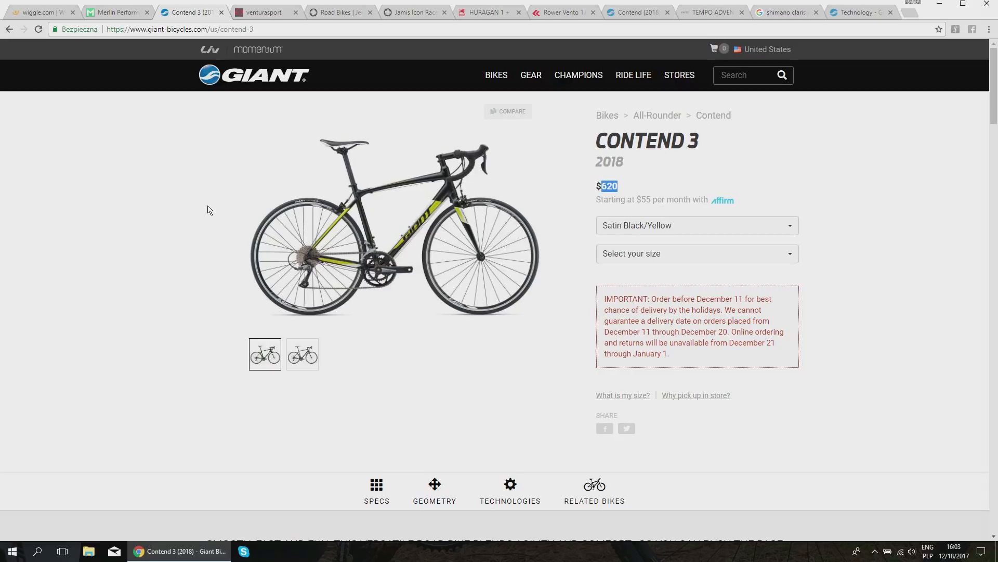
pyautogui.moveTo(442, 239)
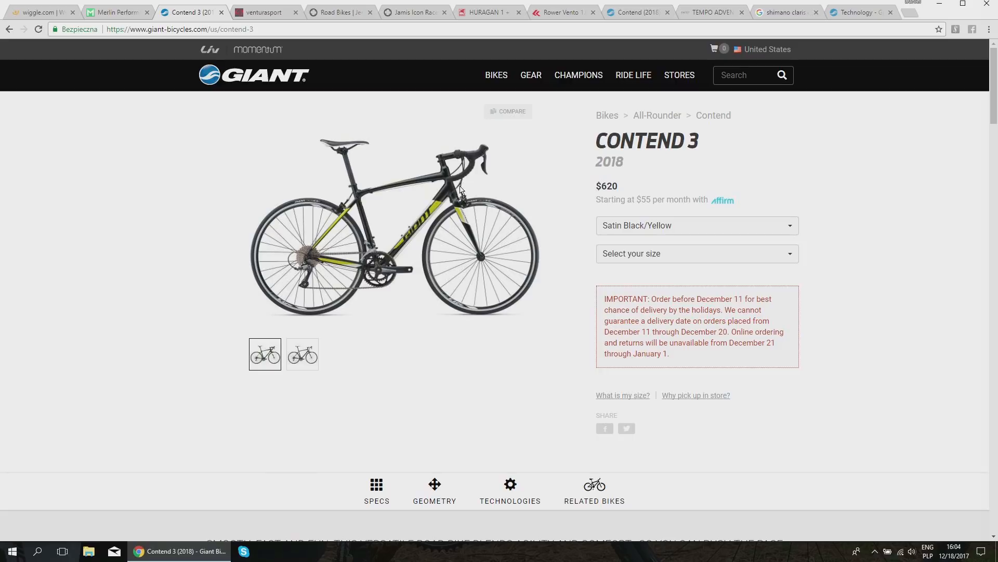
pyautogui.click(393, 229)
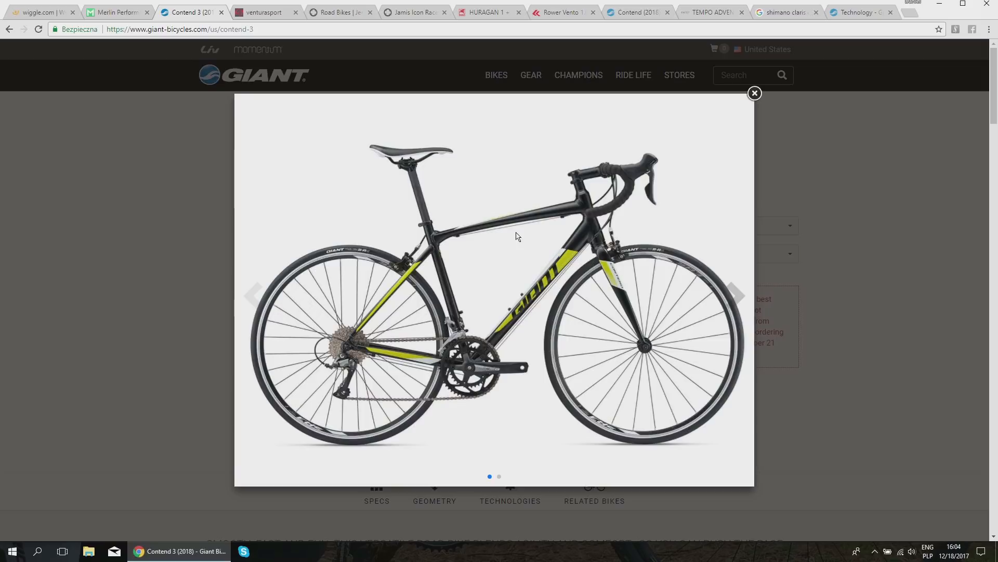
pyautogui.moveTo(549, 266)
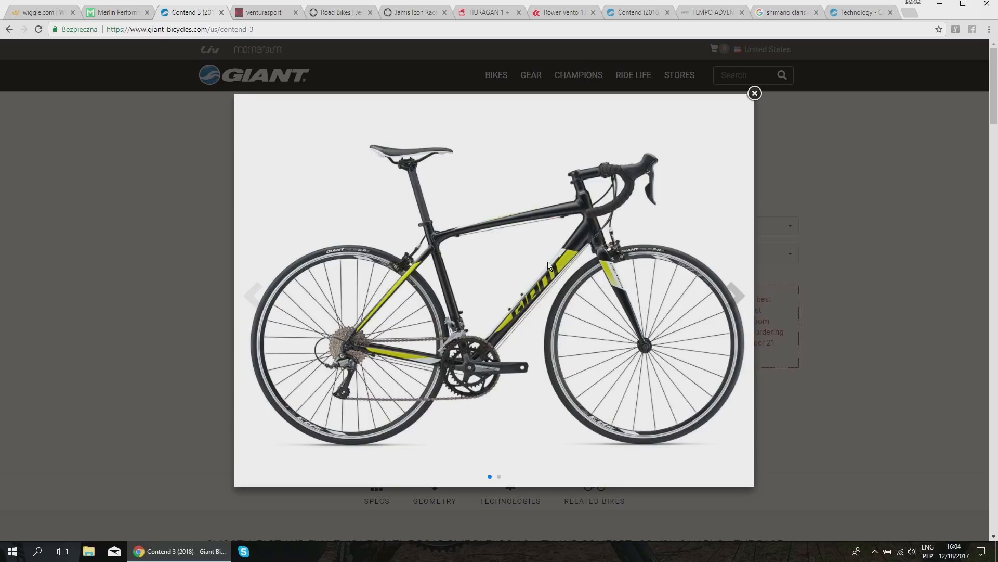
pyautogui.click(118, 12)
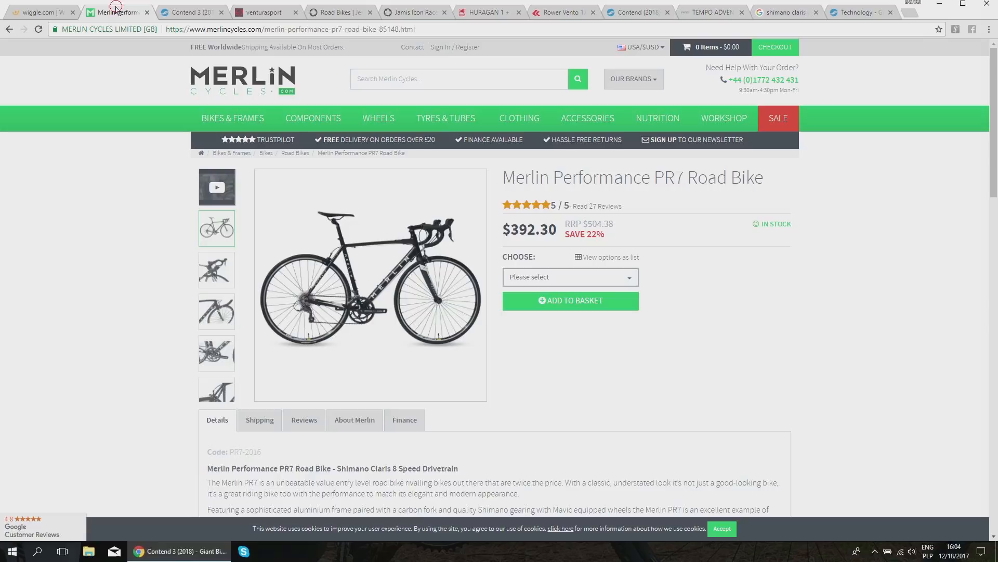
pyautogui.click(37, 11)
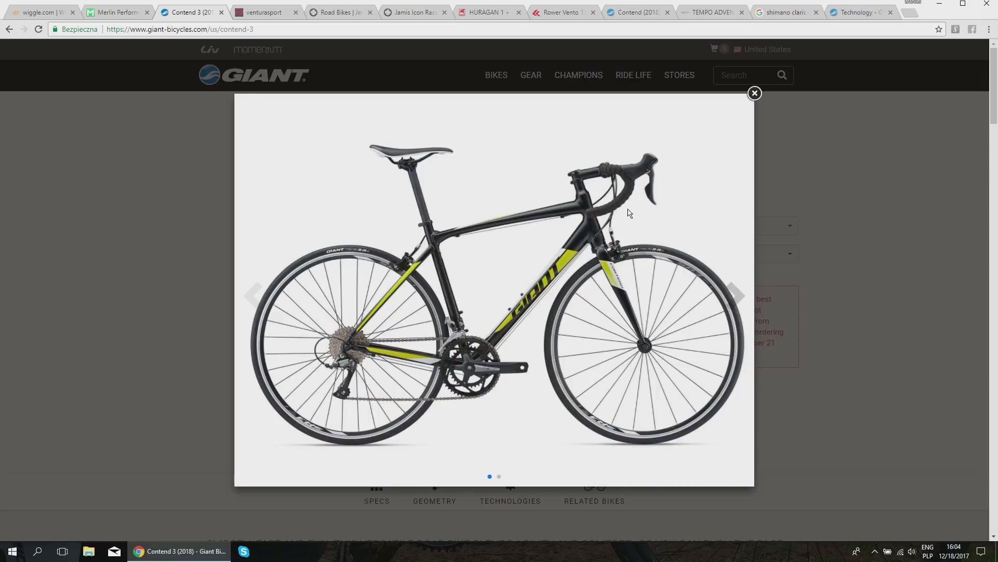
pyautogui.click(754, 93)
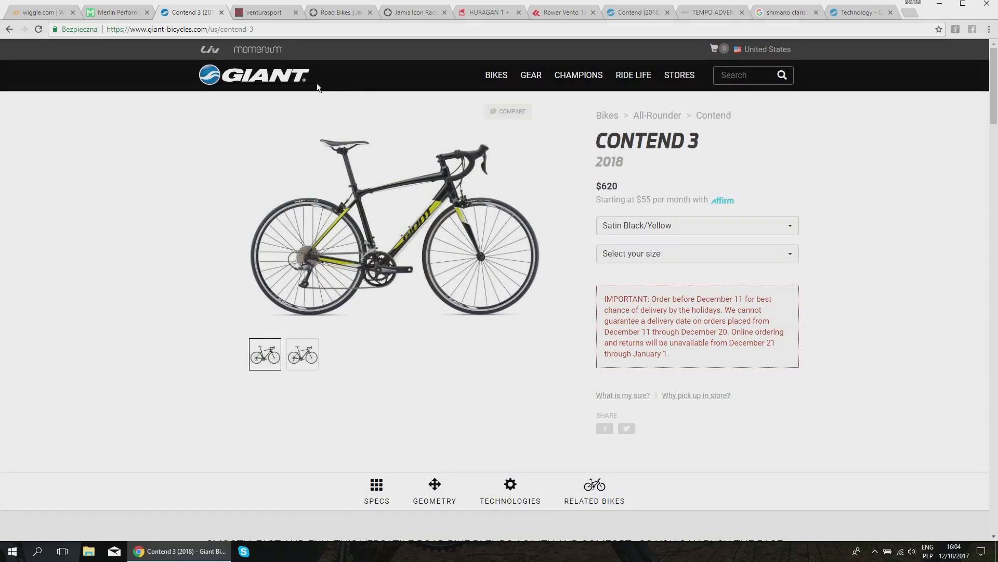
pyautogui.moveTo(319, 77)
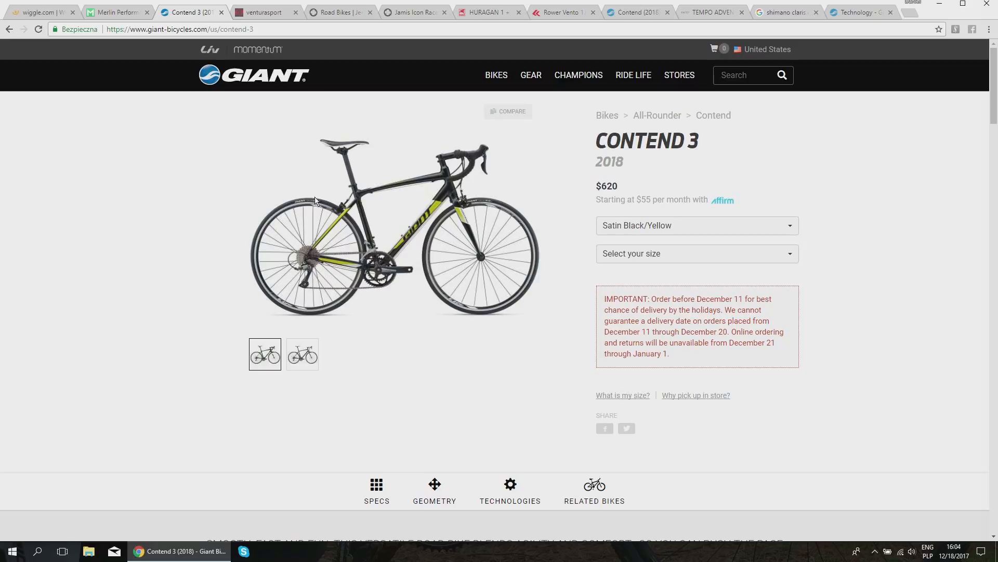
# Step: Review the Contend 3 spec table (Shimano Claris, FSA Tempo 34/50, 11-34 cassette) and its enlarged photo again
pyautogui.scroll(-3)
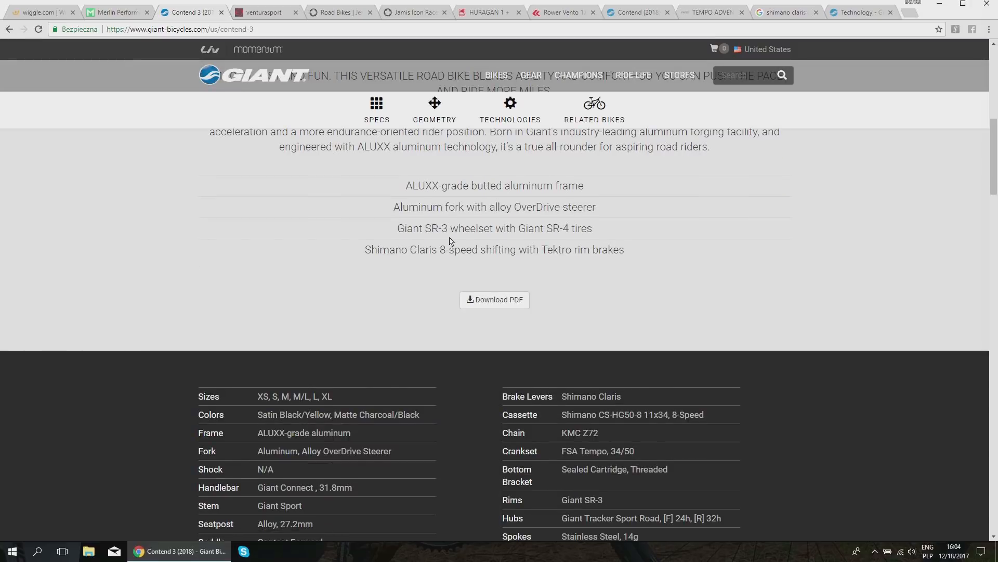
pyautogui.scroll(-3)
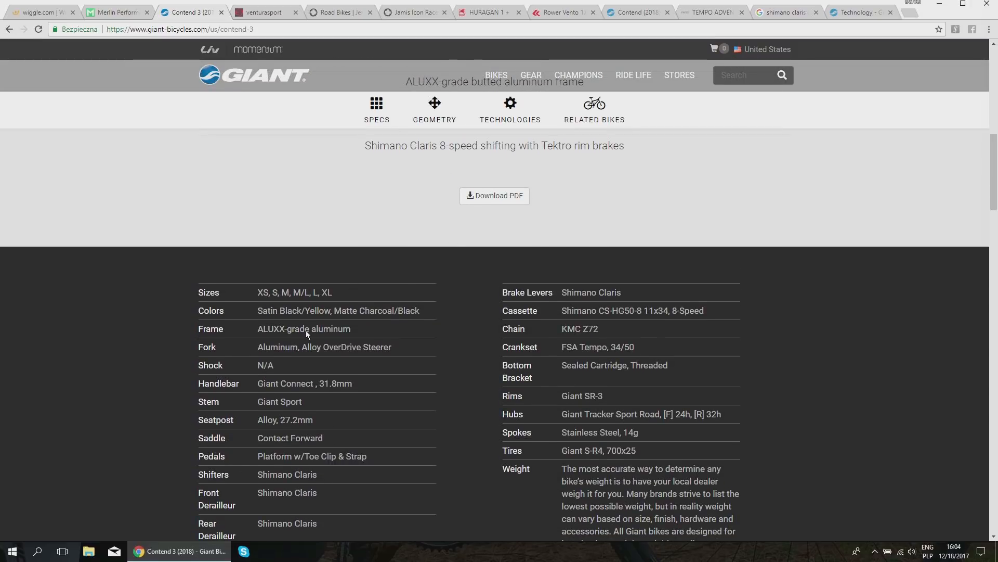
pyautogui.moveTo(235, 355)
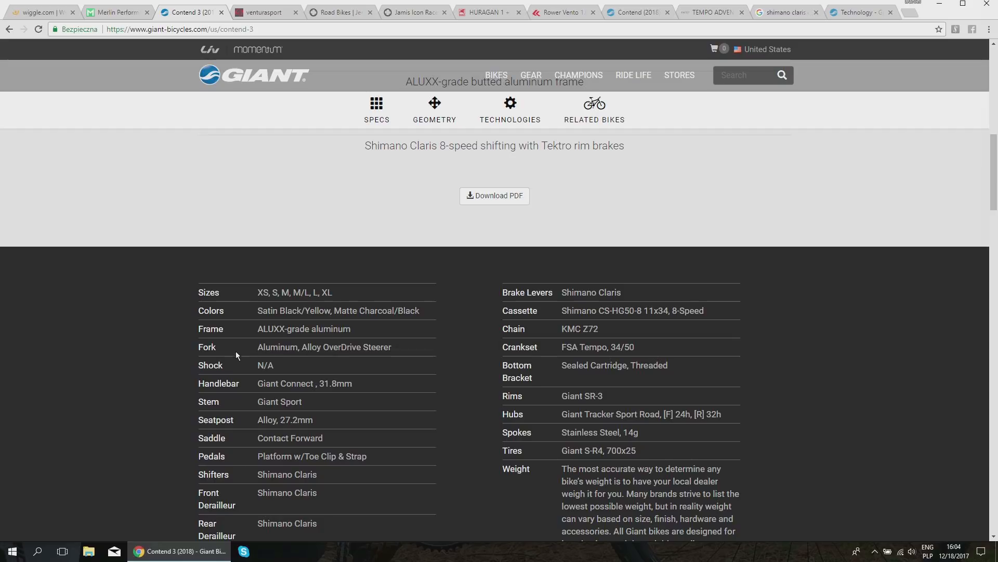
pyautogui.moveTo(283, 348)
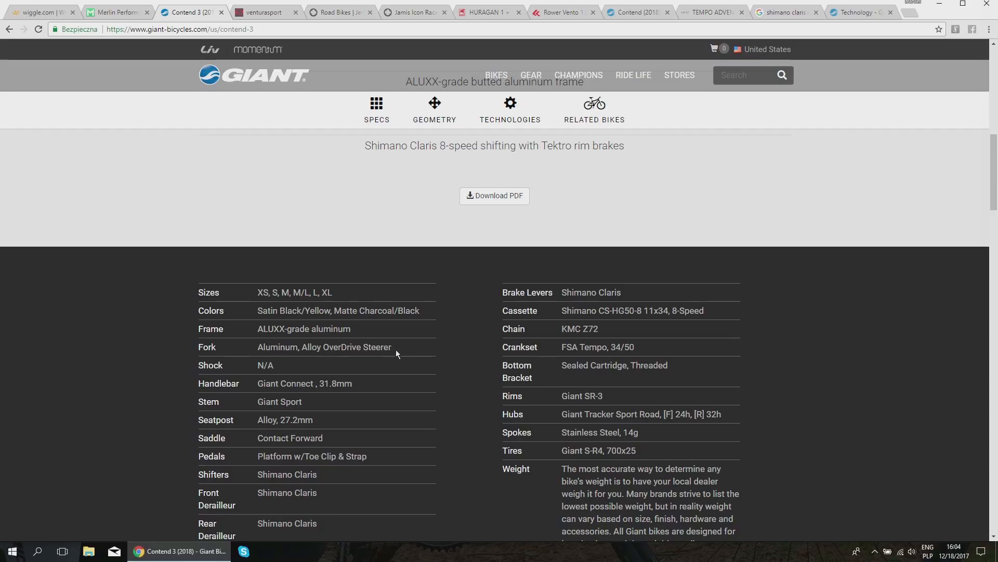
pyautogui.scroll(3)
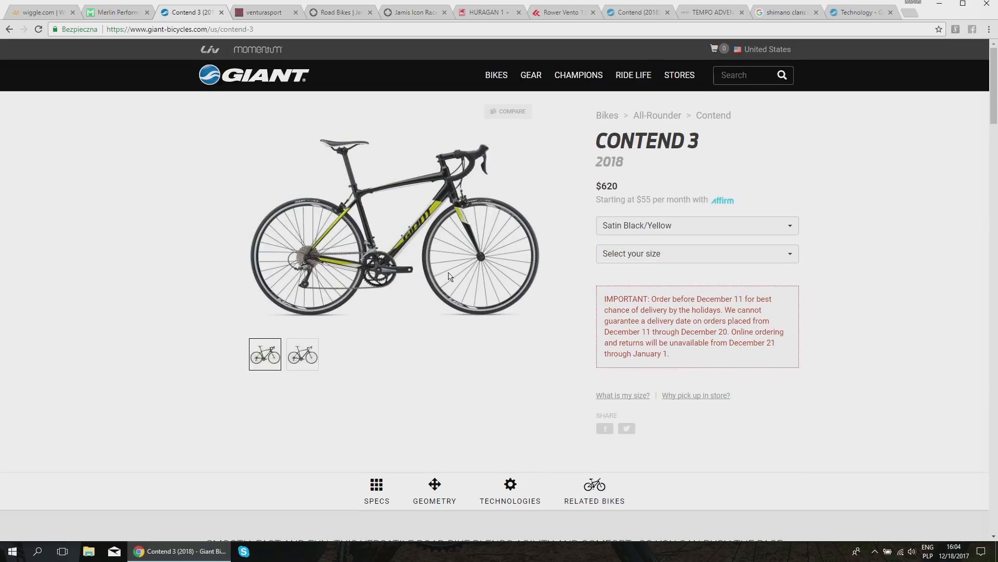
pyautogui.click(393, 229)
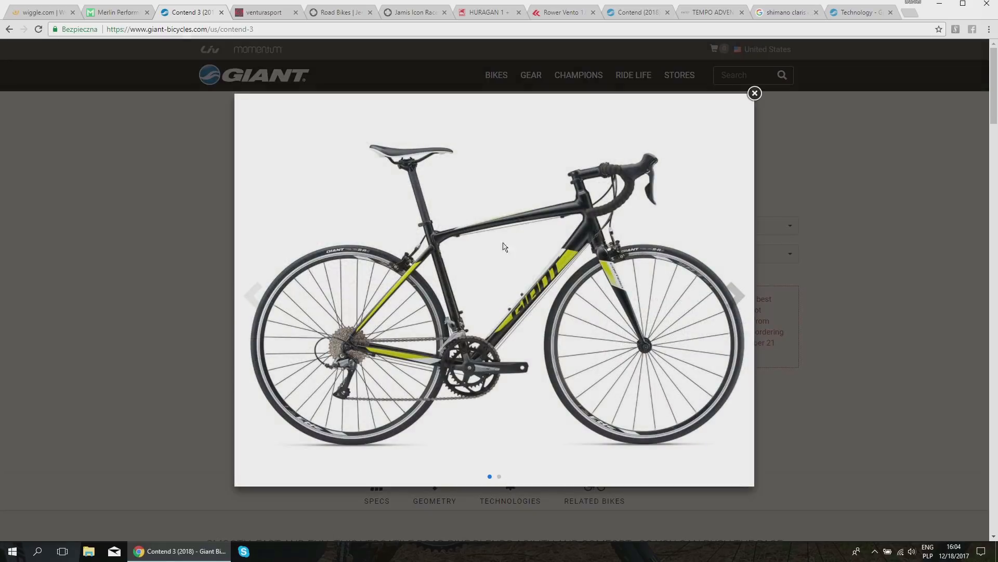
pyautogui.moveTo(571, 243)
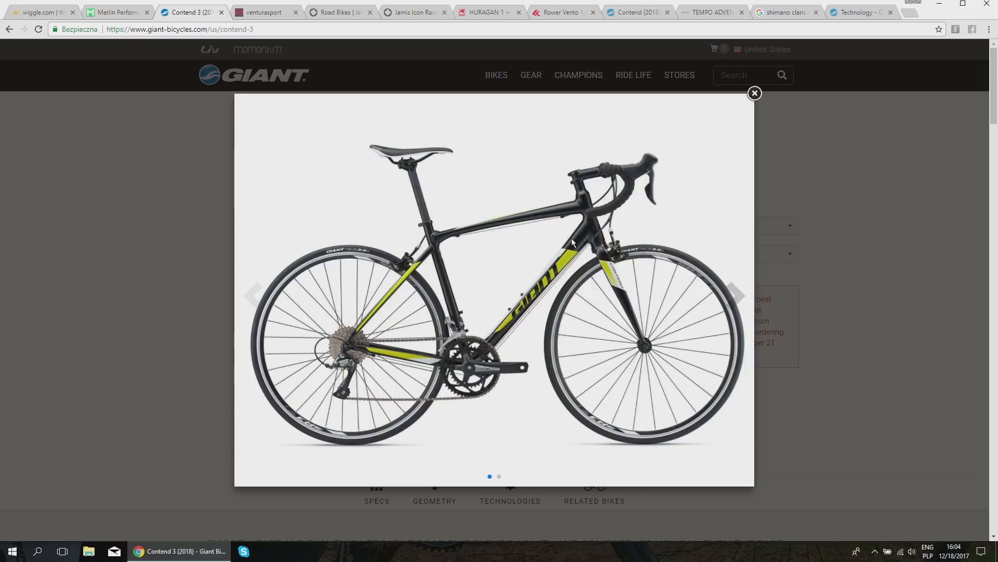
pyautogui.moveTo(665, 258)
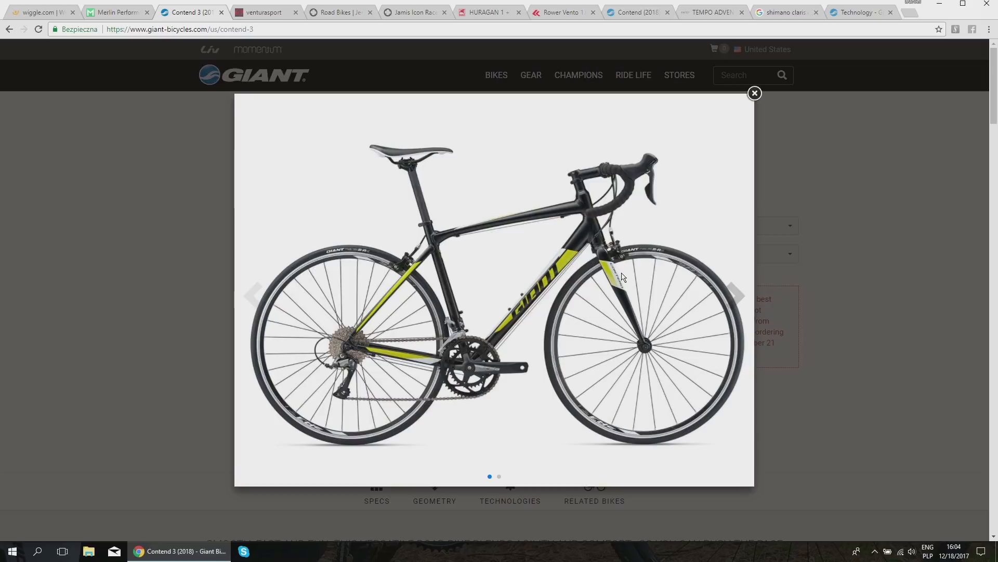
pyautogui.moveTo(599, 270)
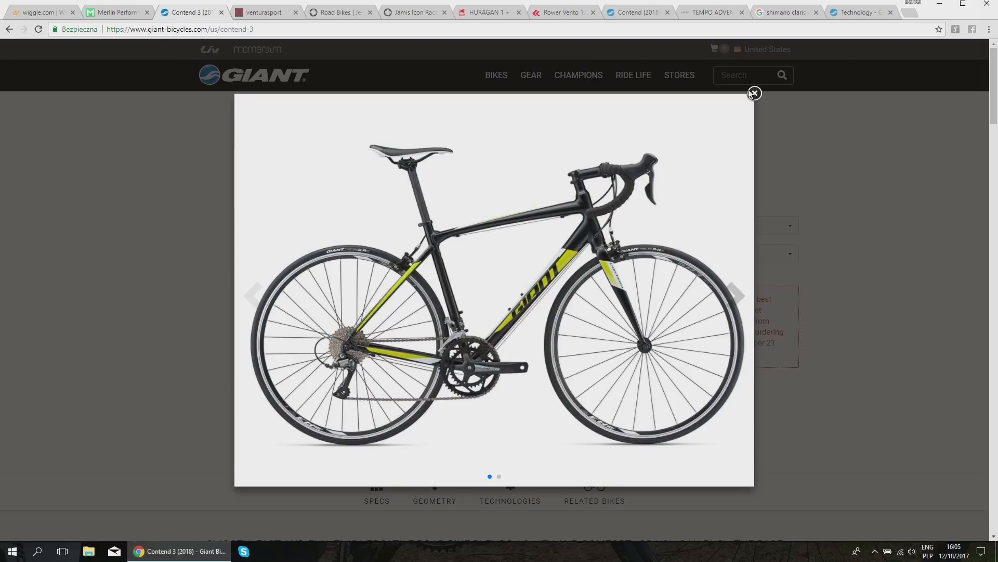
pyautogui.click(754, 94)
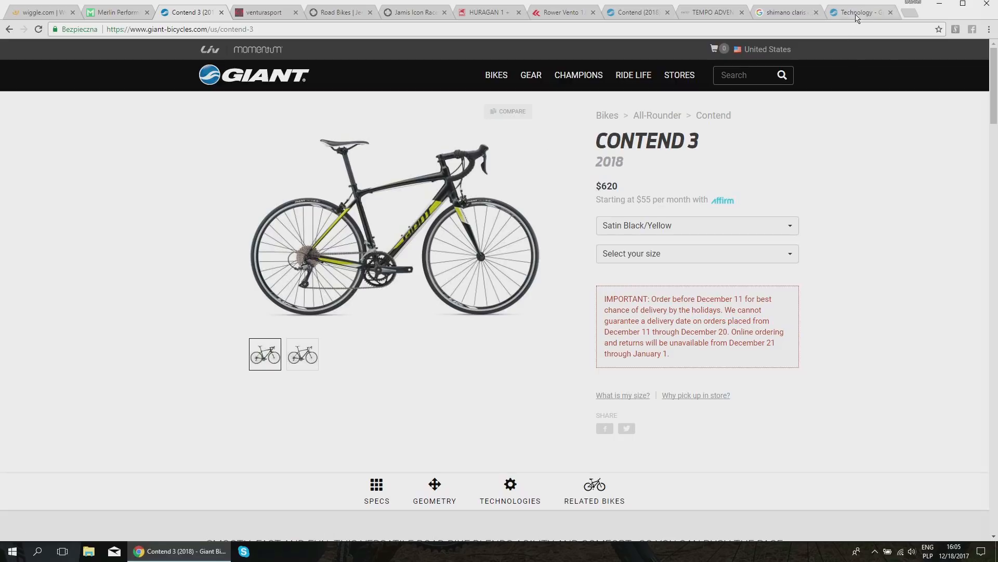
# Step: Read Giant's OverDrive 2 / OverDrive steerer-tube details and five-part feature list on the Technology page
pyautogui.click(859, 12)
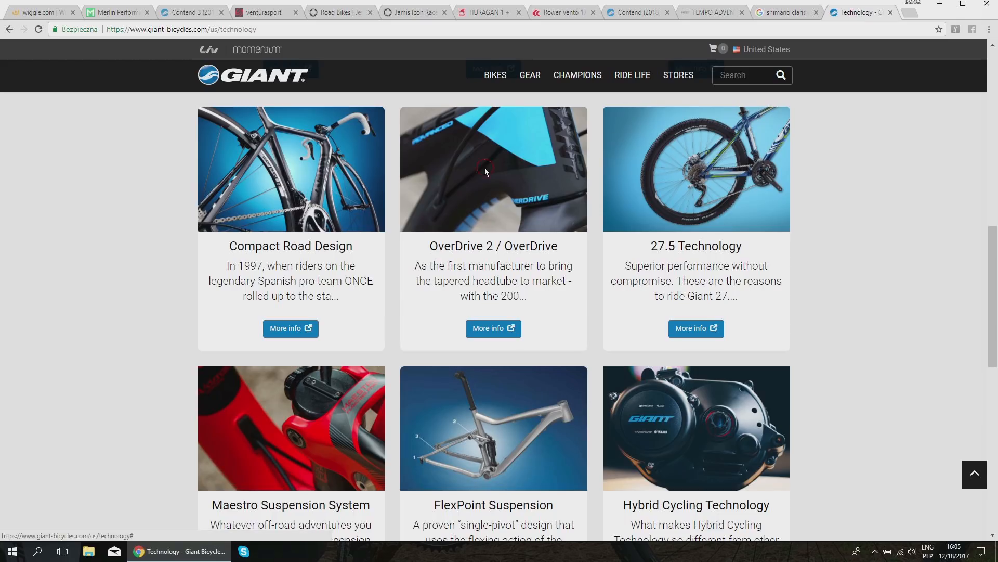
pyautogui.click(492, 328)
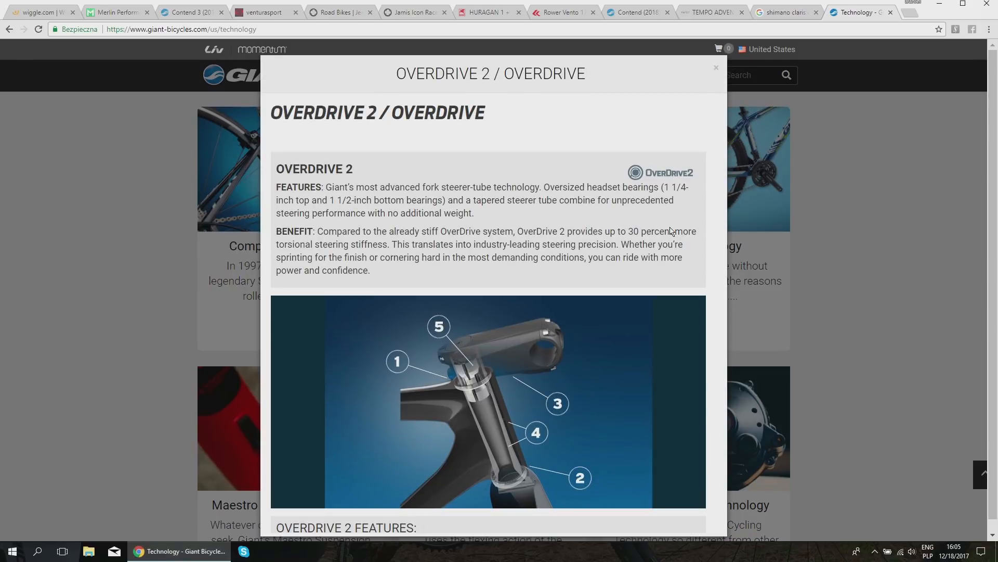
pyautogui.scroll(-3)
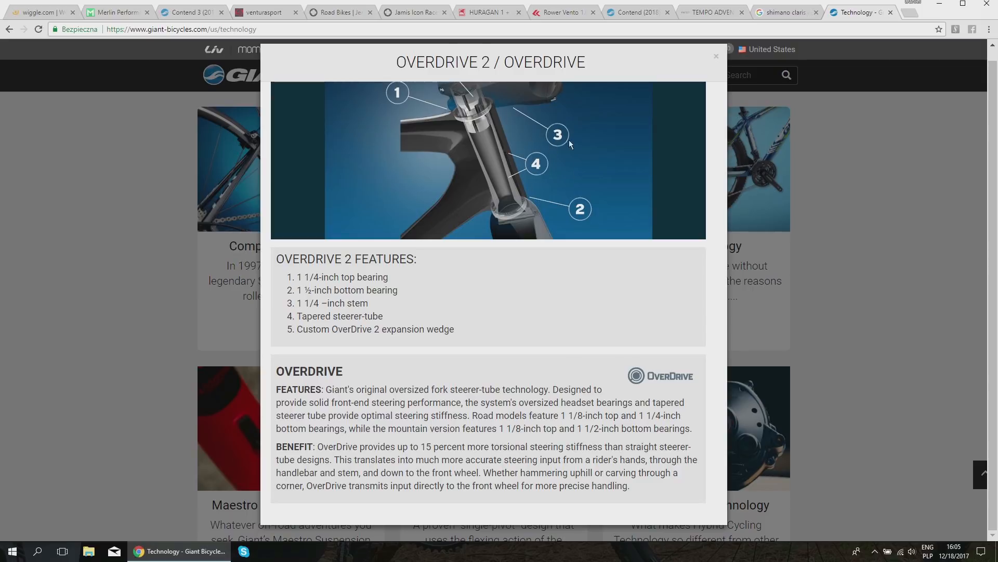
pyautogui.moveTo(661, 459)
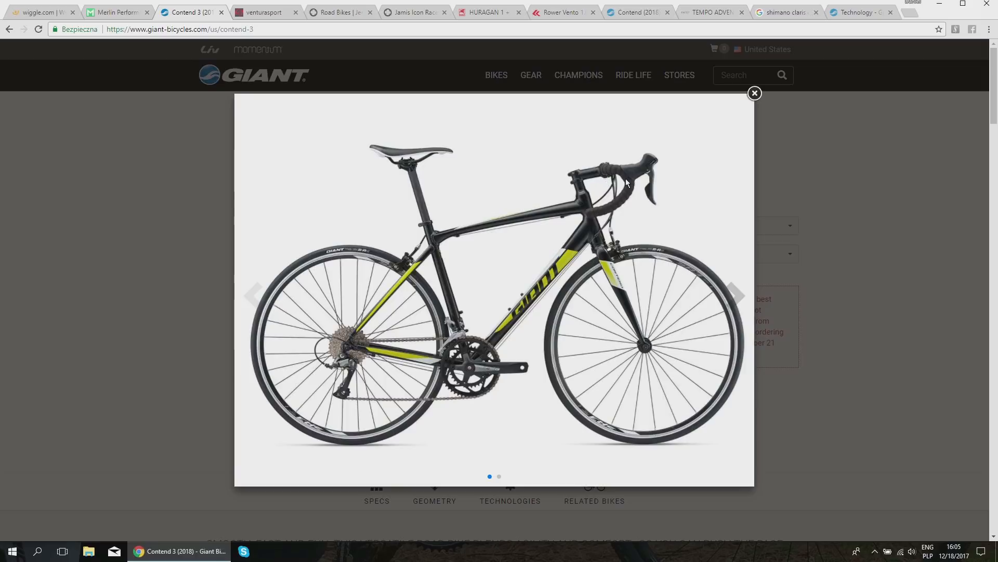
pyautogui.moveTo(600, 235)
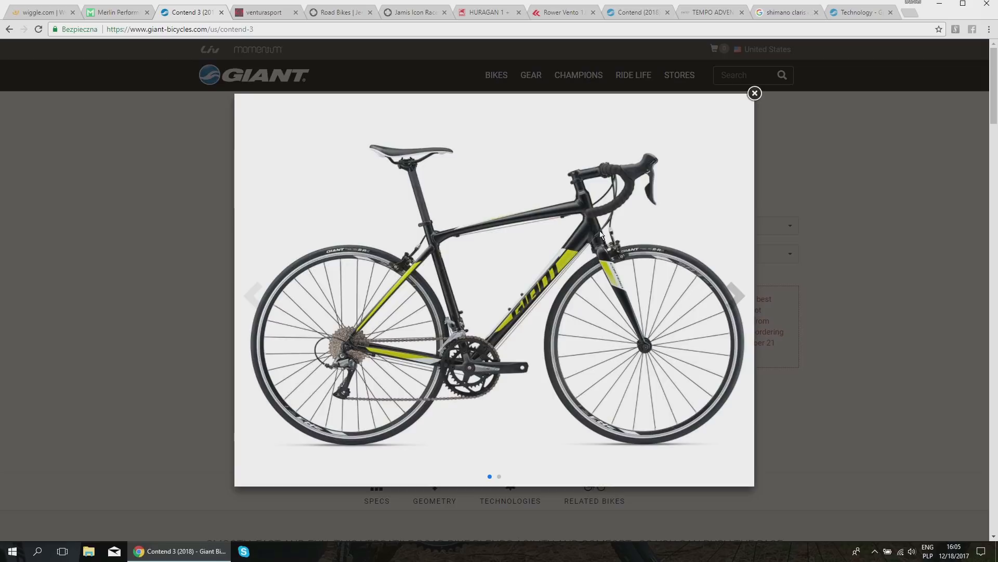
pyautogui.moveTo(413, 167)
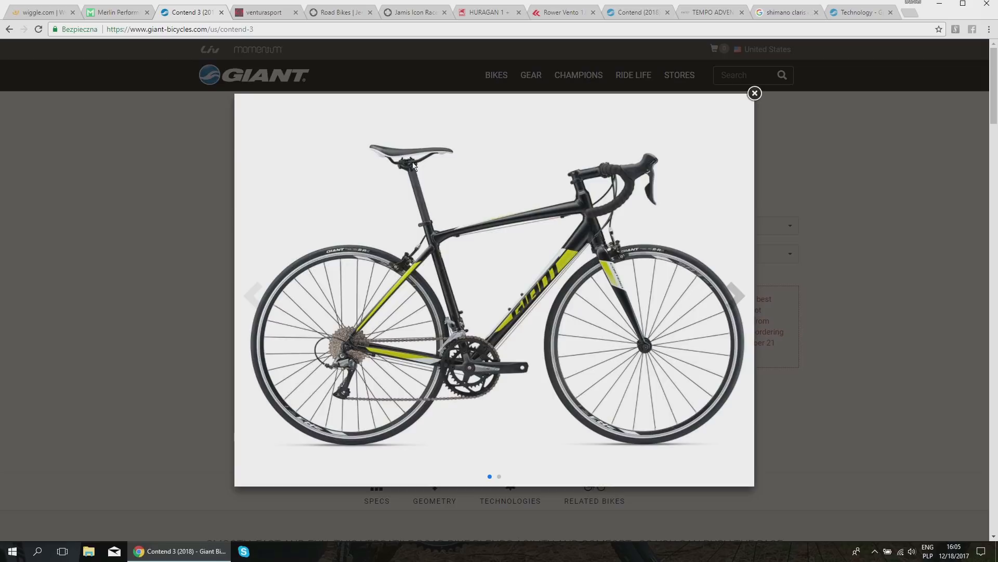
pyautogui.moveTo(562, 241)
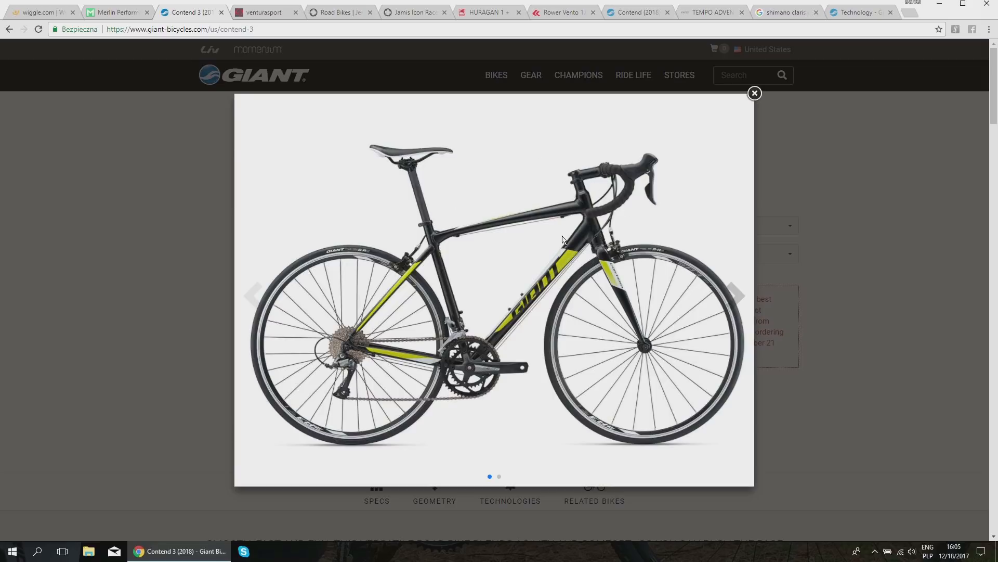
pyautogui.moveTo(562, 223)
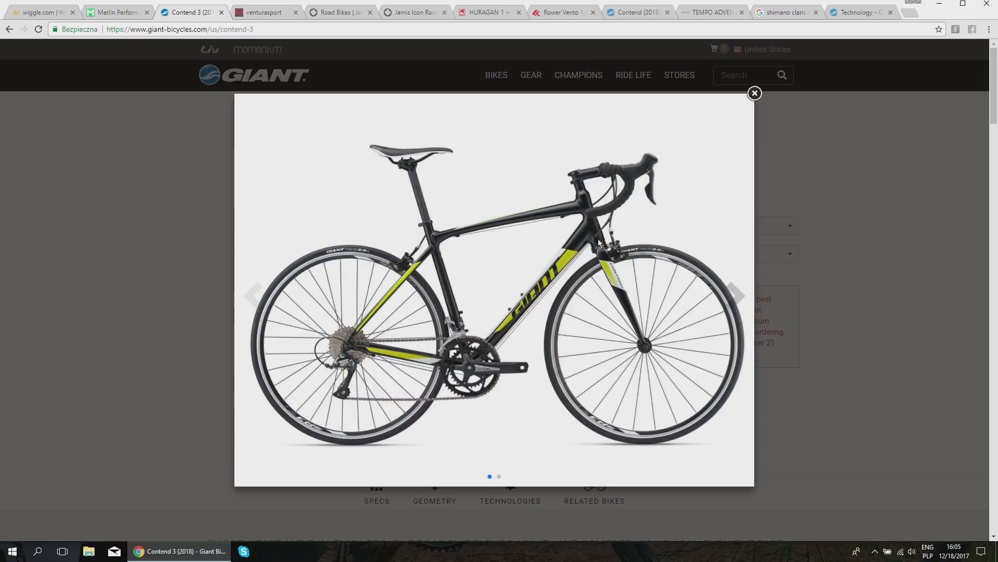
pyautogui.moveTo(608, 263)
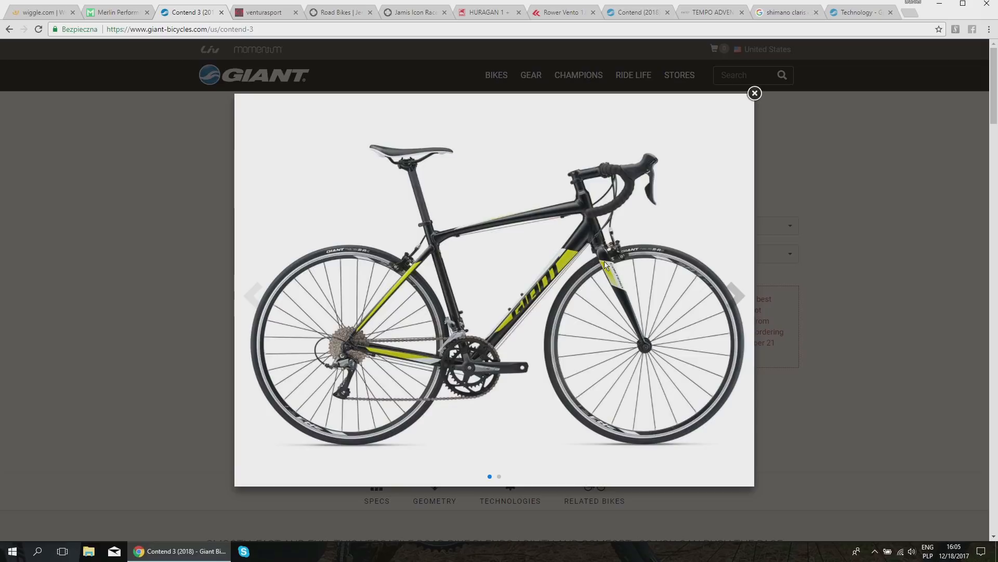
# Step: Close the Contend 3 photo, recheck its Shimano Claris spec table, and close the photo once more
pyautogui.click(754, 93)
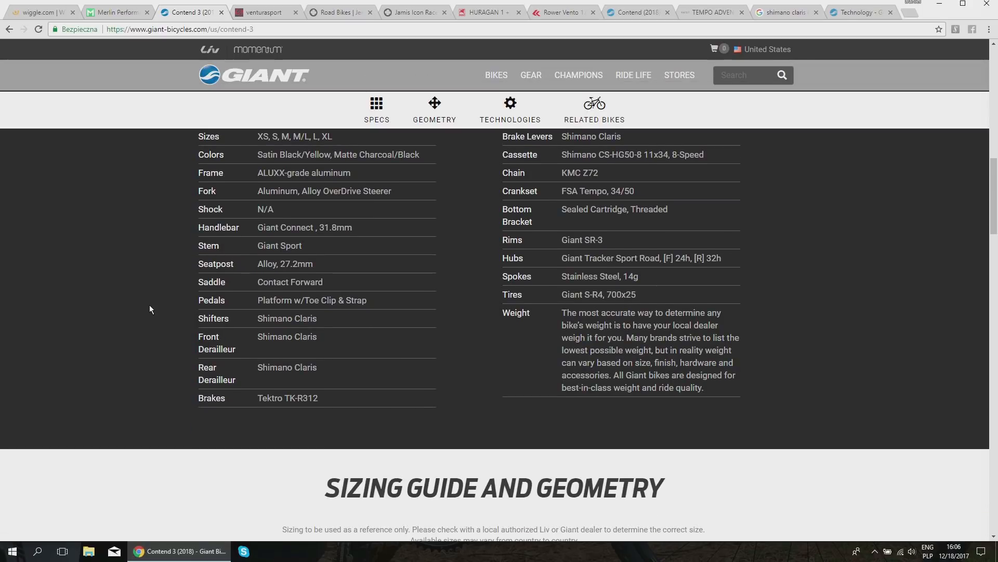
pyautogui.scroll(-3)
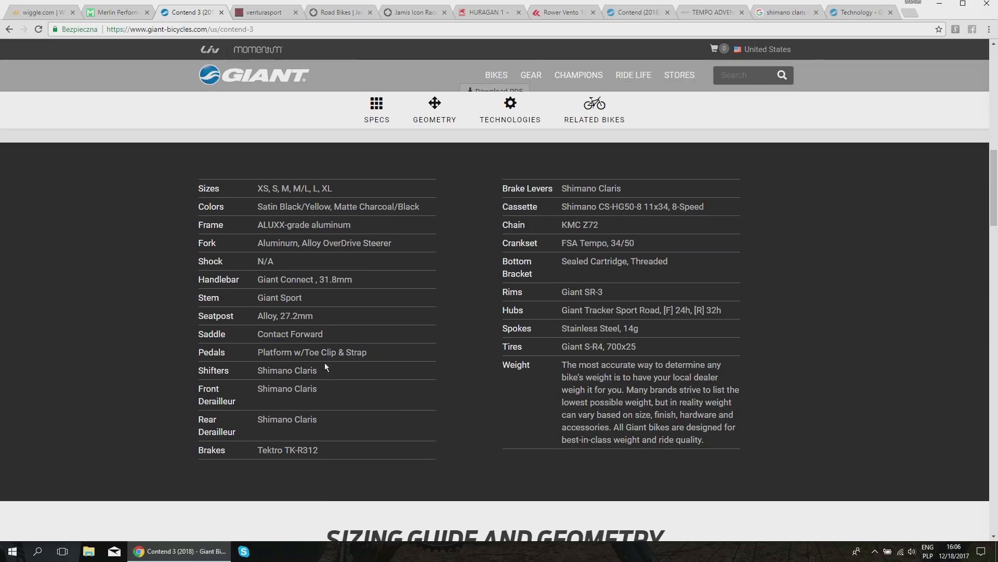
pyautogui.doubleClick(304, 389)
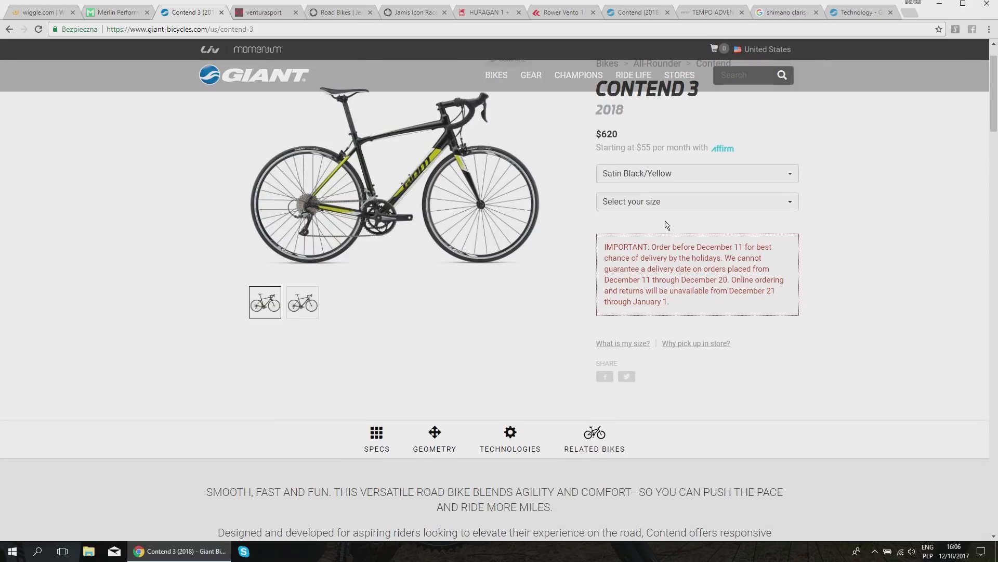
pyautogui.moveTo(307, 232)
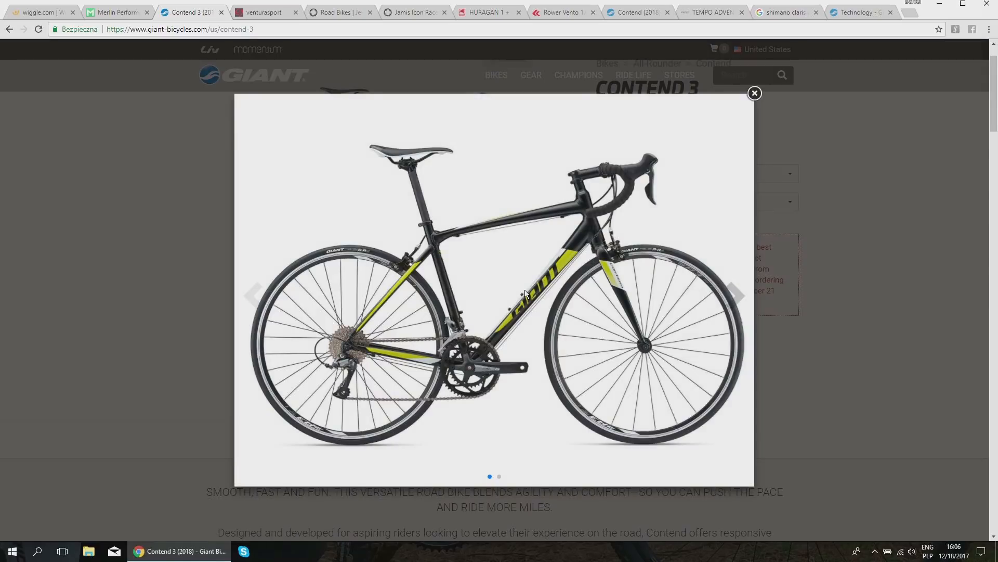
pyautogui.click(754, 94)
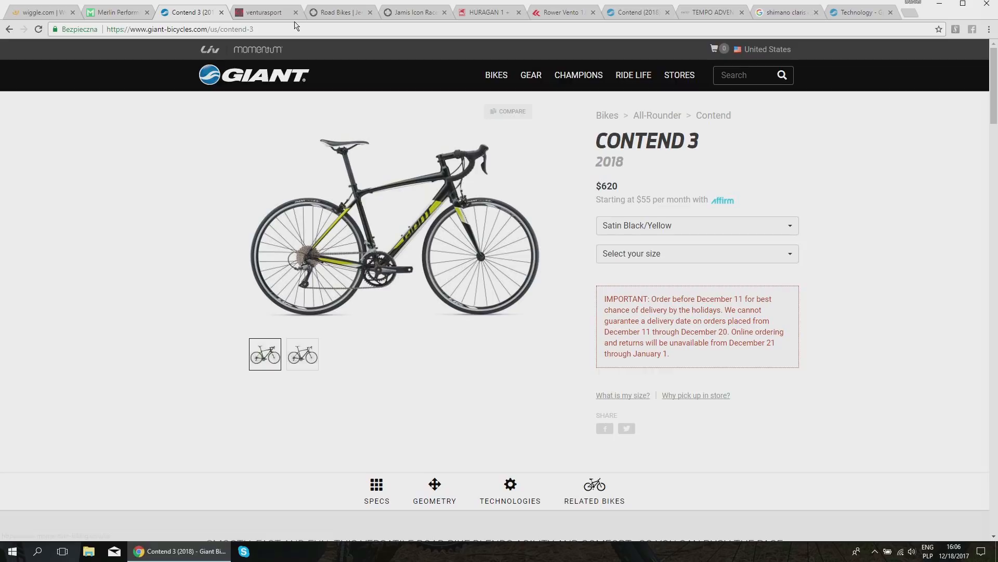
# Step: Review the $649 Jamis Ventura Sport's spec table with Shimano Claris gearing and FSA Tempo 50/34 cranks
pyautogui.click(261, 12)
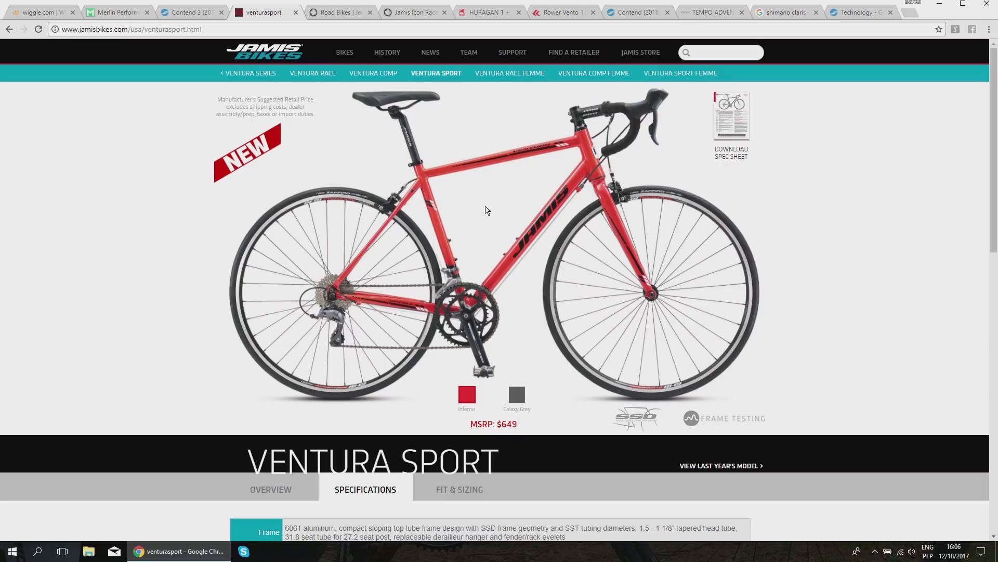
pyautogui.moveTo(533, 207)
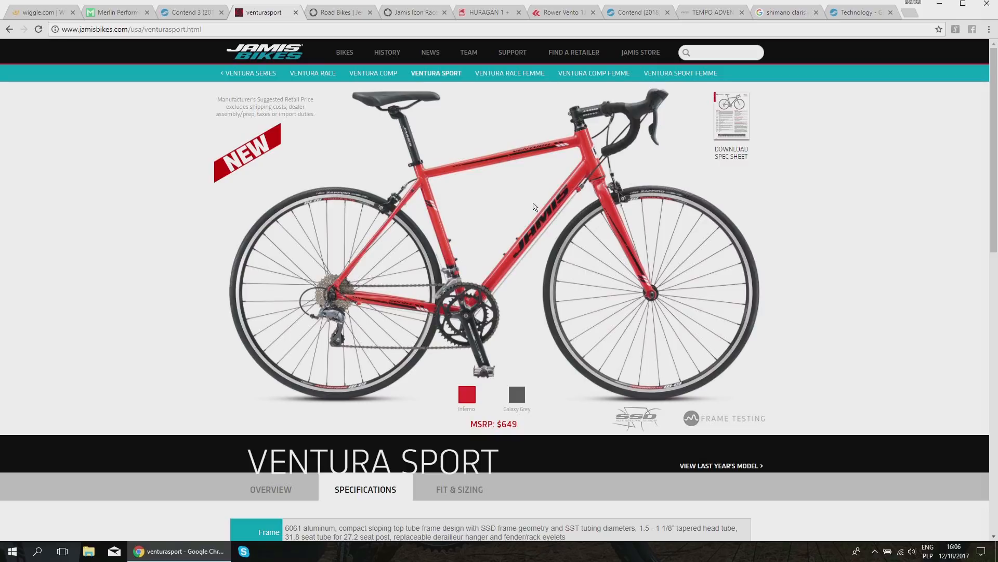
pyautogui.moveTo(501, 172)
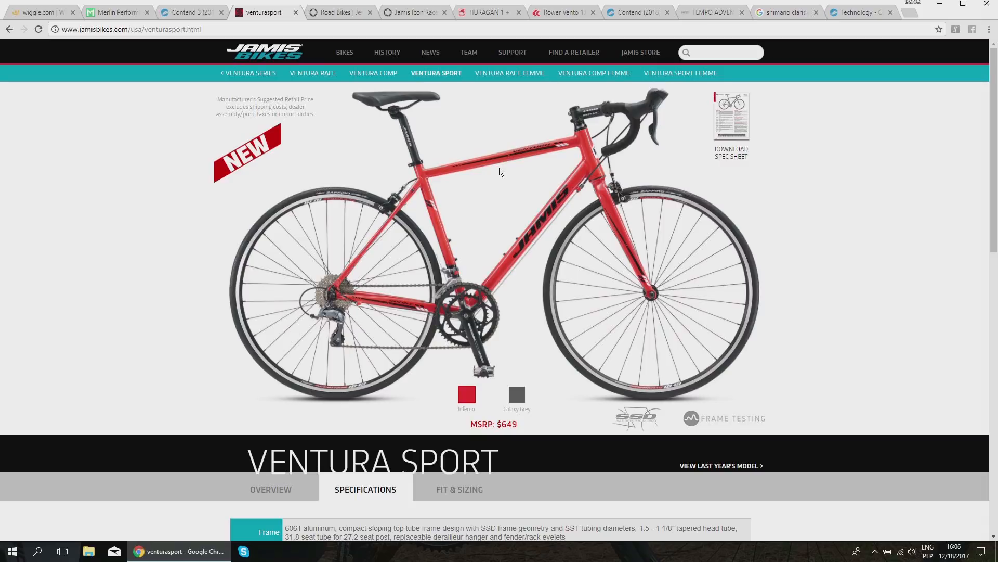
pyautogui.moveTo(510, 156)
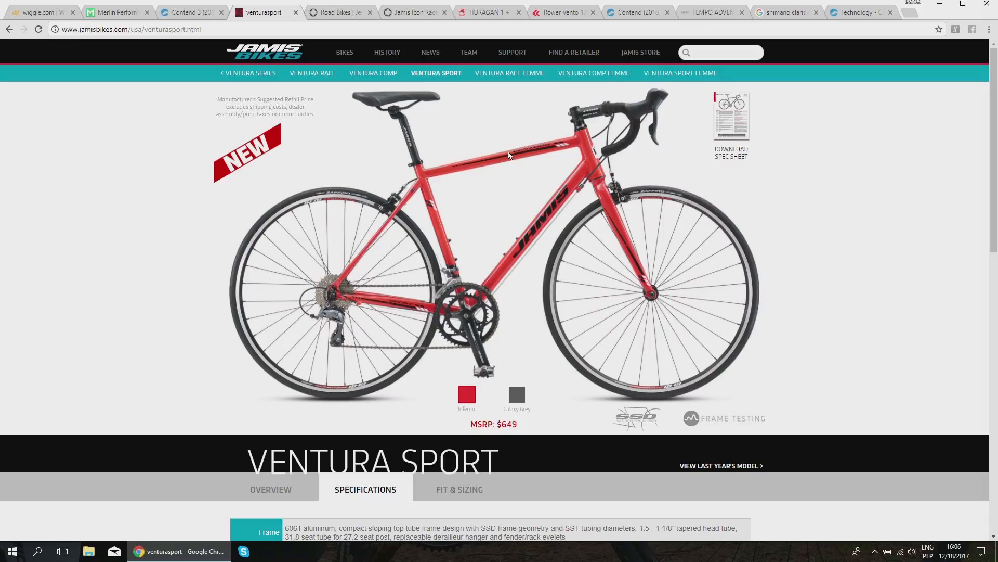
pyautogui.scroll(-3)
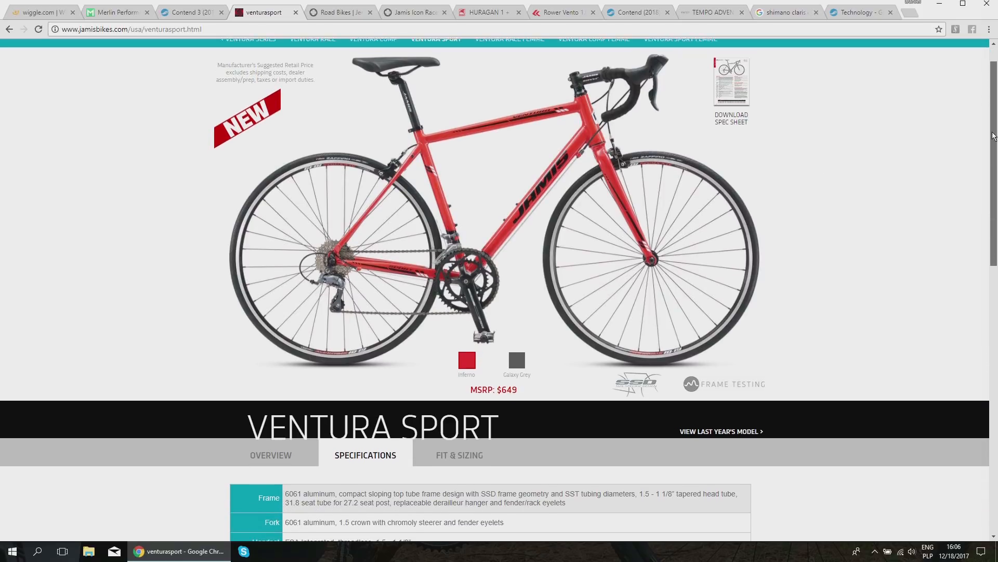
pyautogui.scroll(-3)
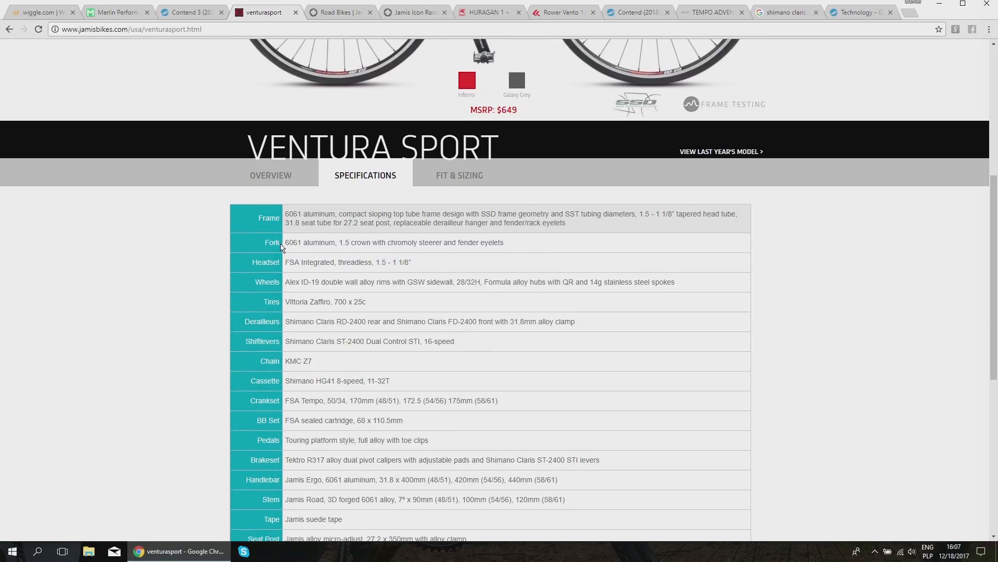
pyautogui.moveTo(362, 250)
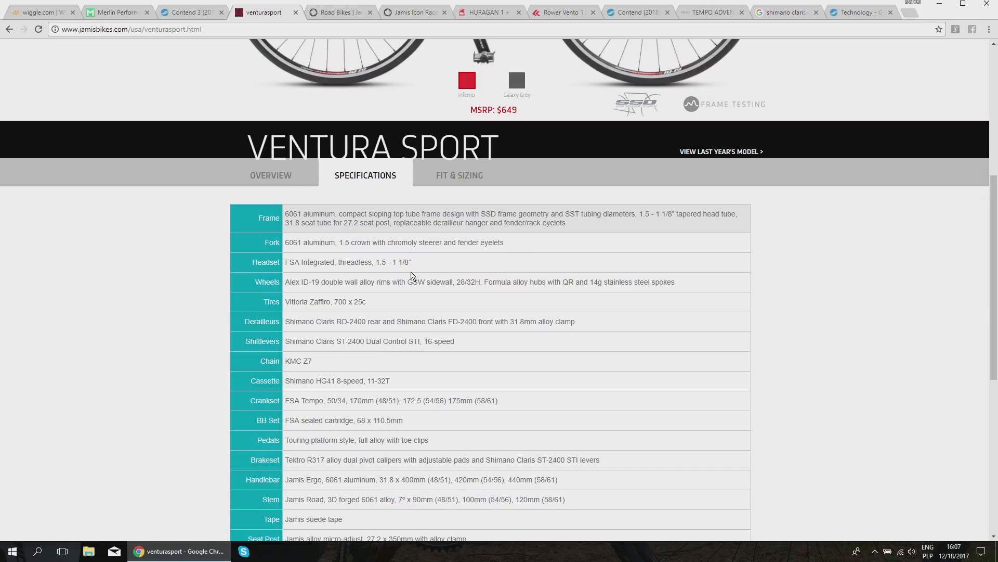
pyautogui.moveTo(381, 261); pyautogui.dragTo(411, 262)
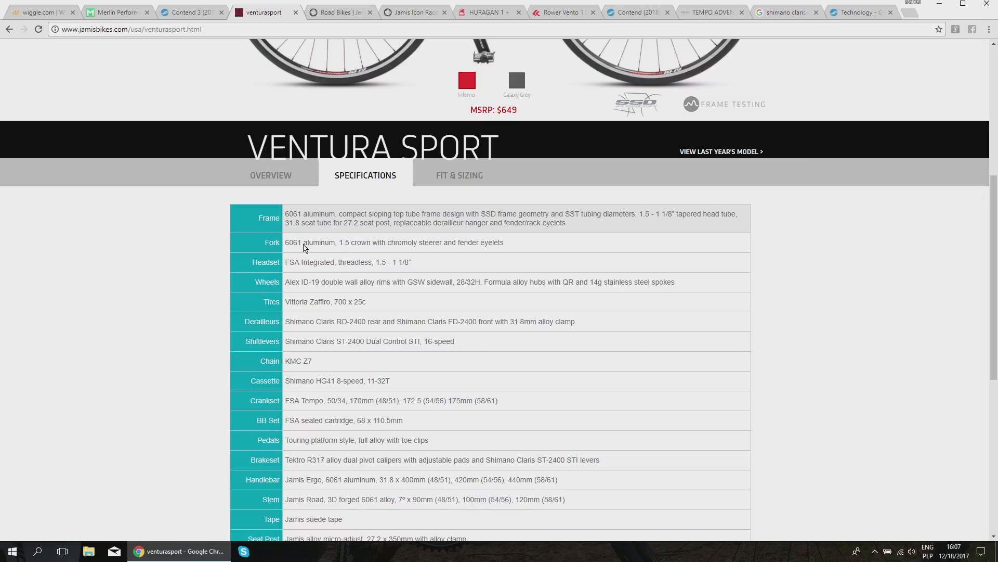
pyautogui.moveTo(410, 250)
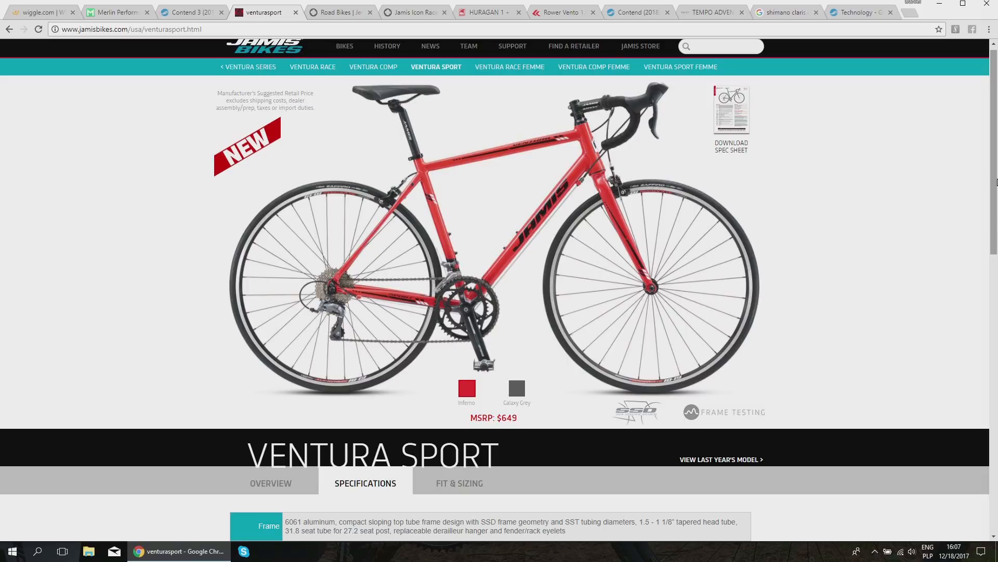
pyautogui.scroll(-3)
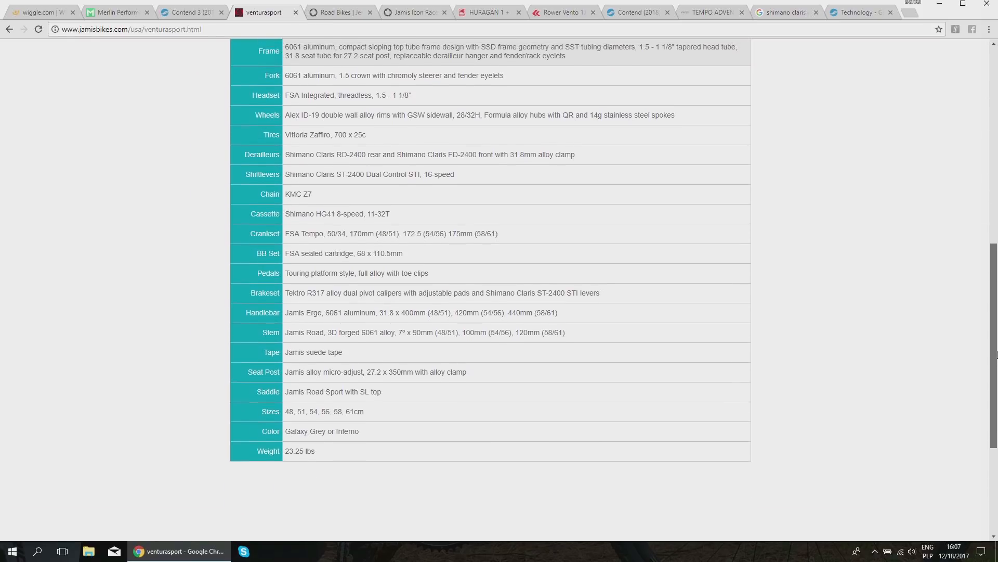
pyautogui.scroll(3)
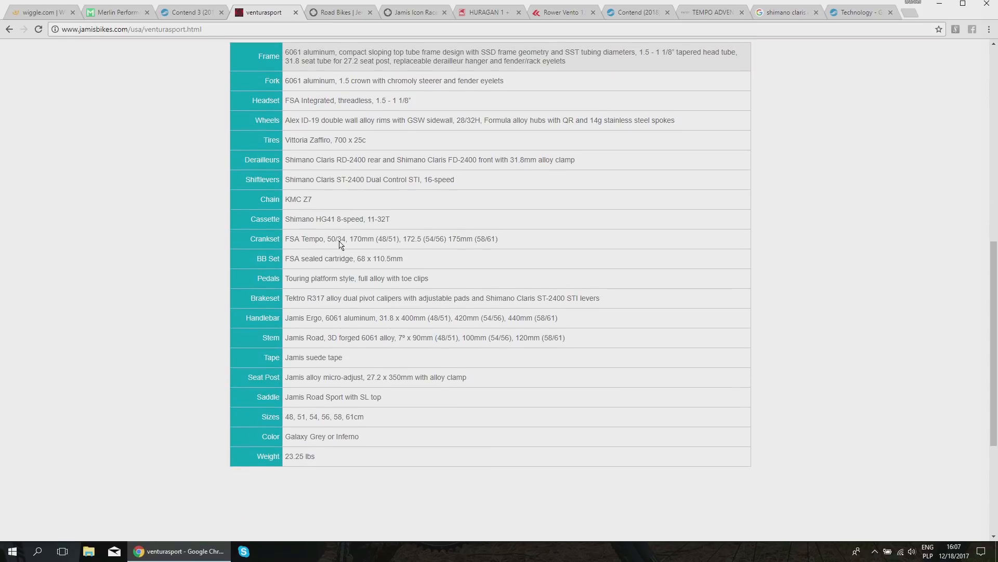
pyautogui.doubleClick(335, 239)
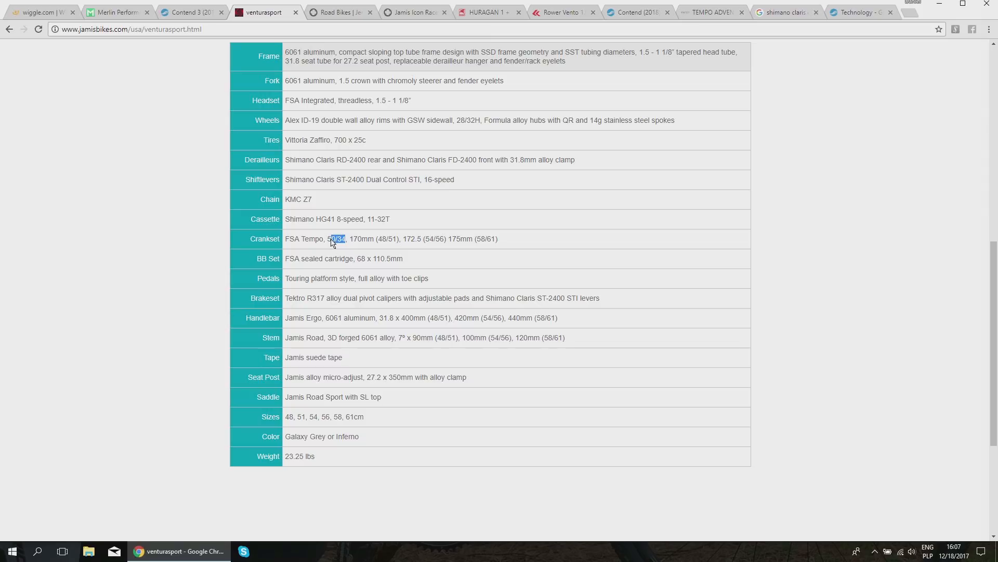
pyautogui.moveTo(435, 292)
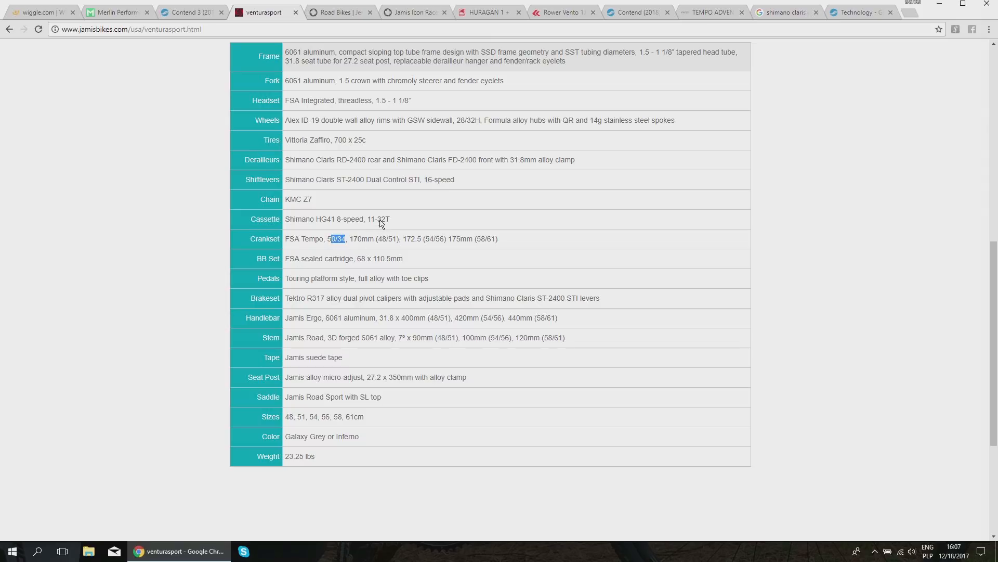
pyautogui.doubleClick(377, 219)
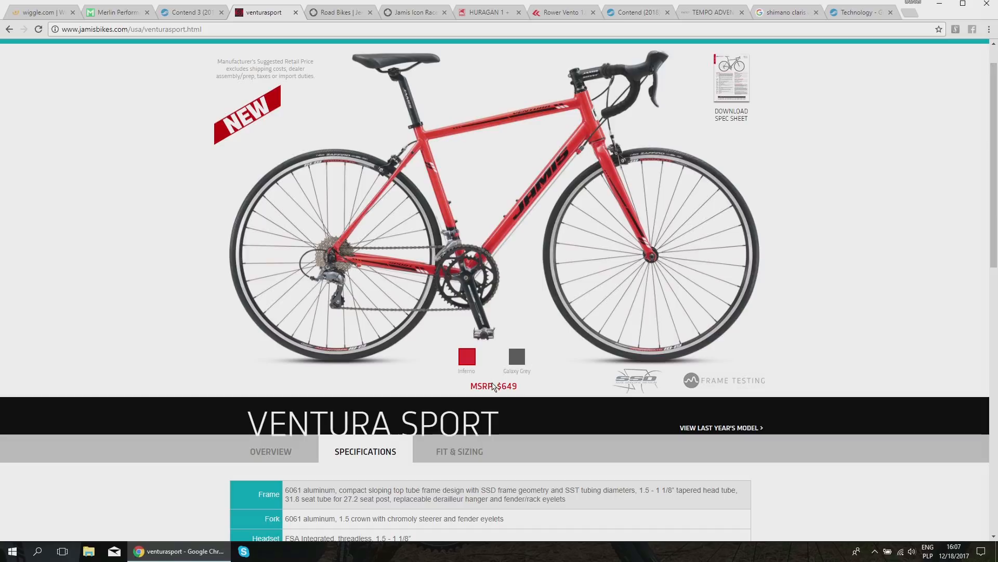
pyautogui.scroll(-3)
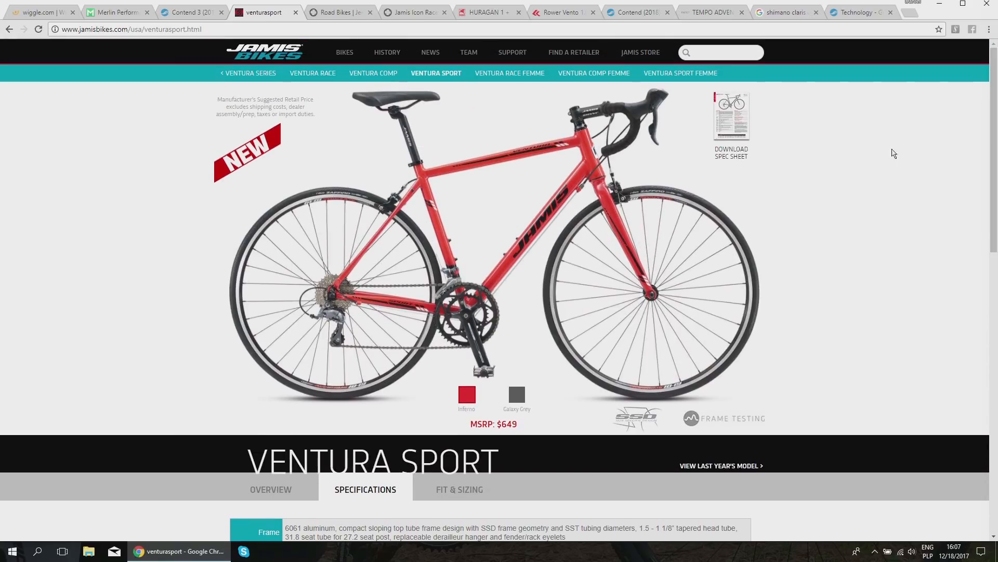
pyautogui.moveTo(10, 251)
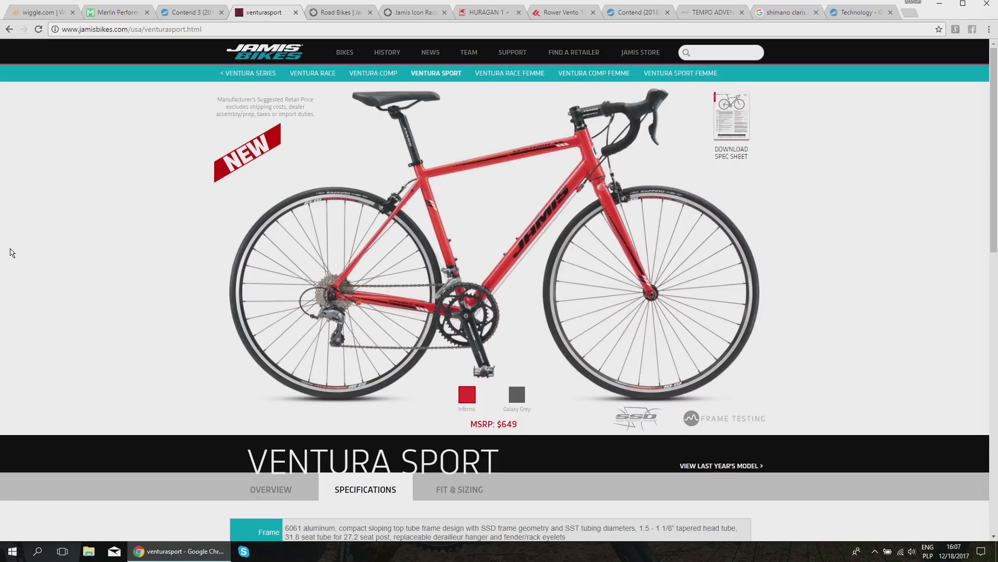
pyautogui.moveTo(12, 257)
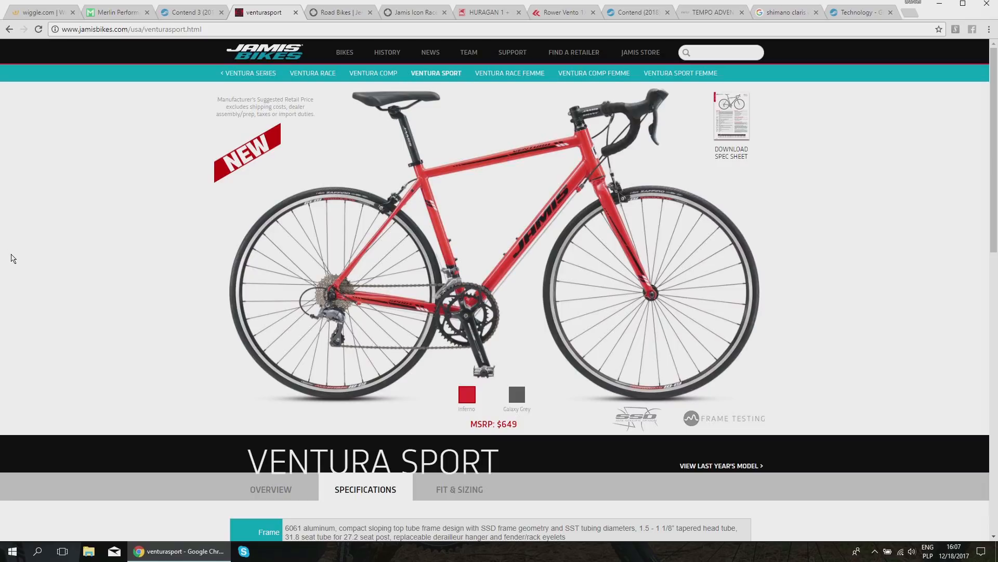
pyautogui.moveTo(147, 57)
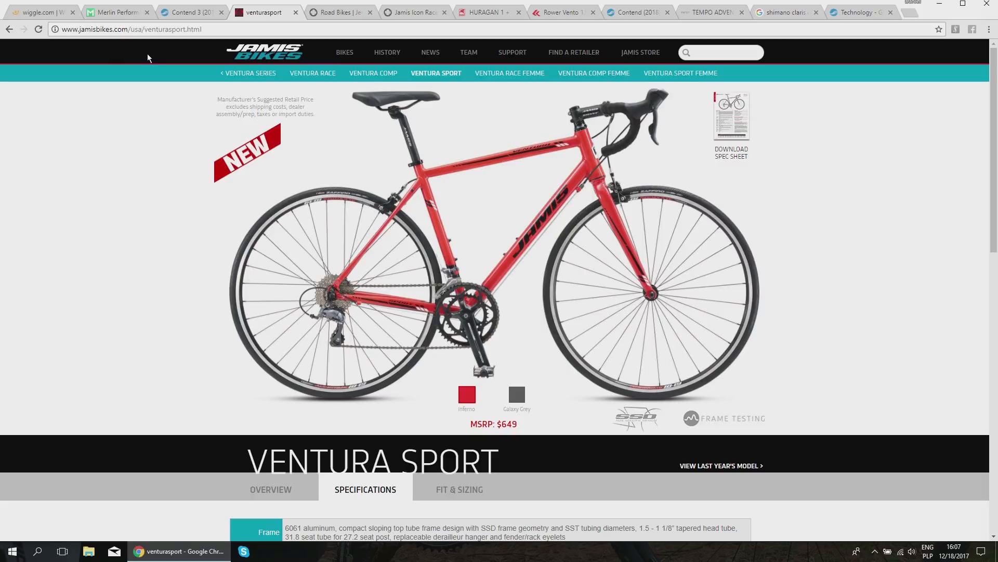
# Step: Browse Jenson USA's price-sorted road bikes, review the $639 Jamis Icon 2015's Tiagra specs and show its handlebar close-up
pyautogui.click(338, 12)
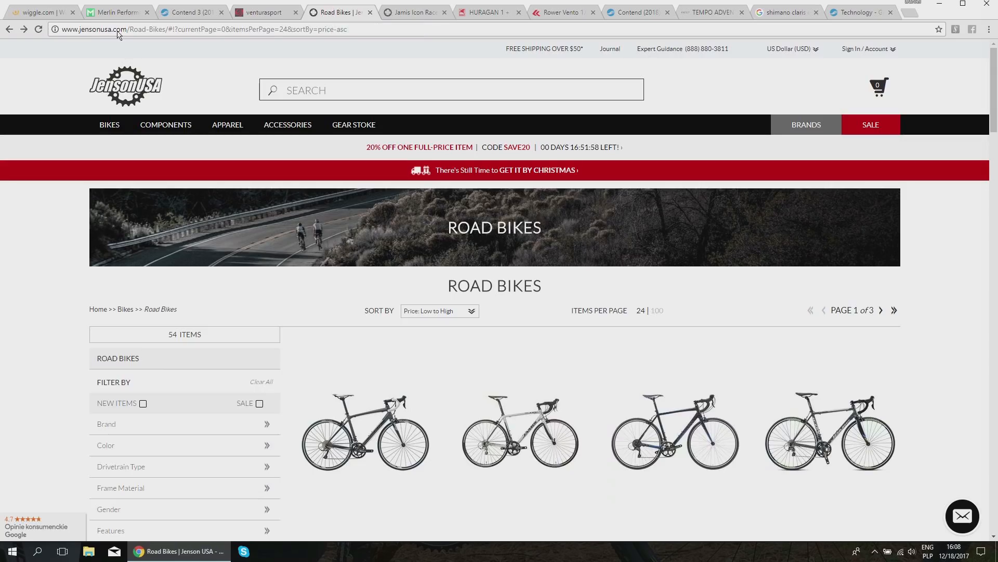
pyautogui.scroll(-3)
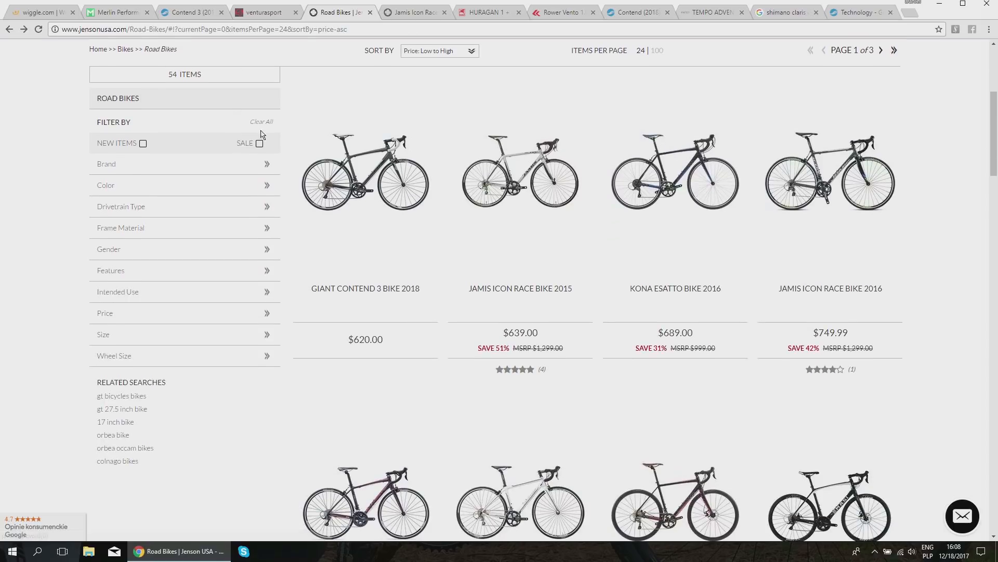
pyautogui.moveTo(360, 308)
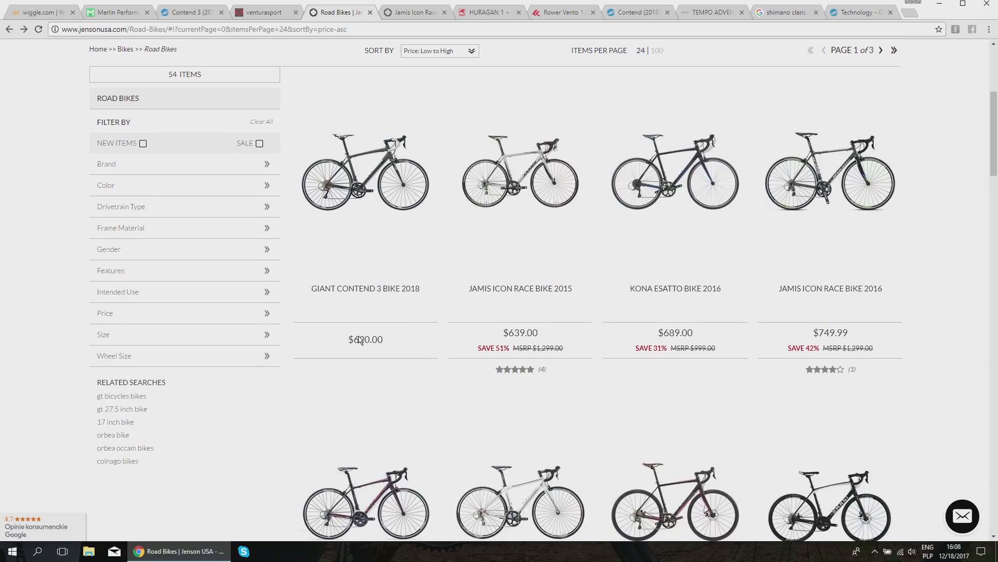
pyautogui.moveTo(538, 294)
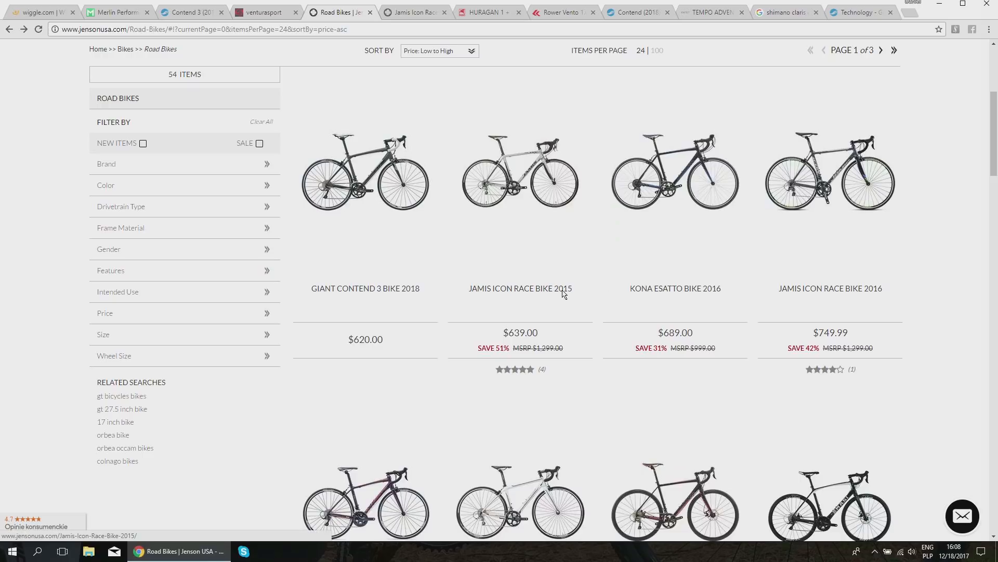
pyautogui.moveTo(448, 193)
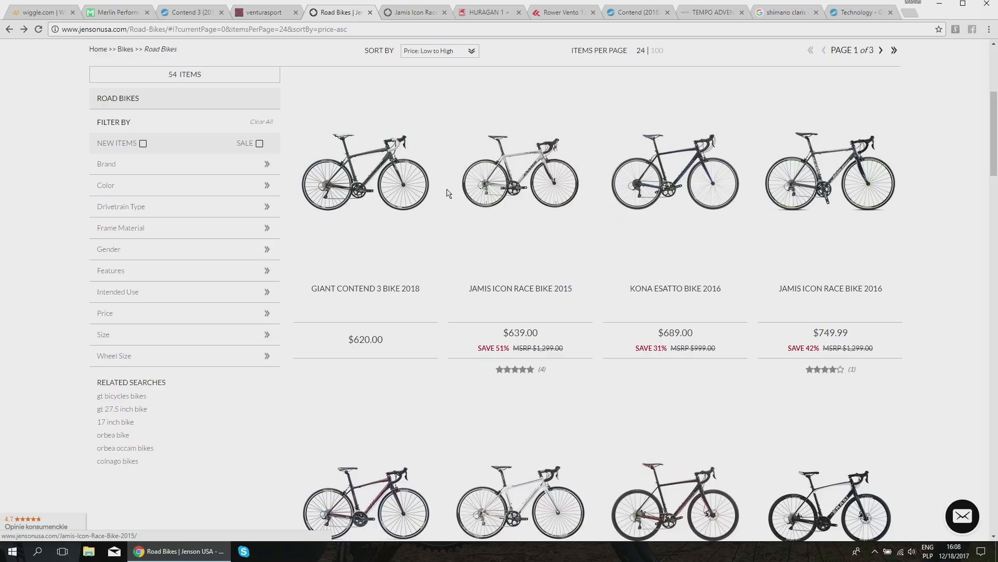
pyautogui.moveTo(524, 176)
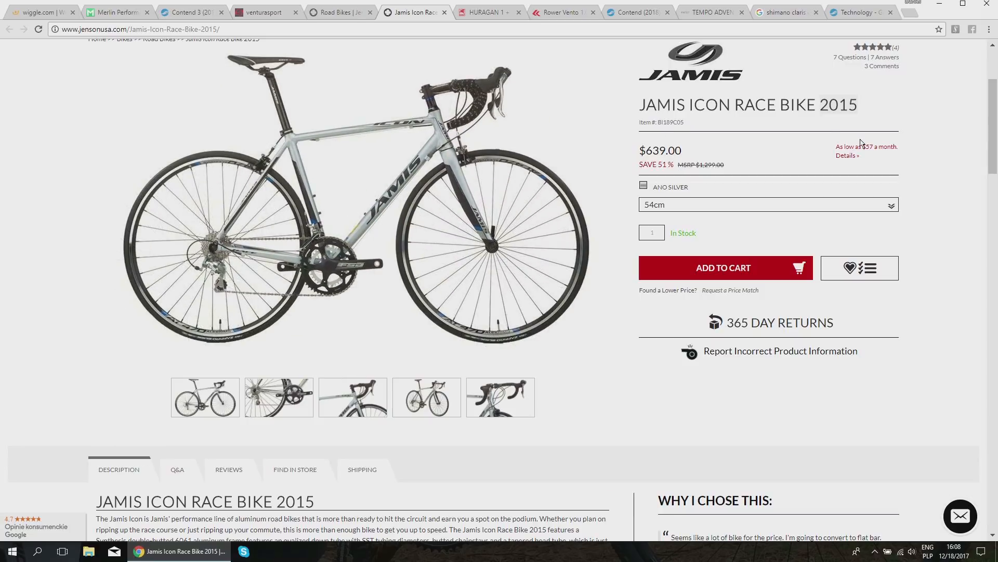
pyautogui.scroll(-3)
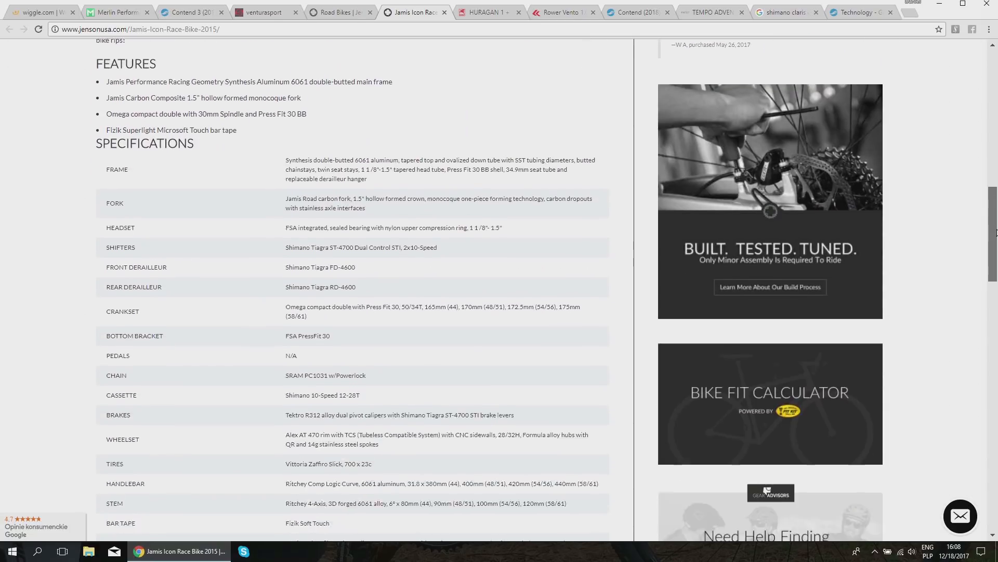
pyautogui.scroll(-3)
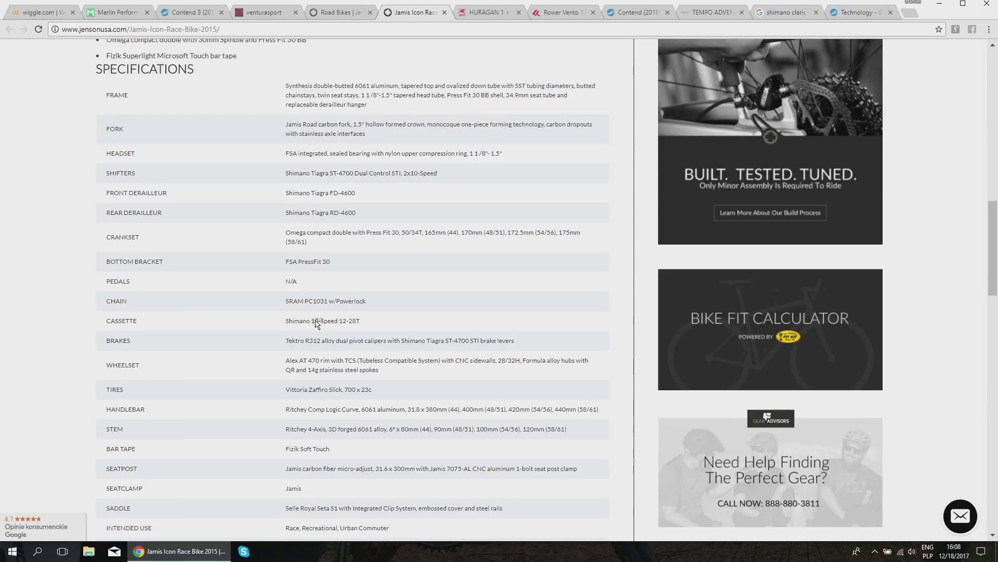
pyautogui.moveTo(393, 320)
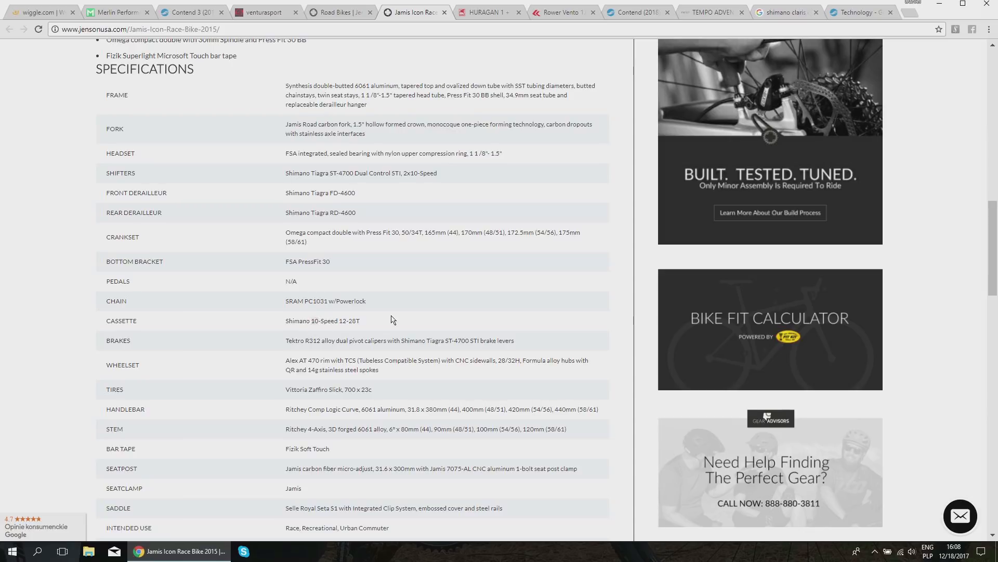
pyautogui.moveTo(391, 318)
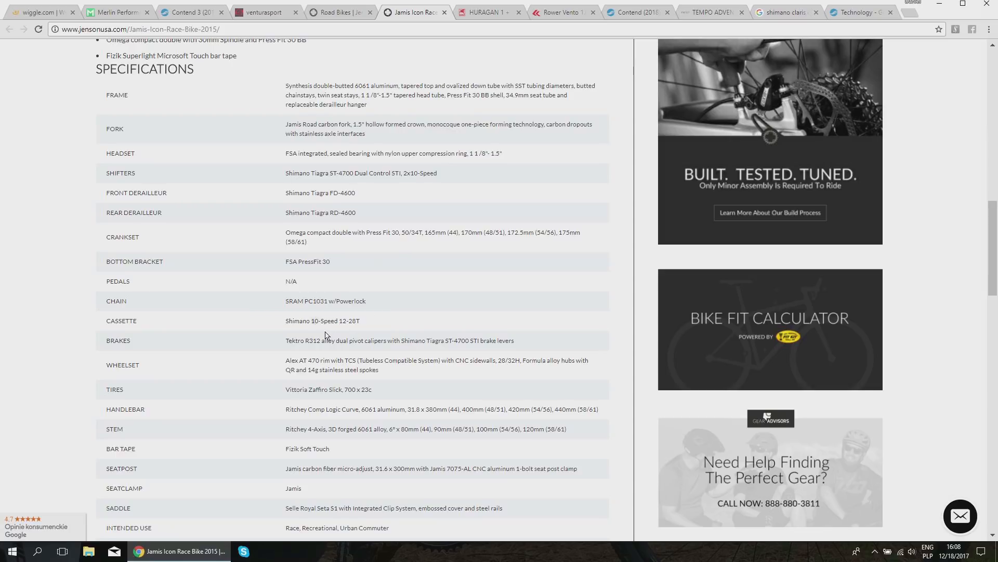
pyautogui.scroll(3)
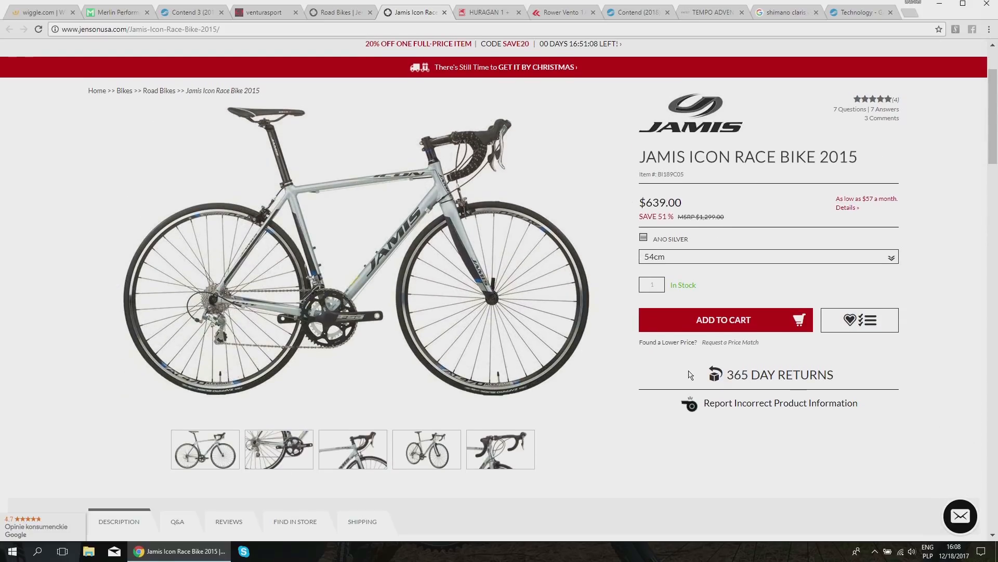
pyautogui.click(499, 449)
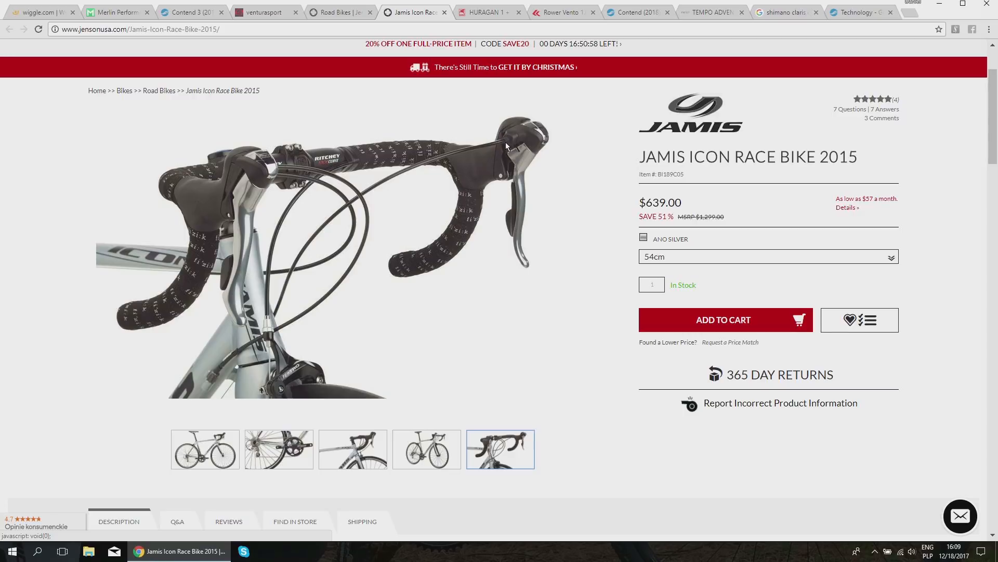
pyautogui.moveTo(438, 164)
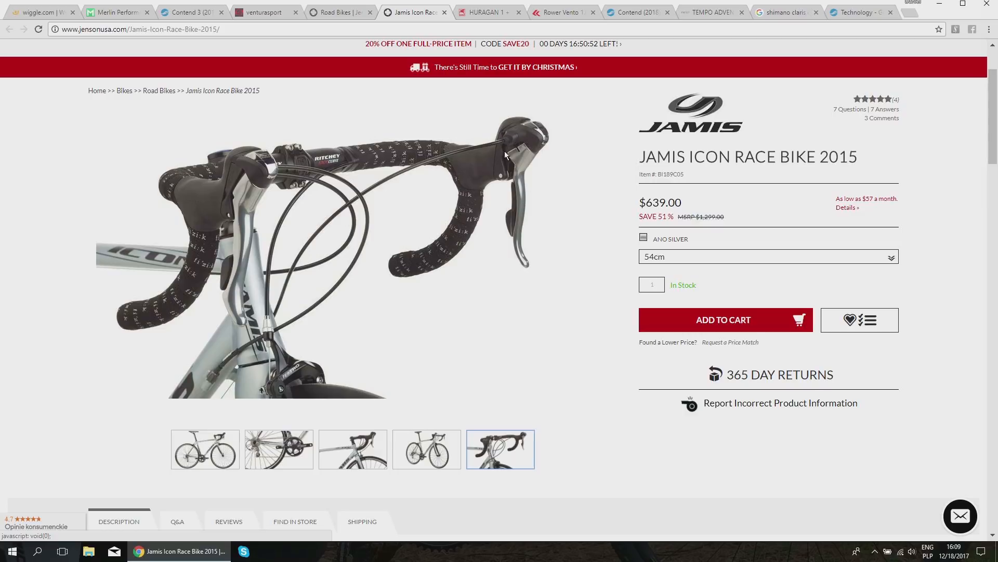
pyautogui.moveTo(434, 150)
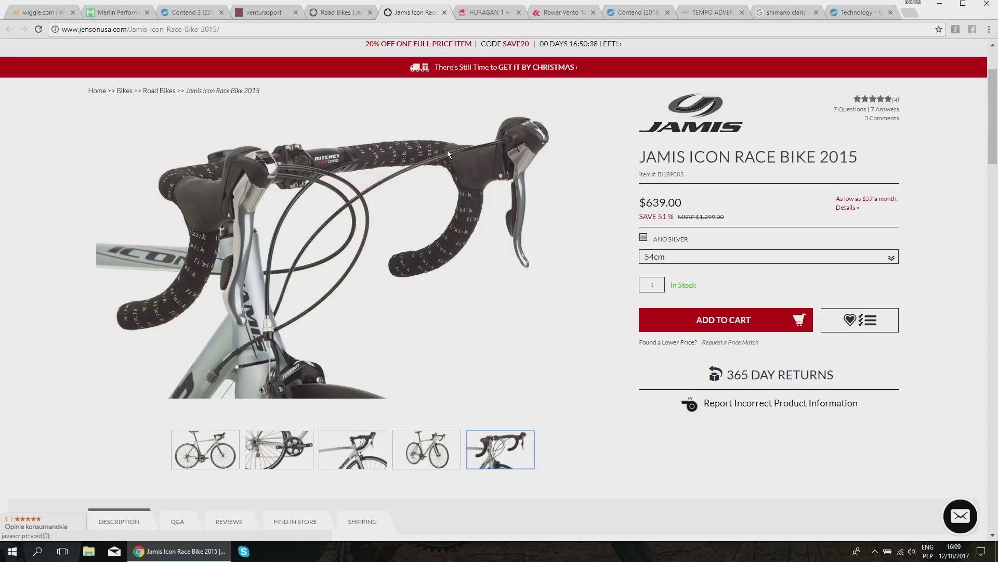
pyautogui.moveTo(400, 159)
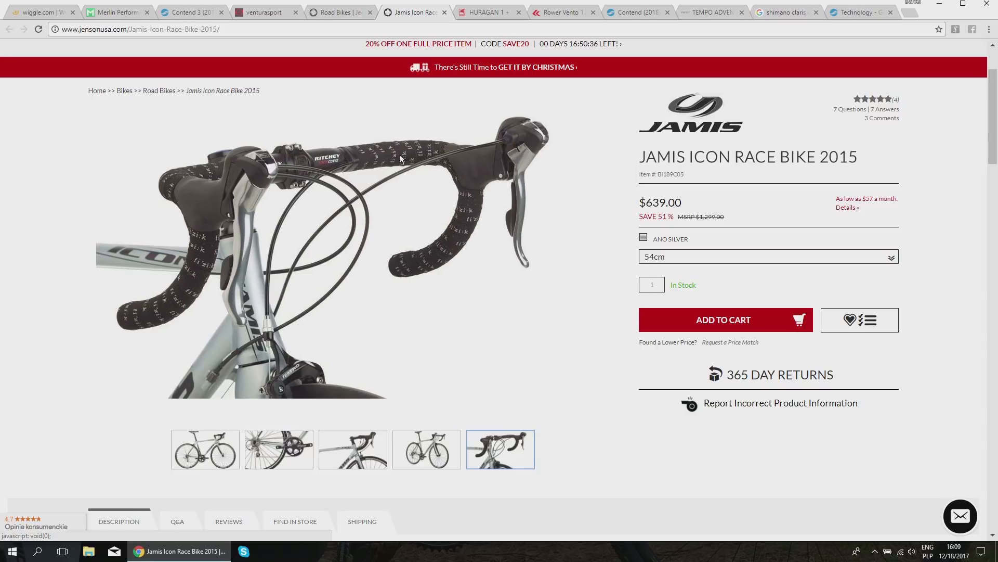
pyautogui.moveTo(490, 150)
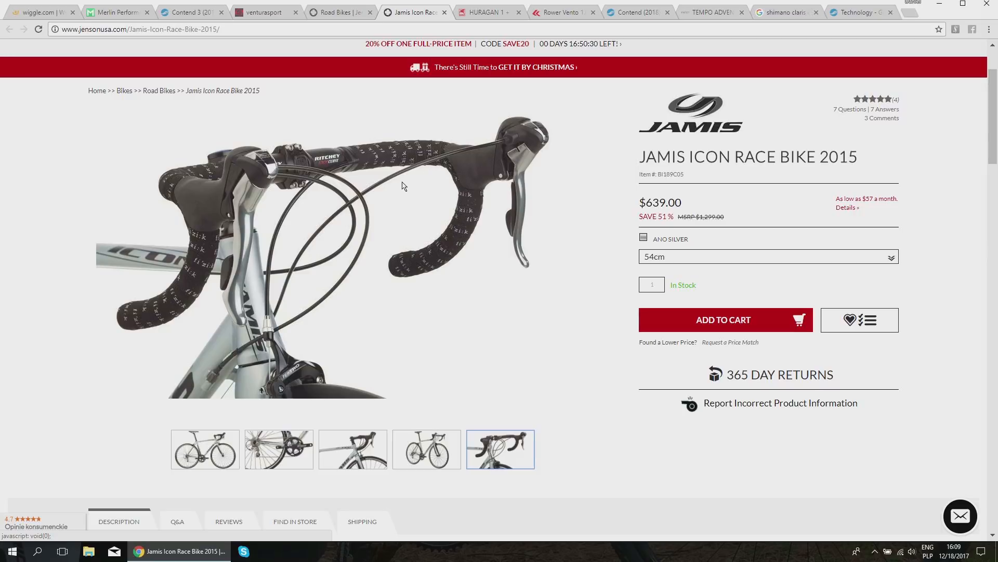
pyautogui.moveTo(454, 158)
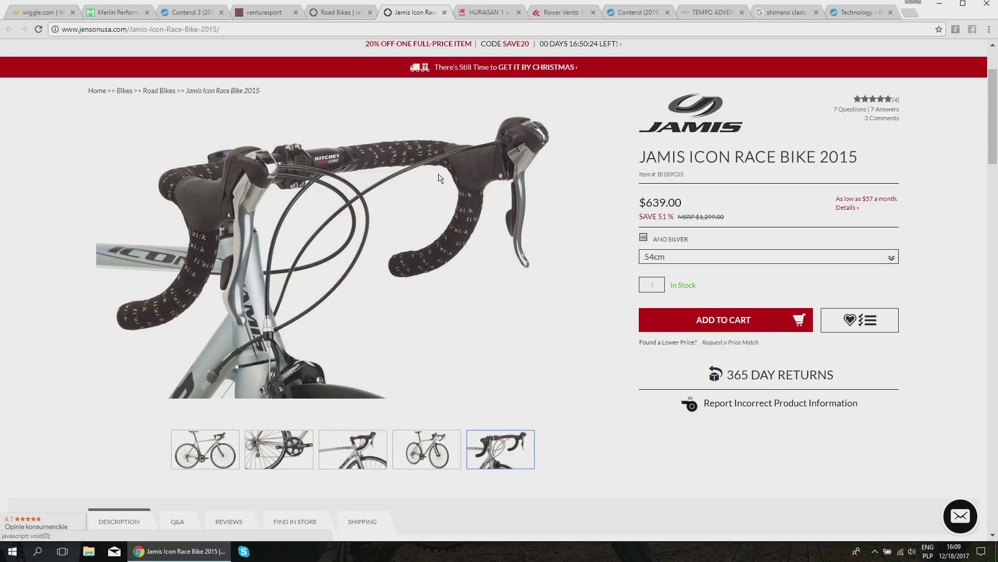
# Step: Scroll to the Jamis Icon's description, features list and 'Why I Chose This' buyer comments
pyautogui.scroll(-3)
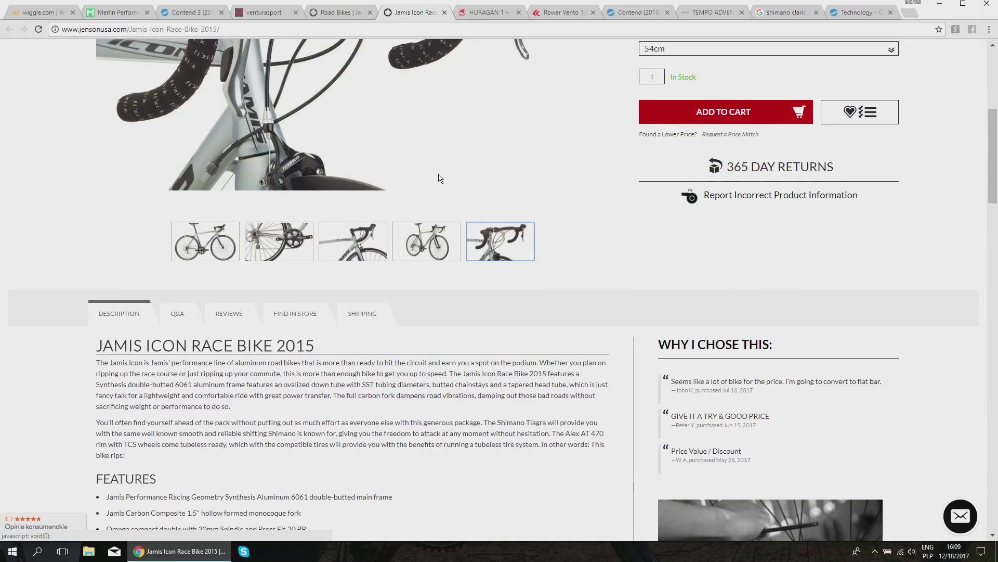
# Step: Read the Jamis Icon's Tiagra spec table and $639.00 price, then bring up Giant's $620 Contend 3 page
pyautogui.scroll(-3)
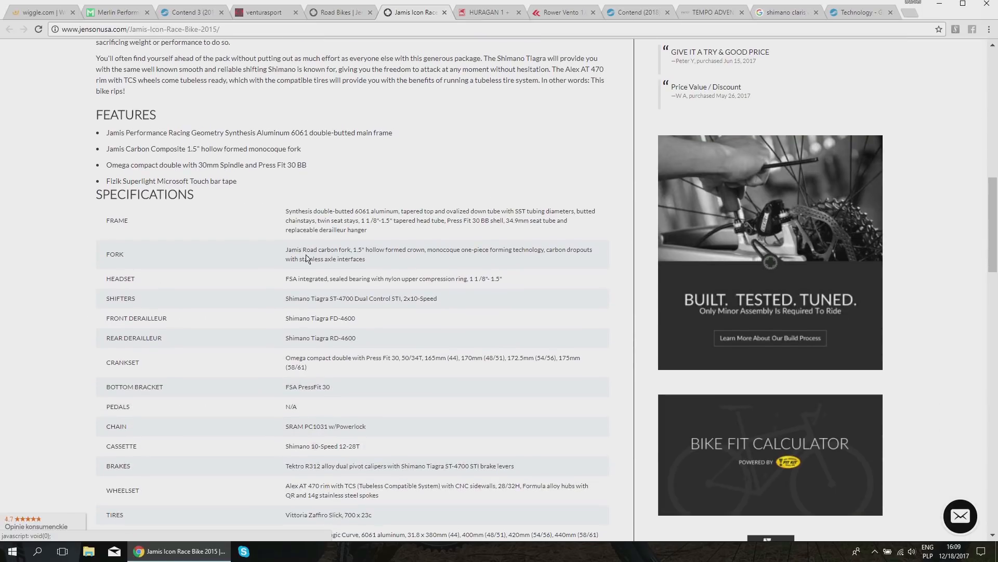
pyautogui.moveTo(456, 258)
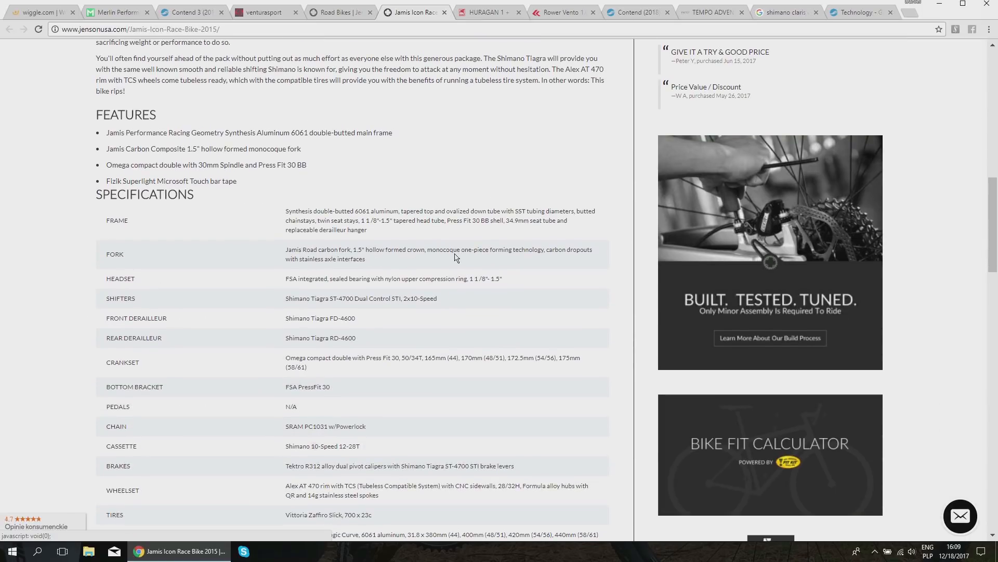
pyautogui.moveTo(505, 258)
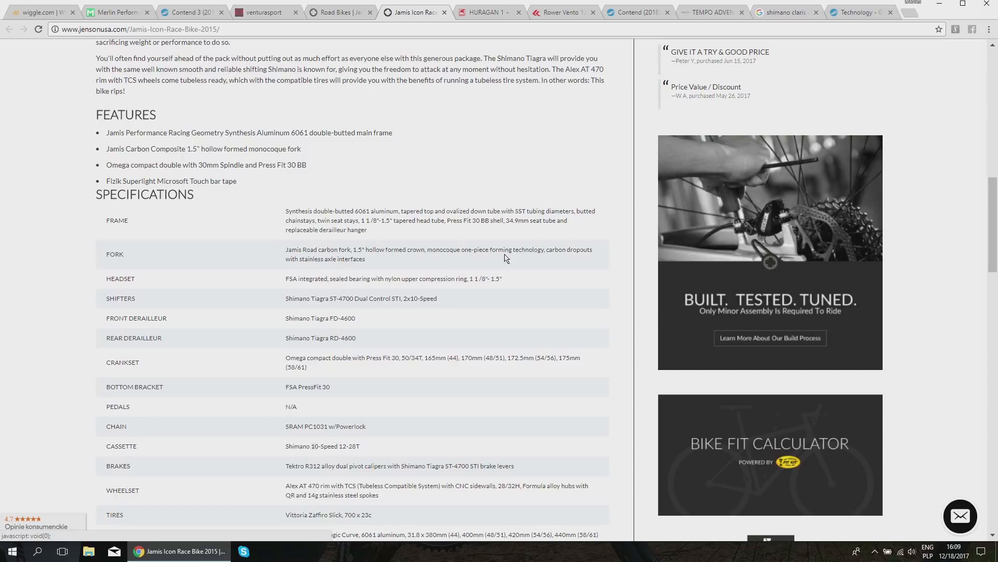
pyautogui.moveTo(341, 265)
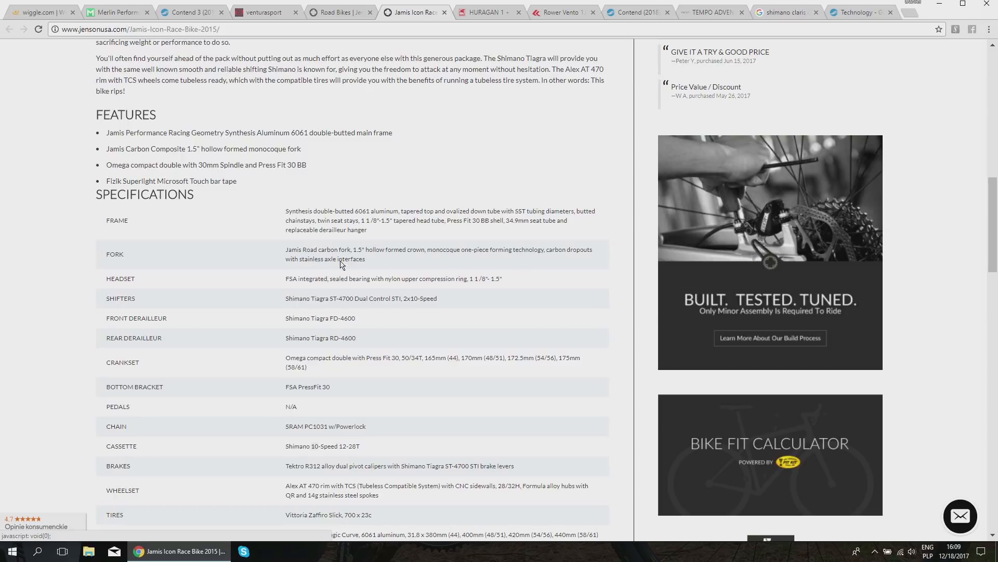
pyautogui.moveTo(383, 264)
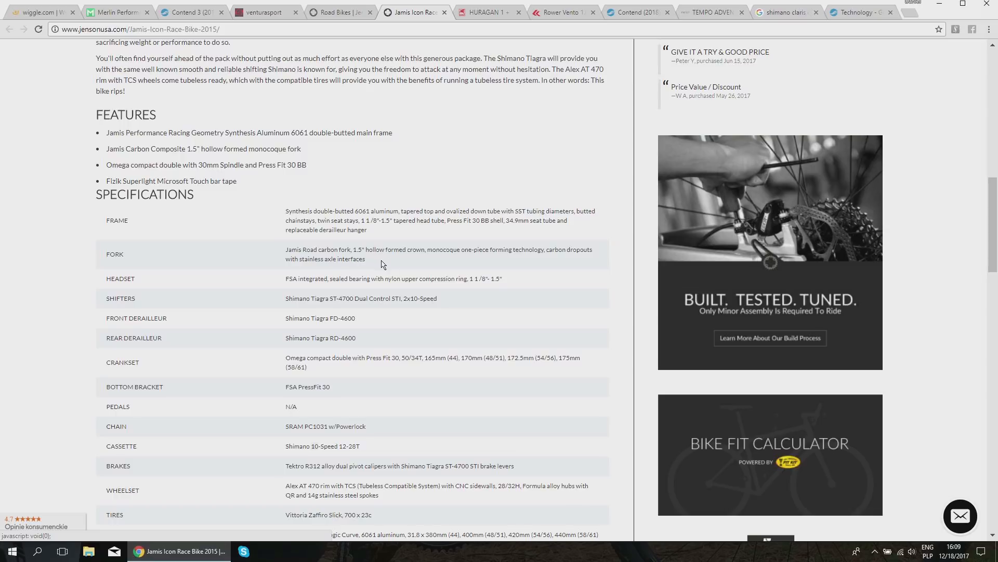
pyautogui.moveTo(411, 263)
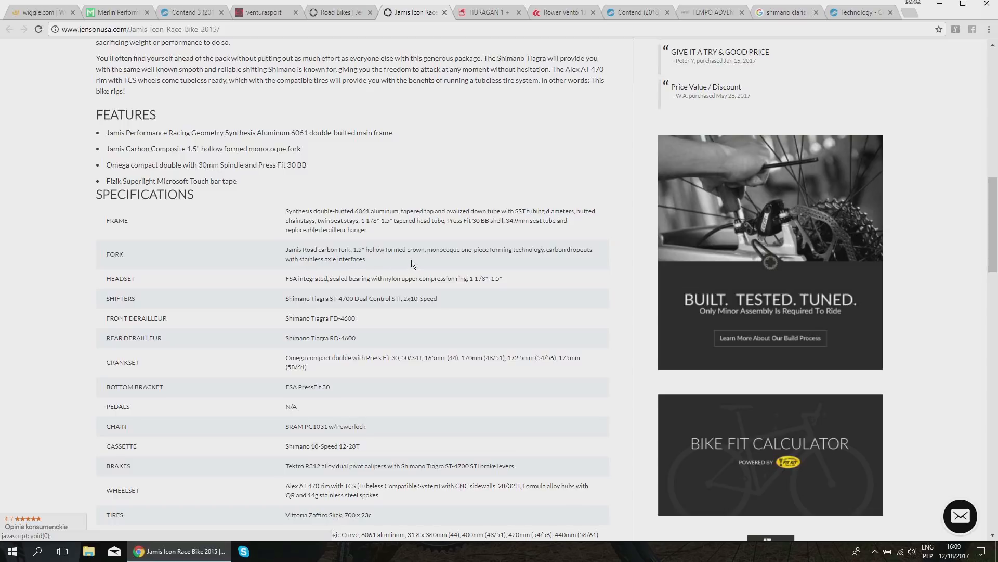
pyautogui.moveTo(400, 257)
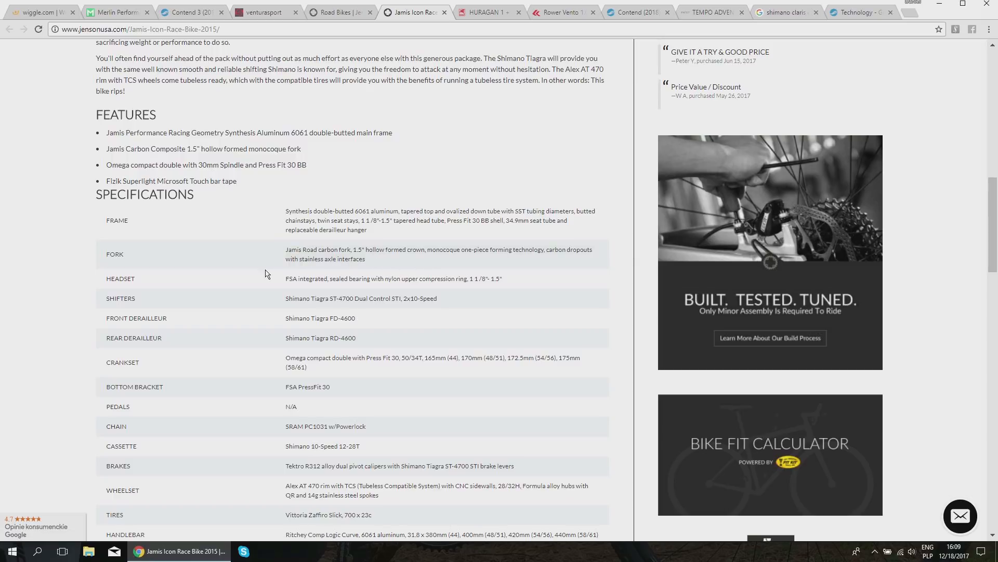
pyautogui.moveTo(363, 255)
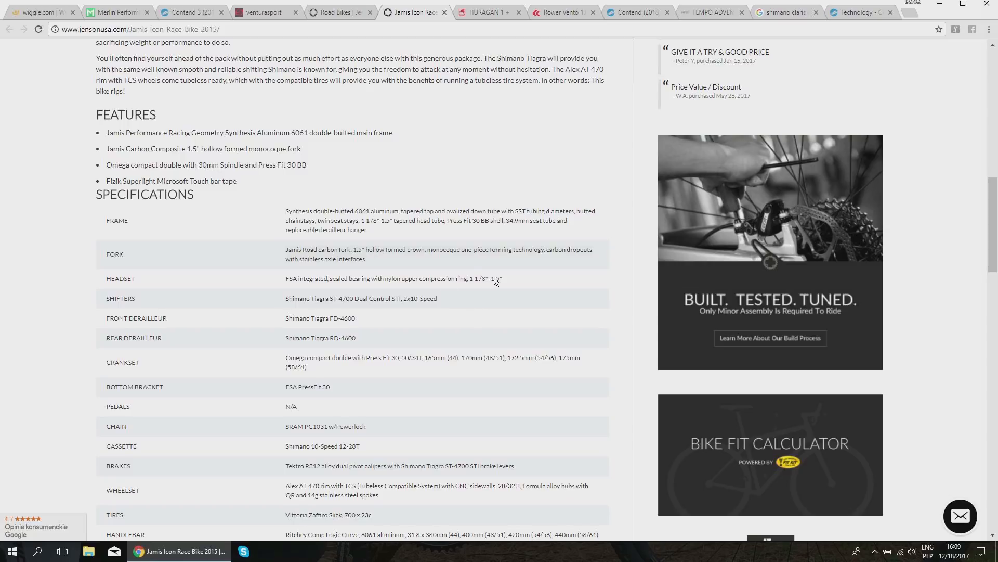
pyautogui.scroll(3)
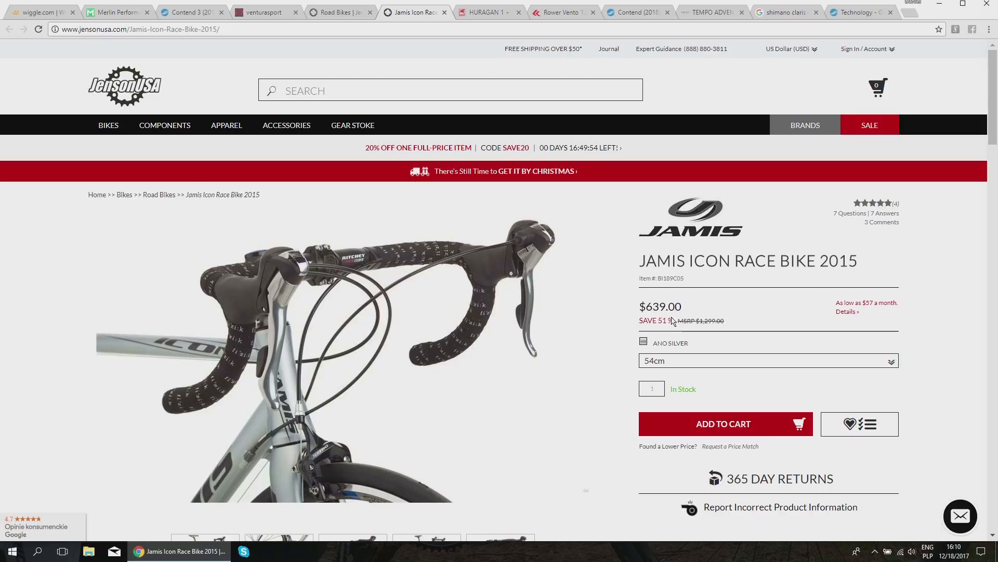
pyautogui.scroll(-3)
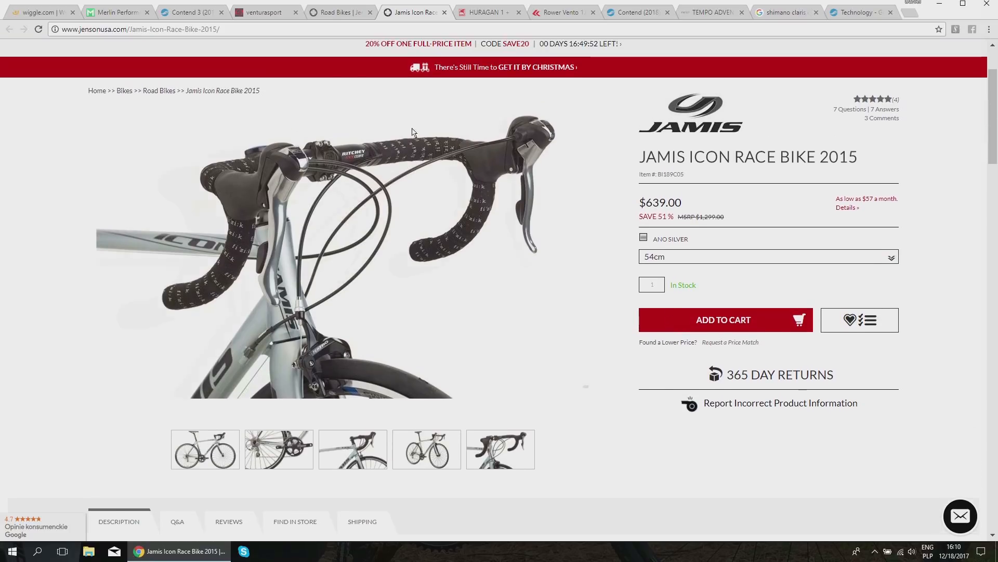
pyautogui.click(191, 12)
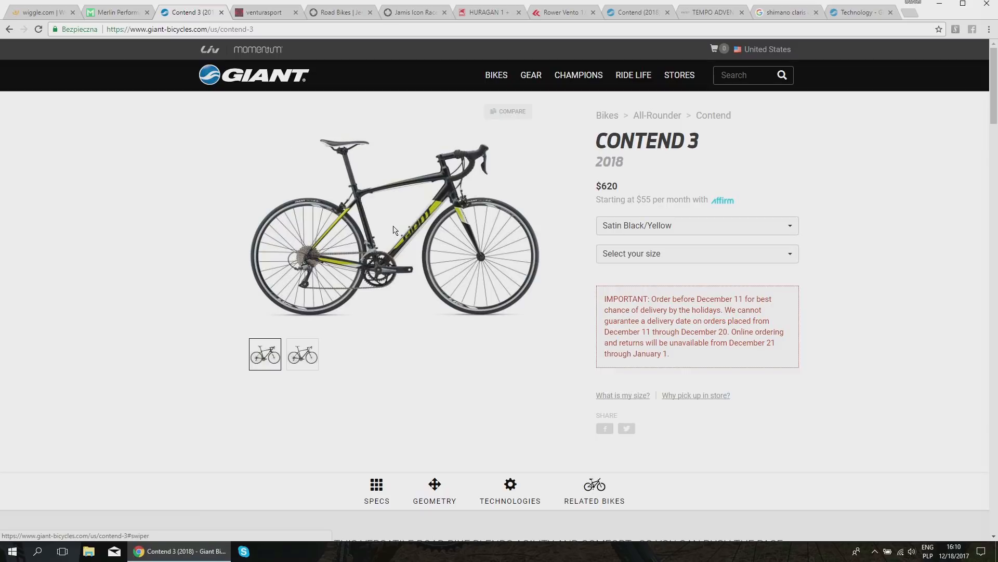
pyautogui.moveTo(448, 193)
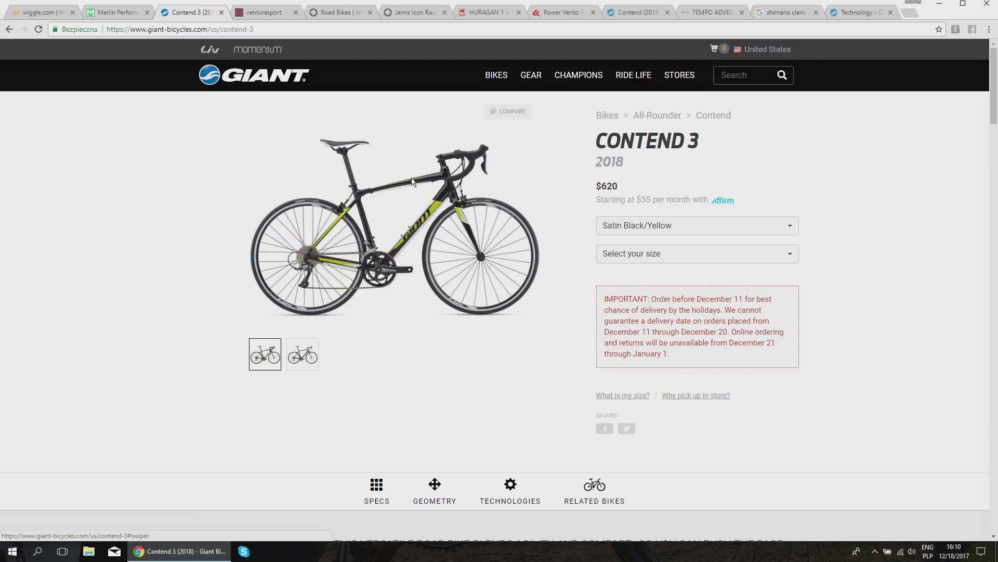
# Step: Compare prices in Jenson USA's low-to-high road bikes list before moving to the Wiggle Road page
pyautogui.click(414, 12)
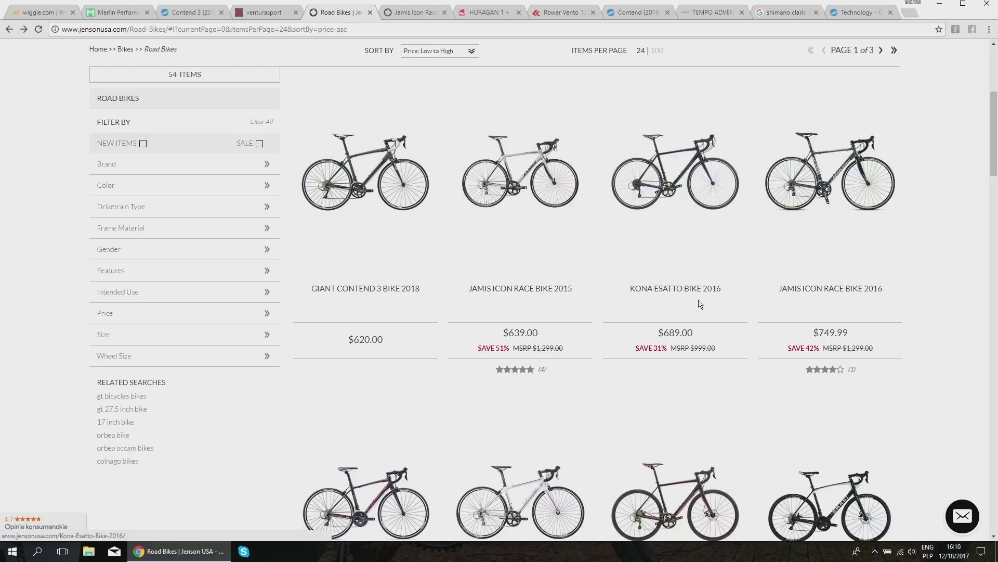
pyautogui.moveTo(718, 294)
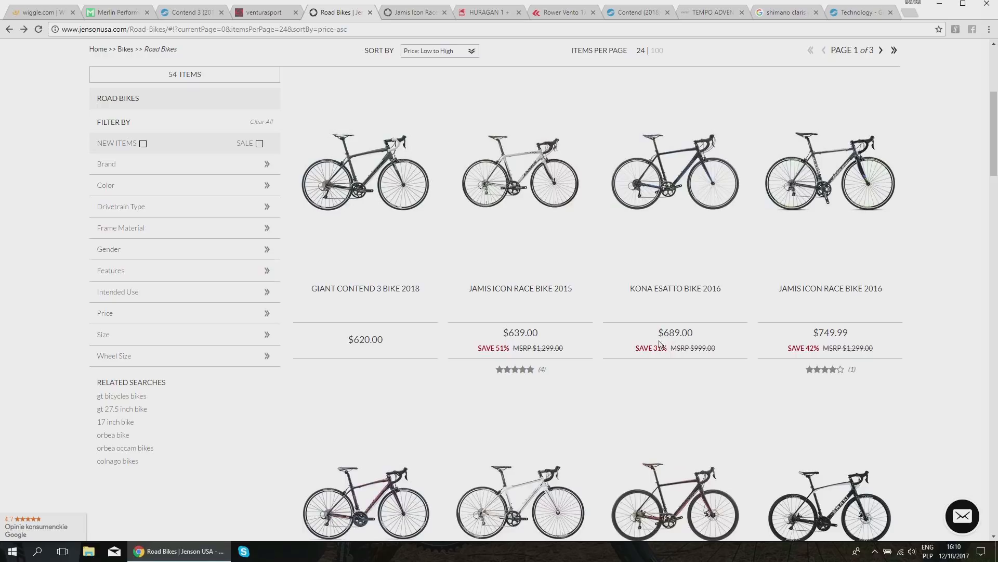
pyautogui.moveTo(682, 181)
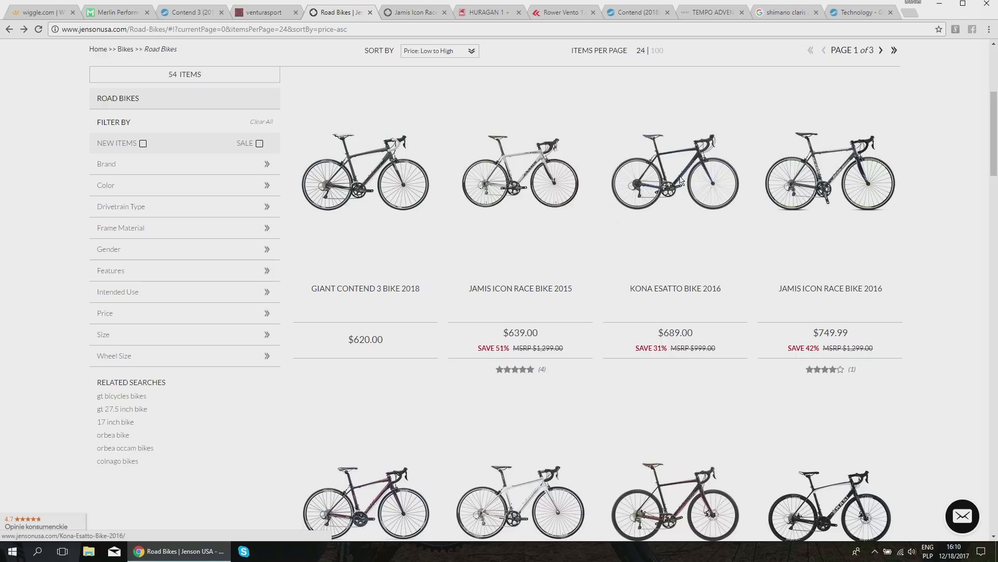
pyautogui.moveTo(700, 162)
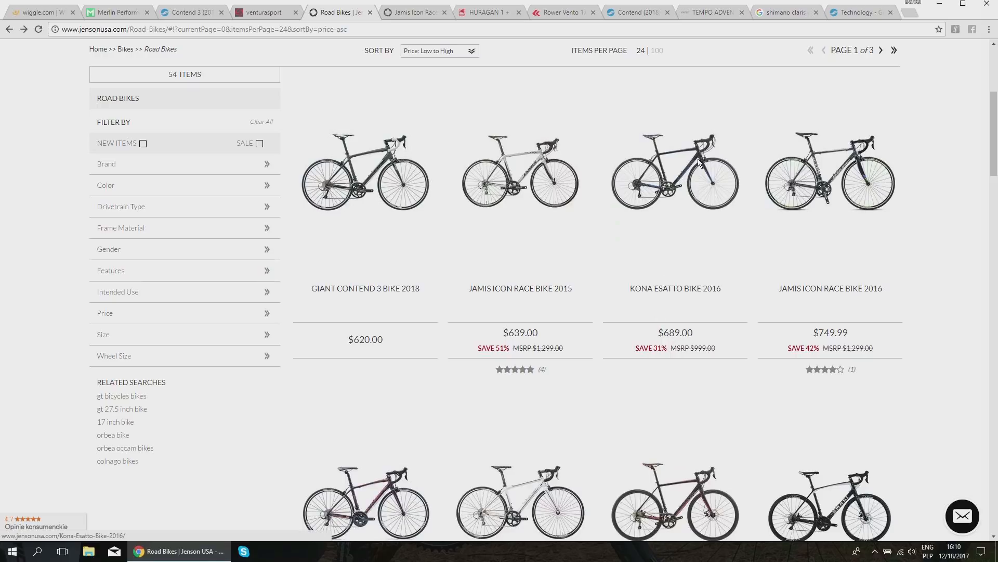
pyautogui.moveTo(691, 190)
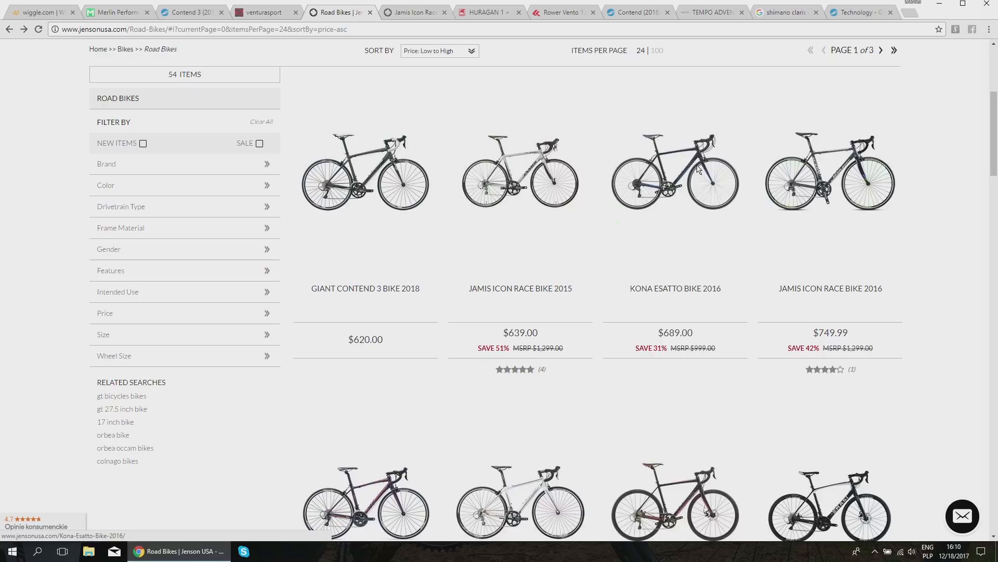
pyautogui.moveTo(711, 230)
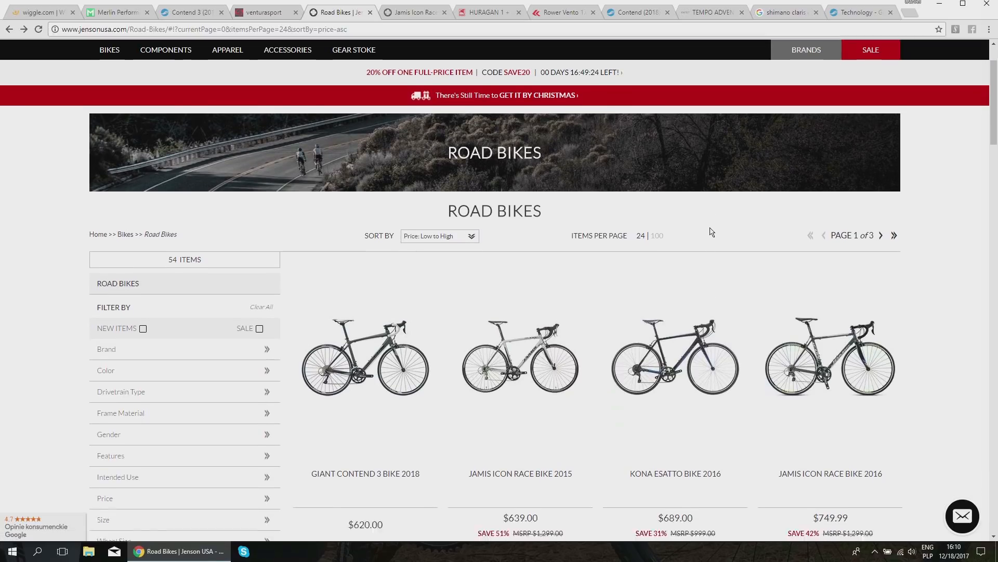
pyautogui.scroll(-3)
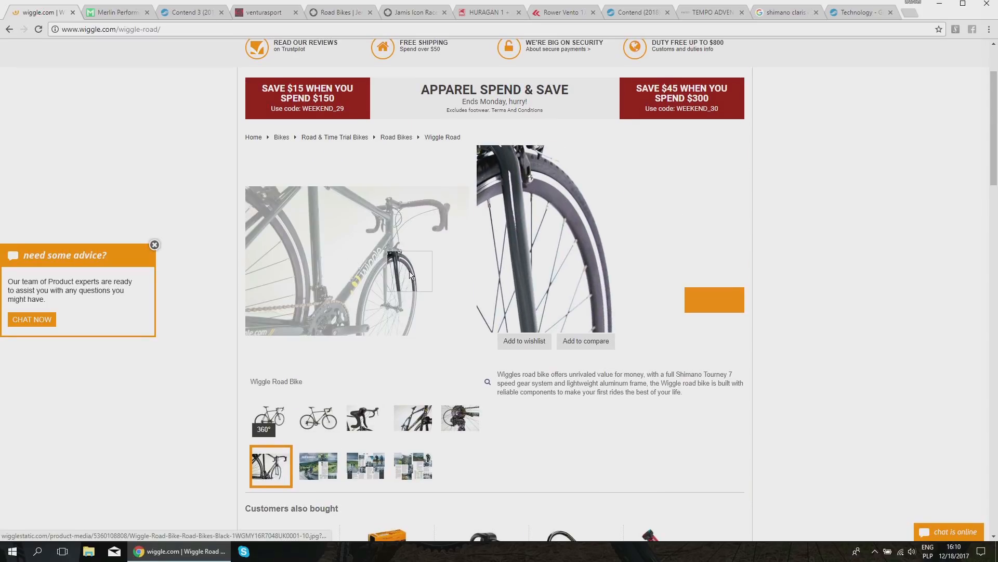
# Step: Check the Wiggle Road's Shimano Tourney derailleur rows in Product Data, then bring up the Merlin PR7 page at $392.30
pyautogui.scroll(-3)
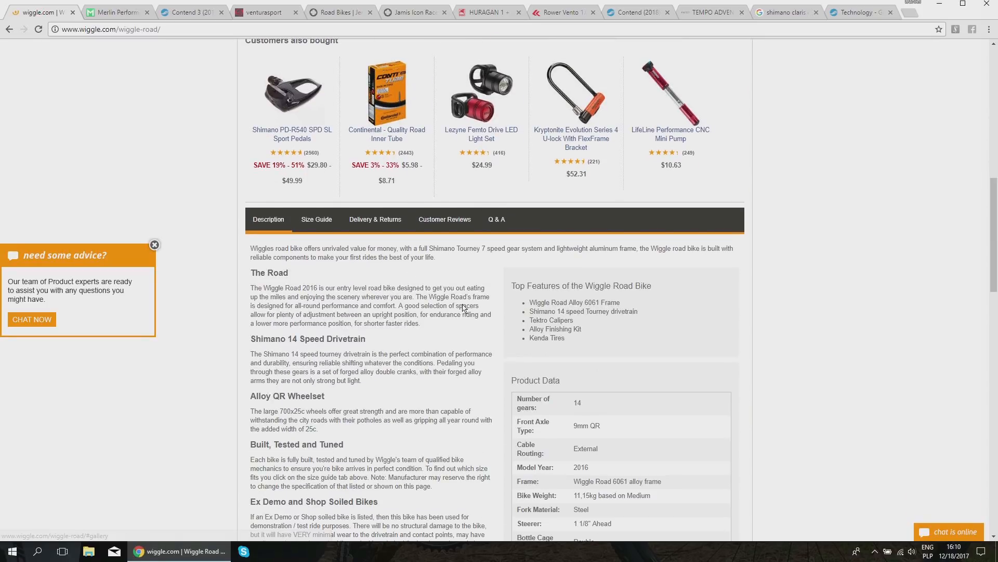
pyautogui.scroll(-3)
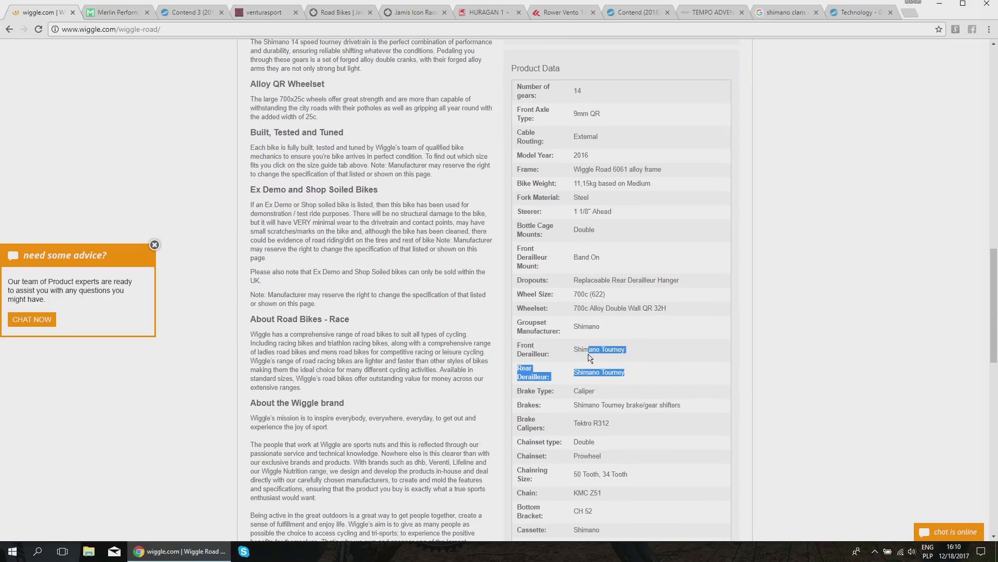
pyautogui.click(118, 11)
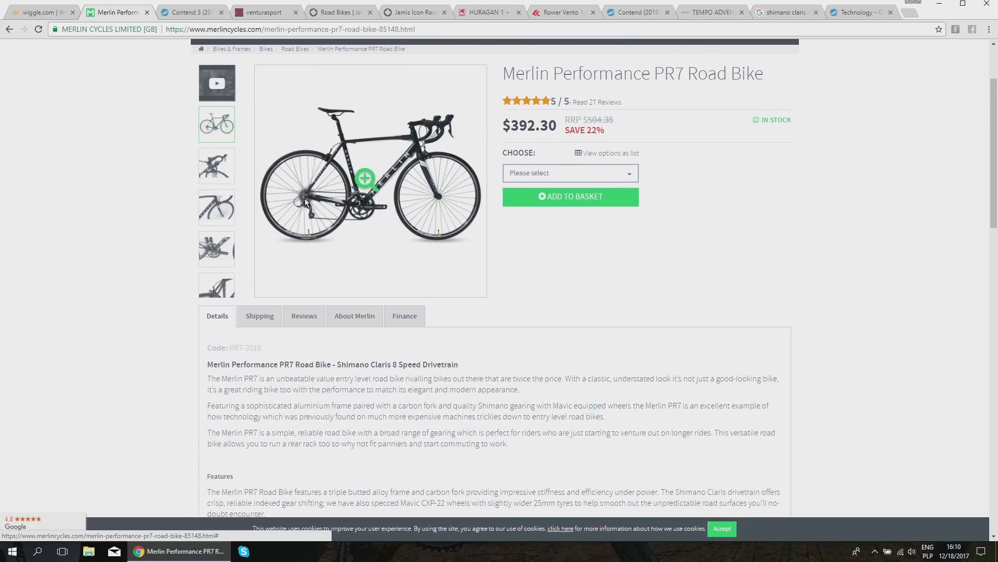
# Step: Review the PR7's frameset and Shimano Claris drivetrain with FSA Tempo 50/34 chainset, then return to the Contend 3 page
pyautogui.scroll(-3)
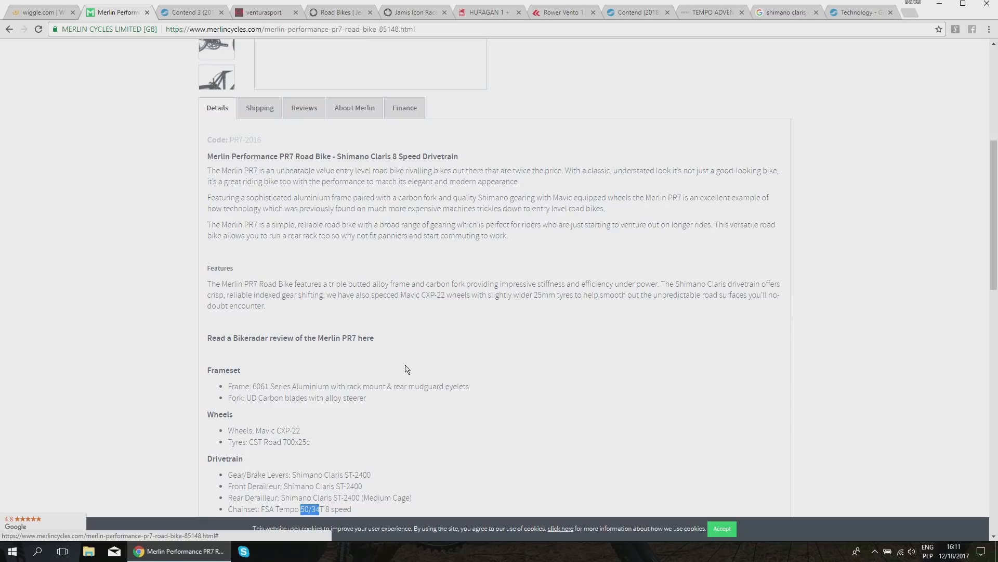
pyautogui.scroll(3)
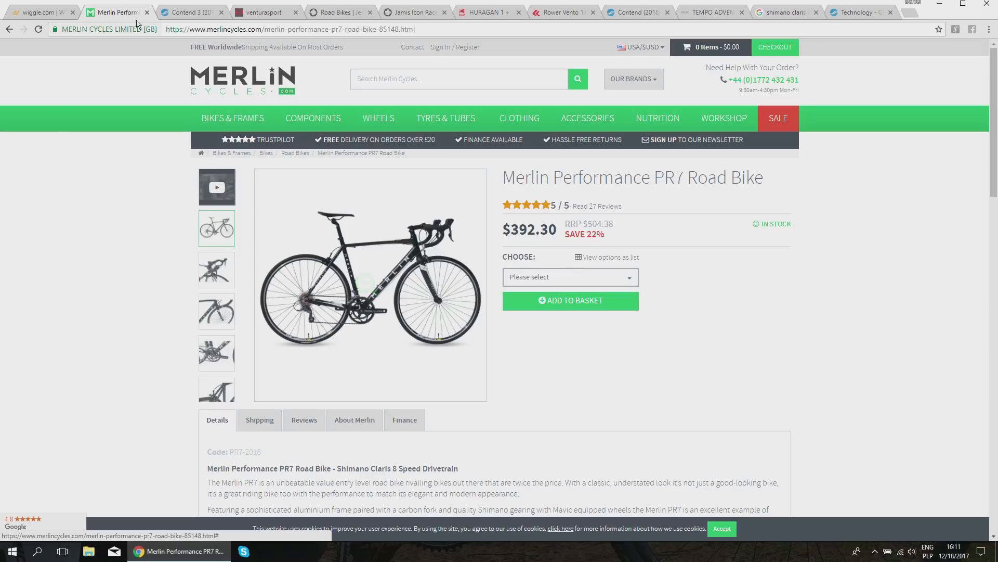
pyautogui.click(191, 11)
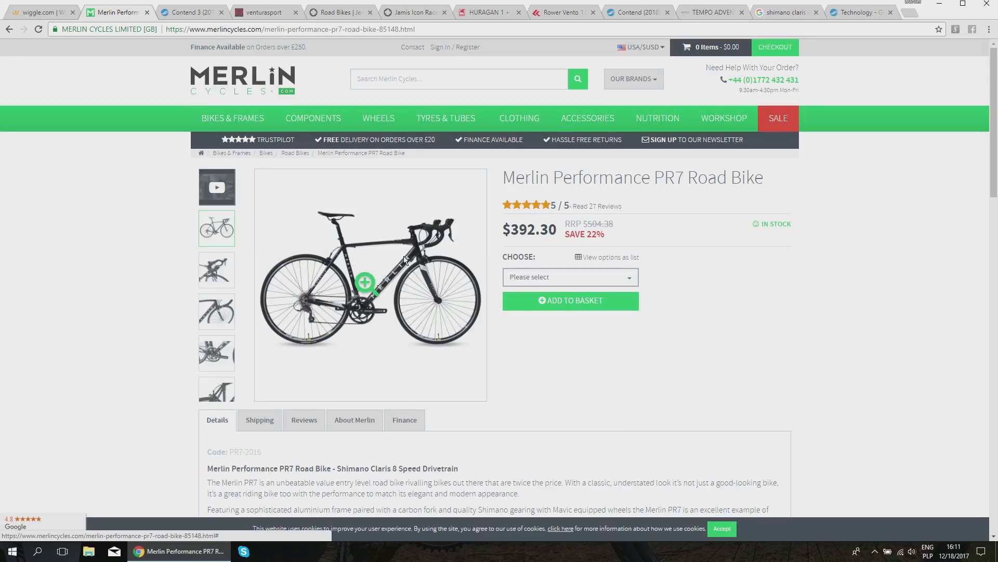
pyautogui.click(191, 11)
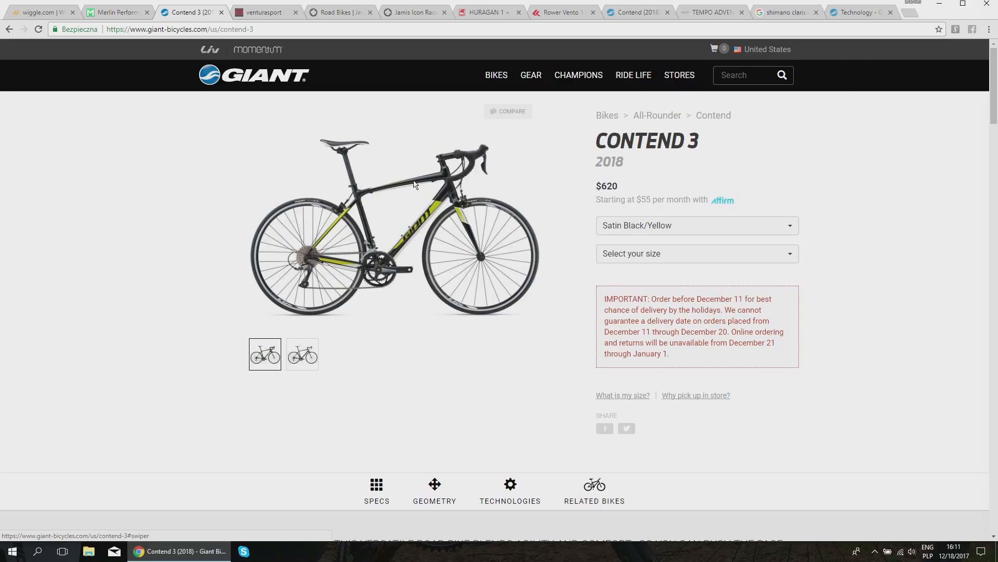
pyautogui.moveTo(408, 185)
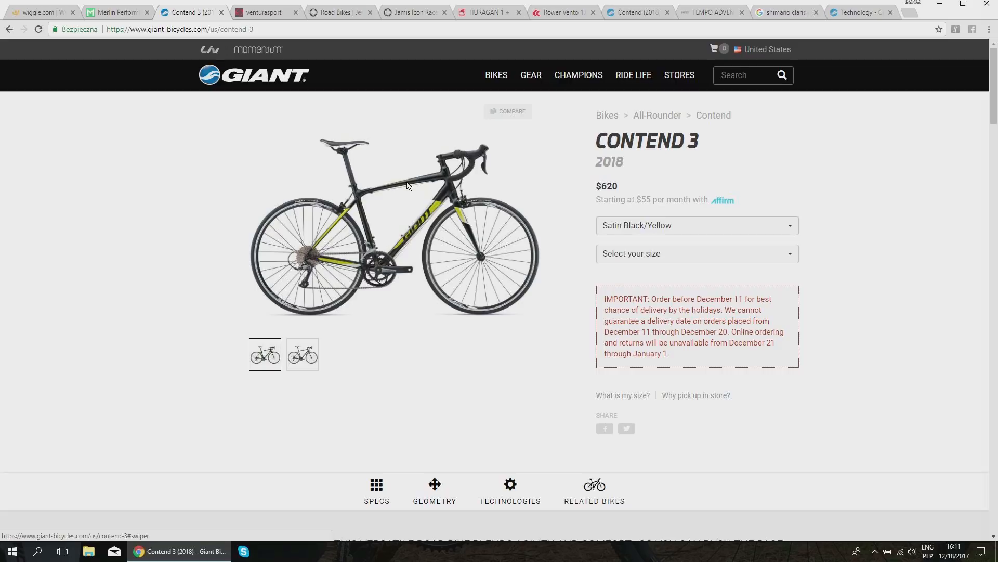
pyautogui.moveTo(408, 194)
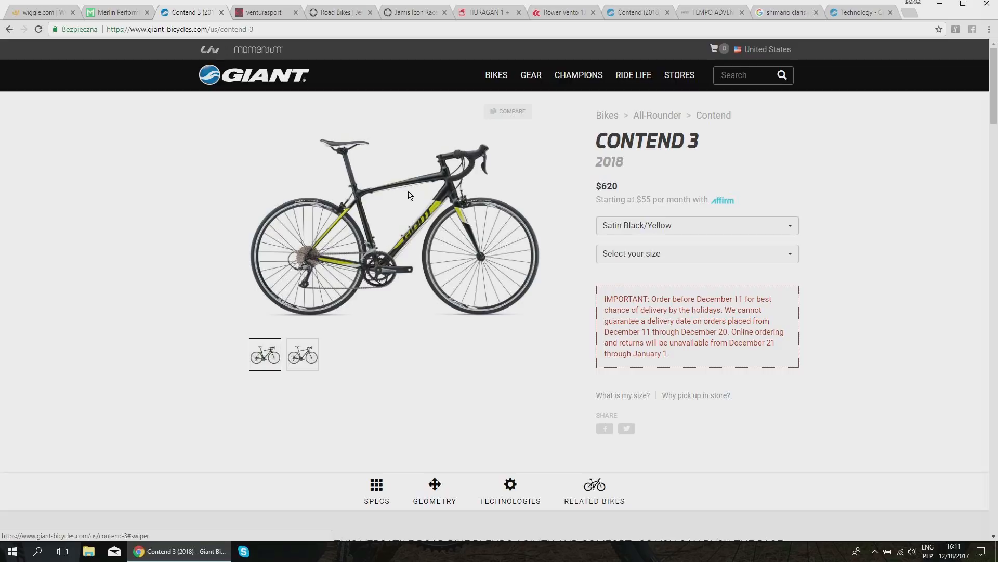
# Step: Check the Jamis Ventura Sport's $649 MSRP, then switch back to Jenson USA's price-sorted road bikes
pyautogui.click(264, 12)
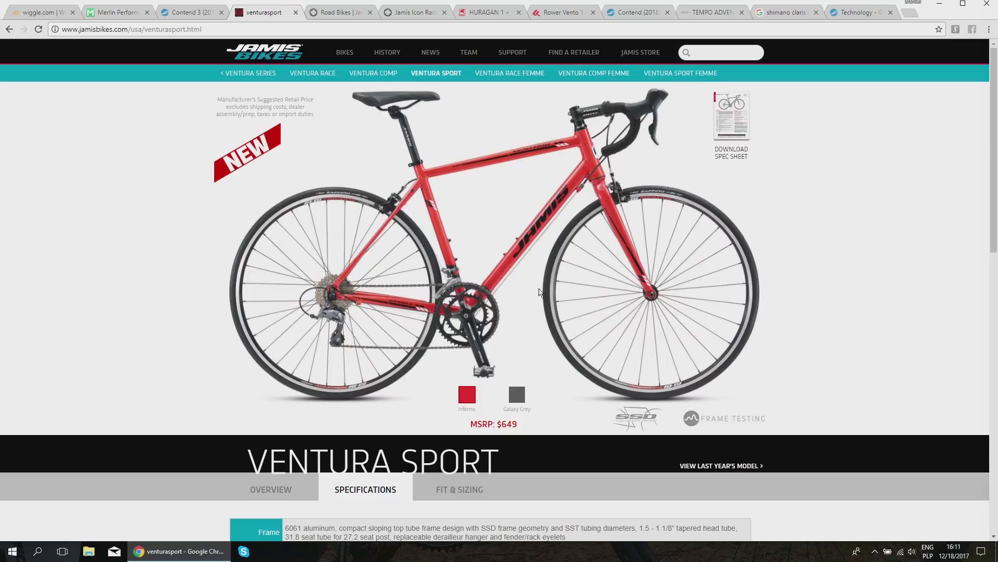
pyautogui.scroll(-3)
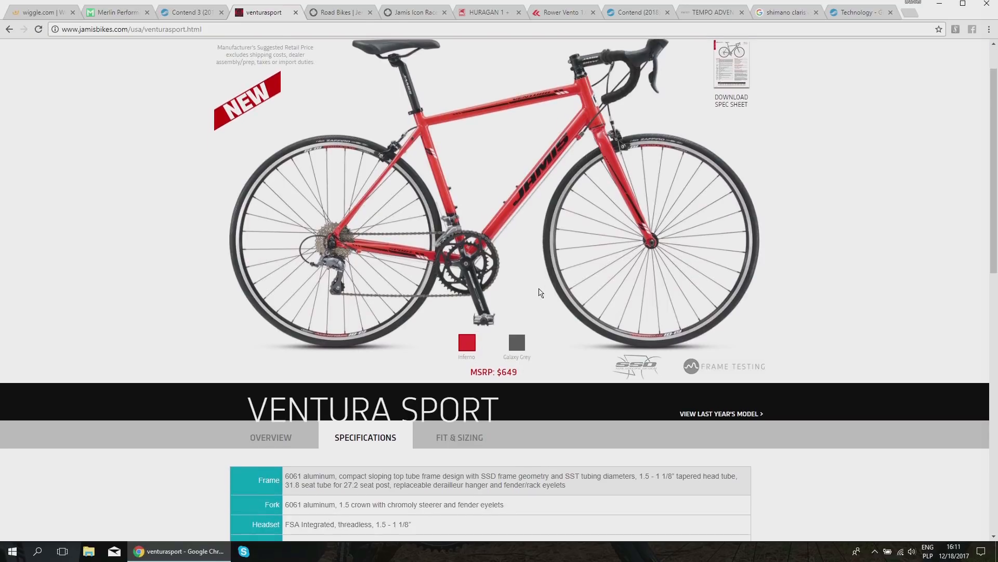
pyautogui.click(340, 12)
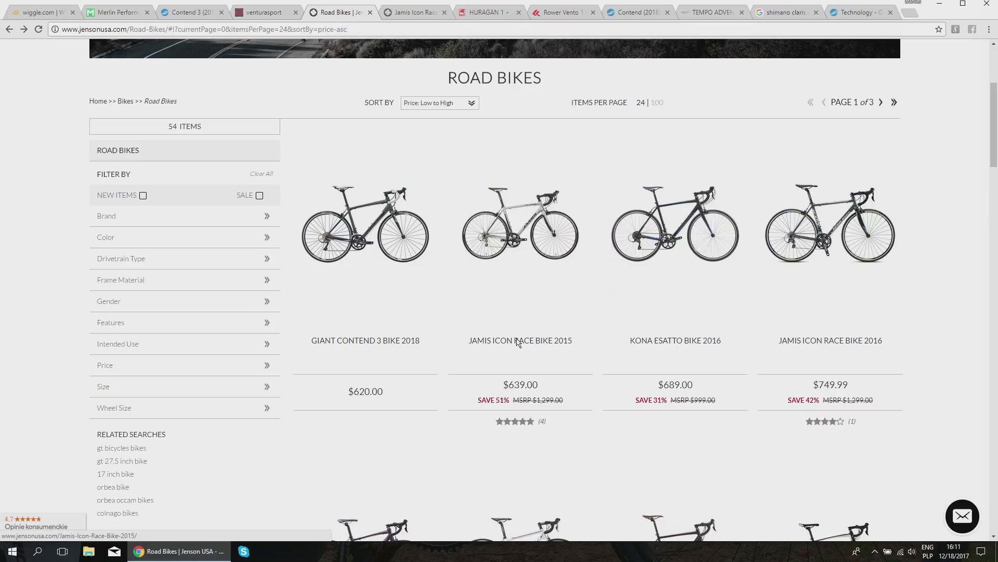
pyautogui.moveTo(550, 233)
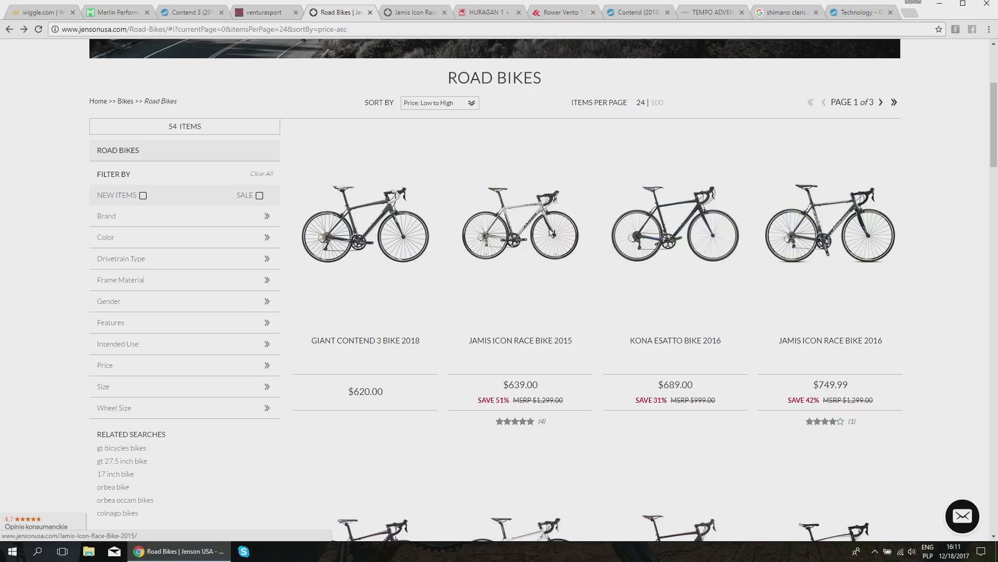